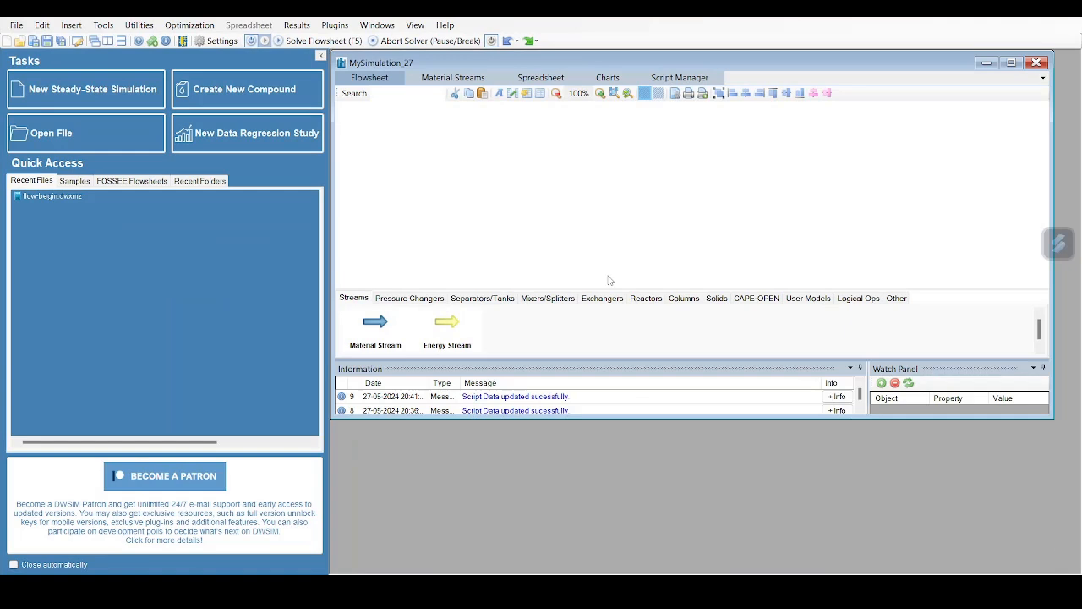
mouse_move(619, 267)
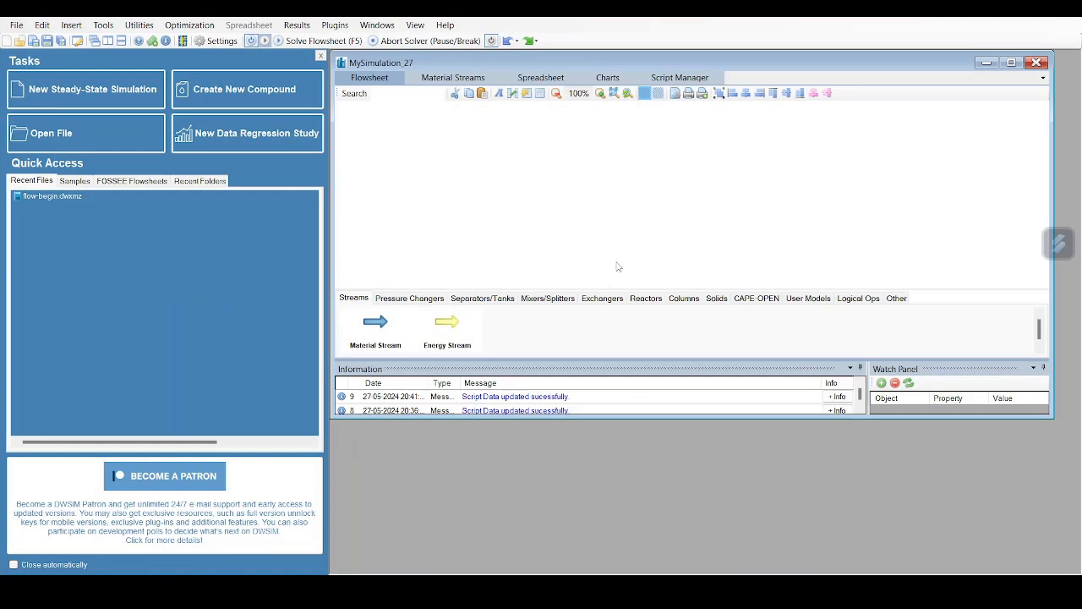
mouse_move(594, 244)
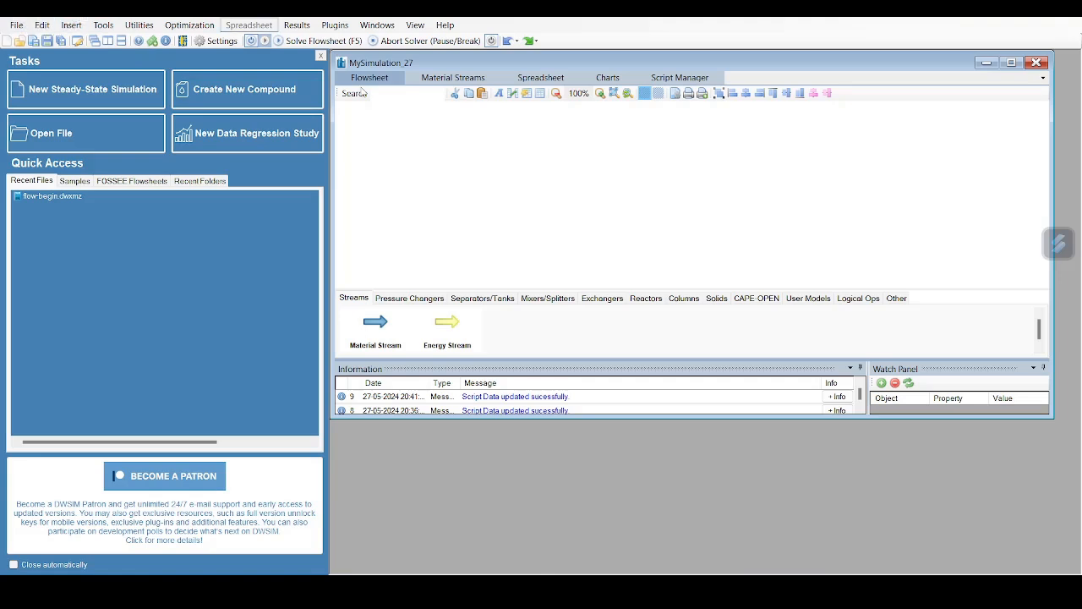
mouse_move(433, 140)
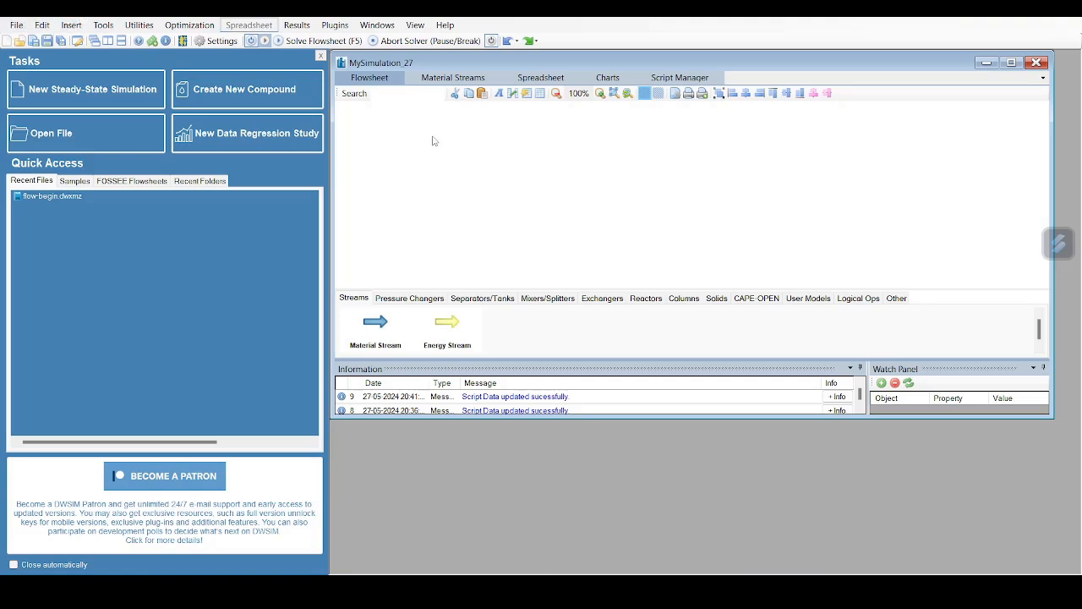
mouse_move(585, 169)
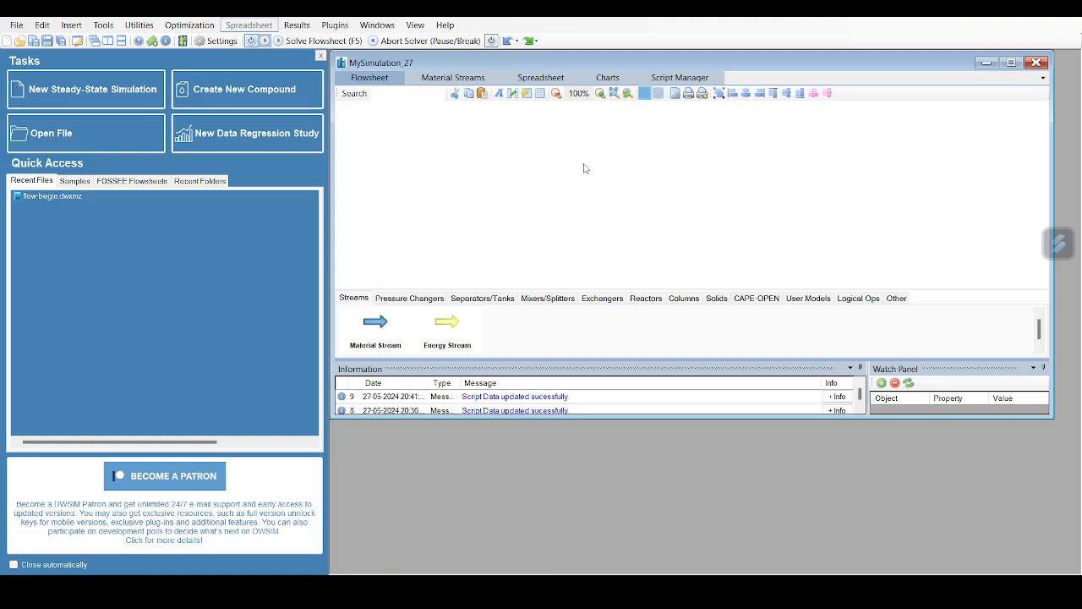
mouse_move(535, 154)
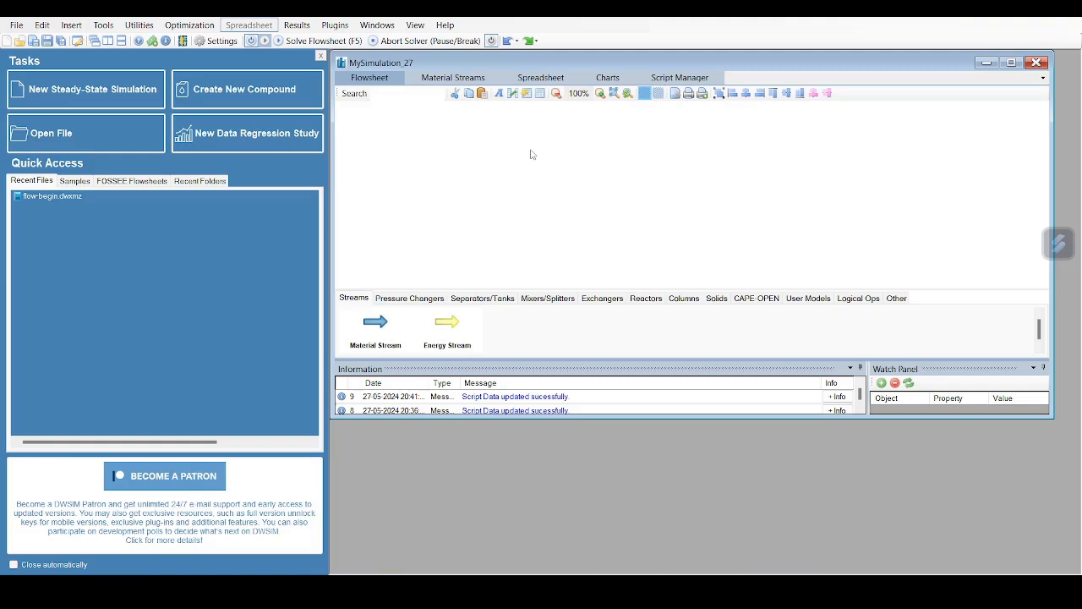
mouse_move(565, 159)
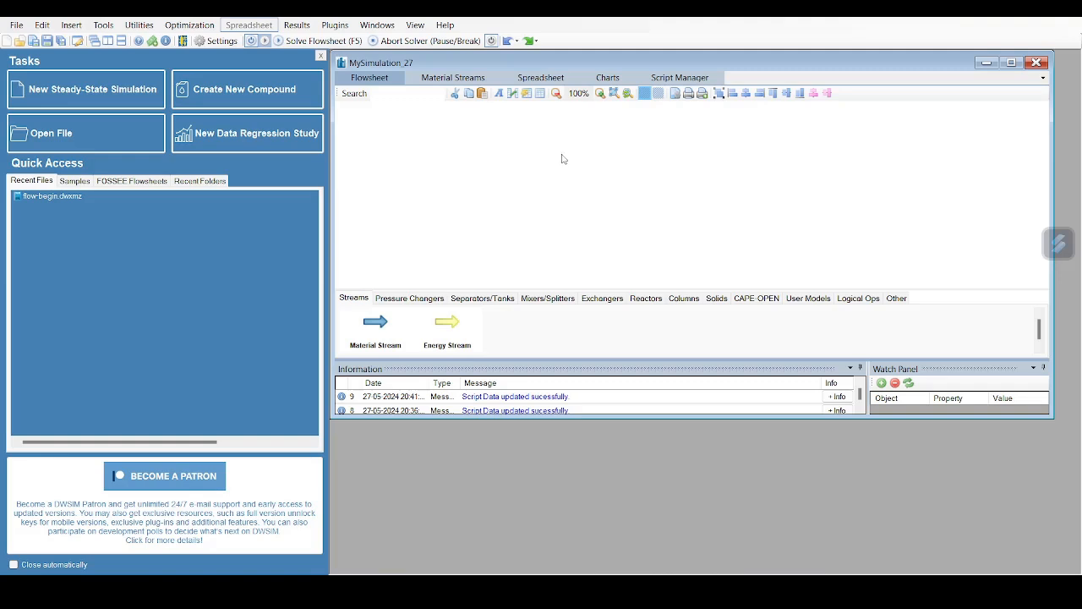
mouse_move(568, 186)
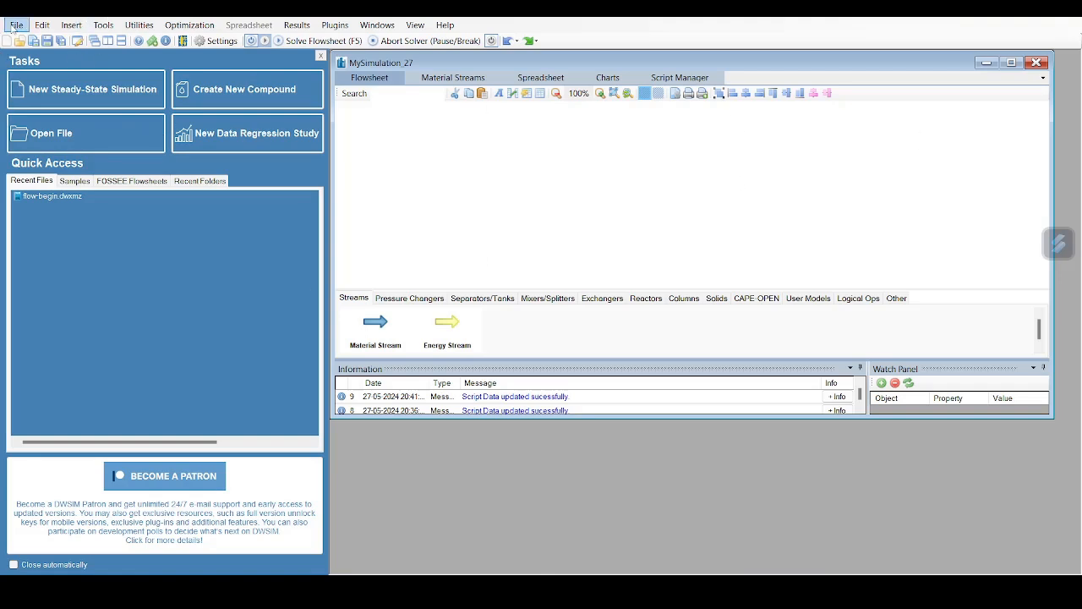
Start a new steady-state simulation and move past the wizard introduction
click(17, 25)
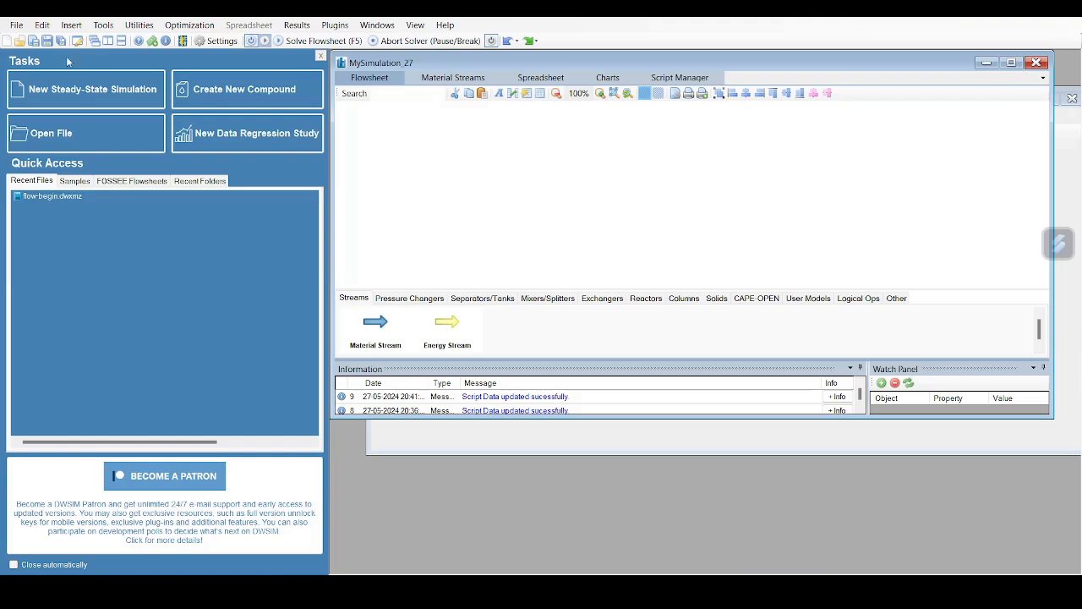
click(85, 88)
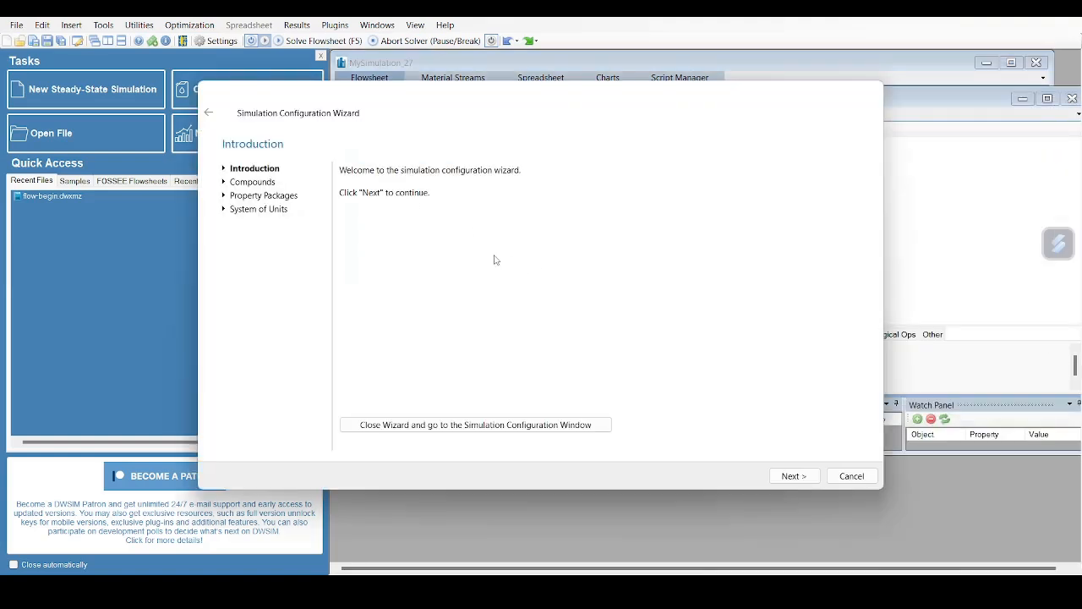
mouse_move(254, 172)
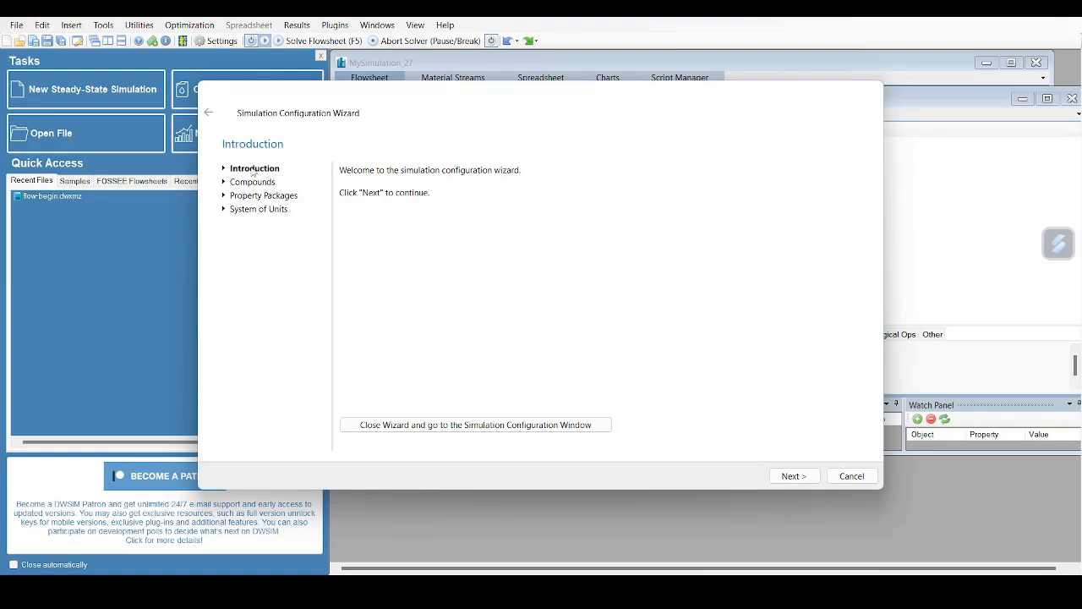
mouse_move(821, 471)
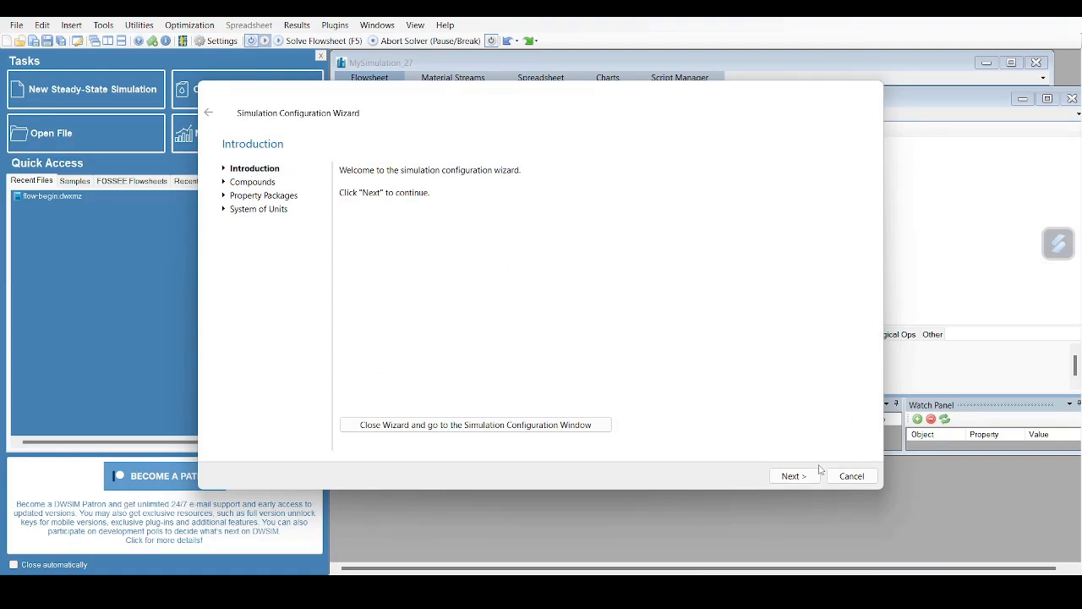
mouse_move(524, 335)
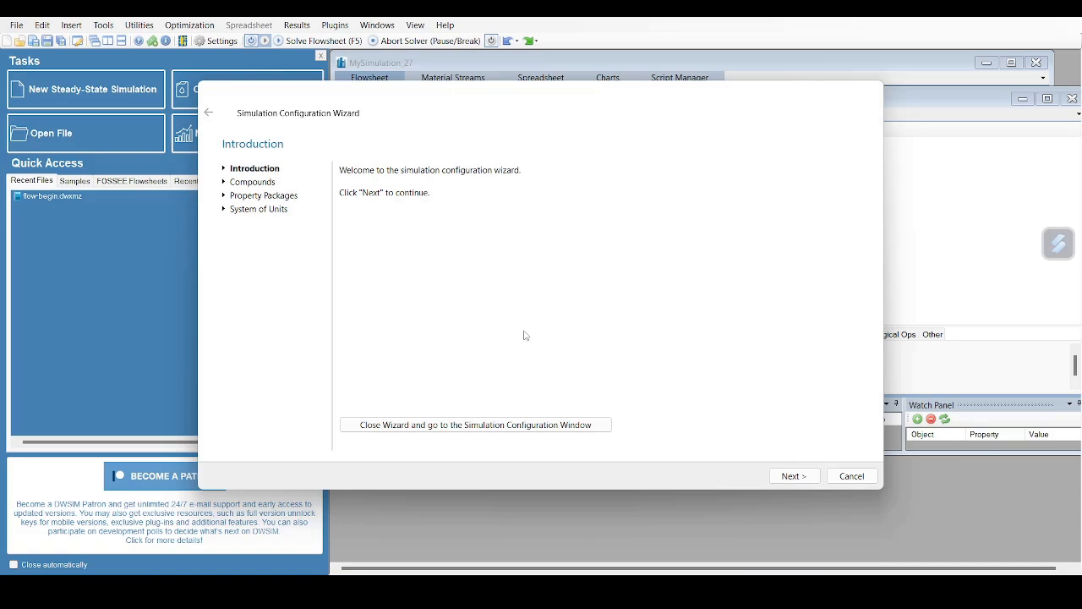
mouse_move(466, 301)
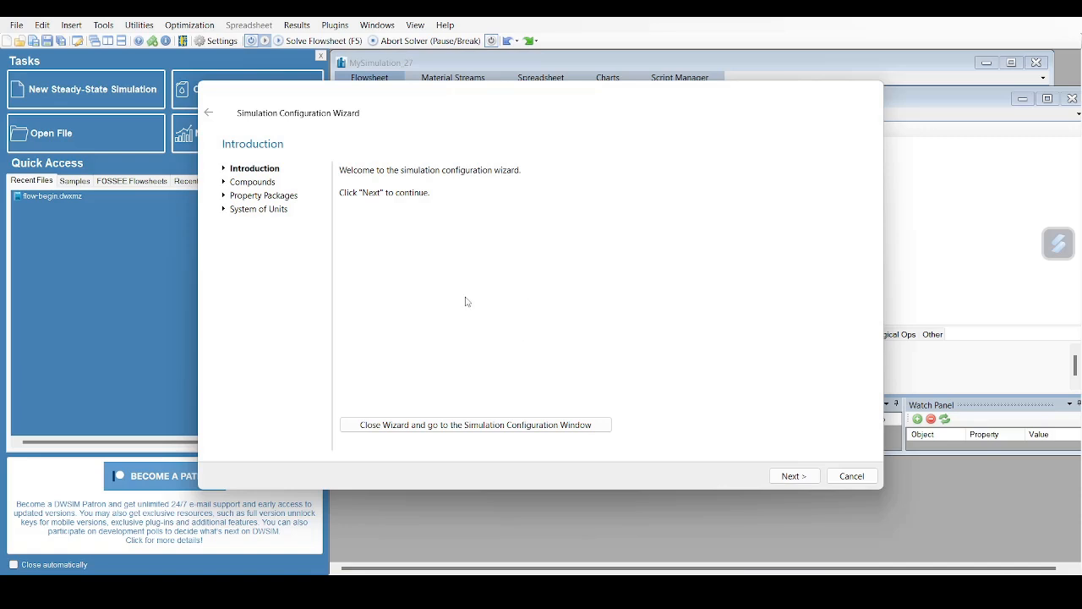
click(794, 476)
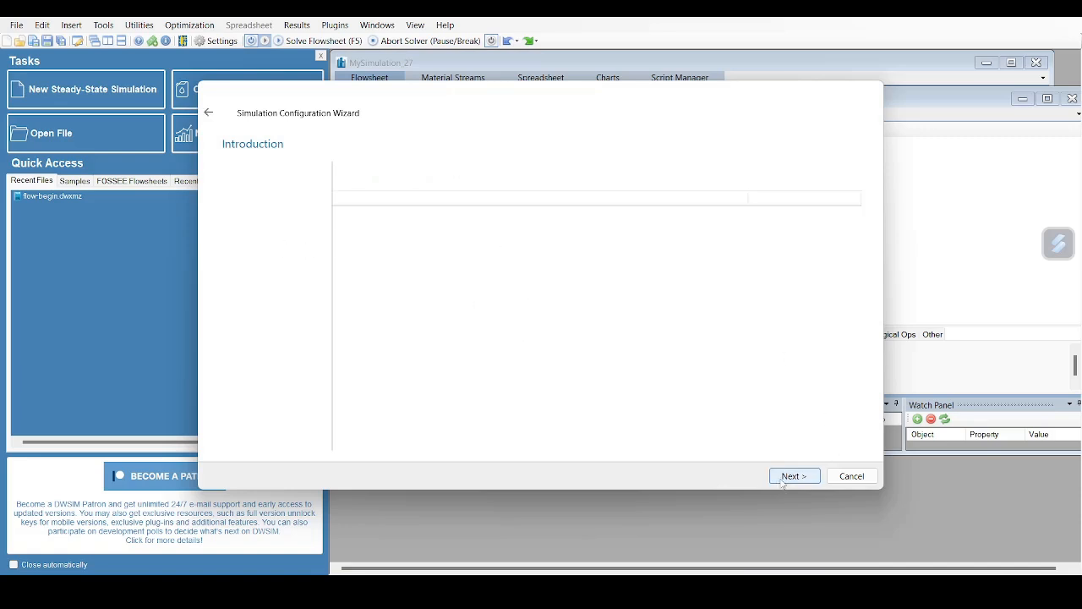
Search and add ethanol, acetic acid, water and ethyl acetate as simulation compounds
click(795, 476)
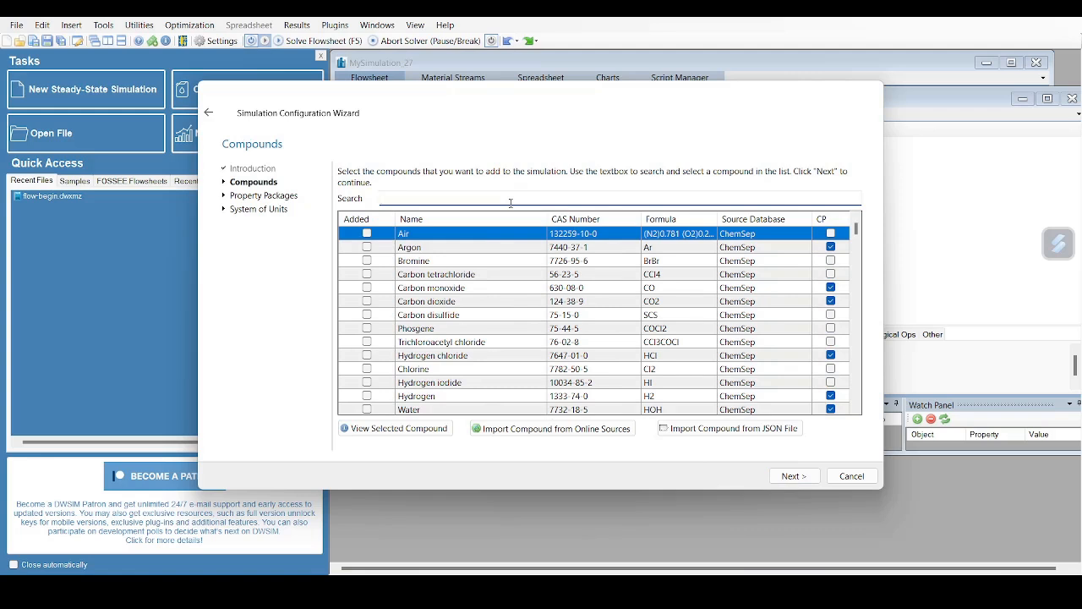
text(c)
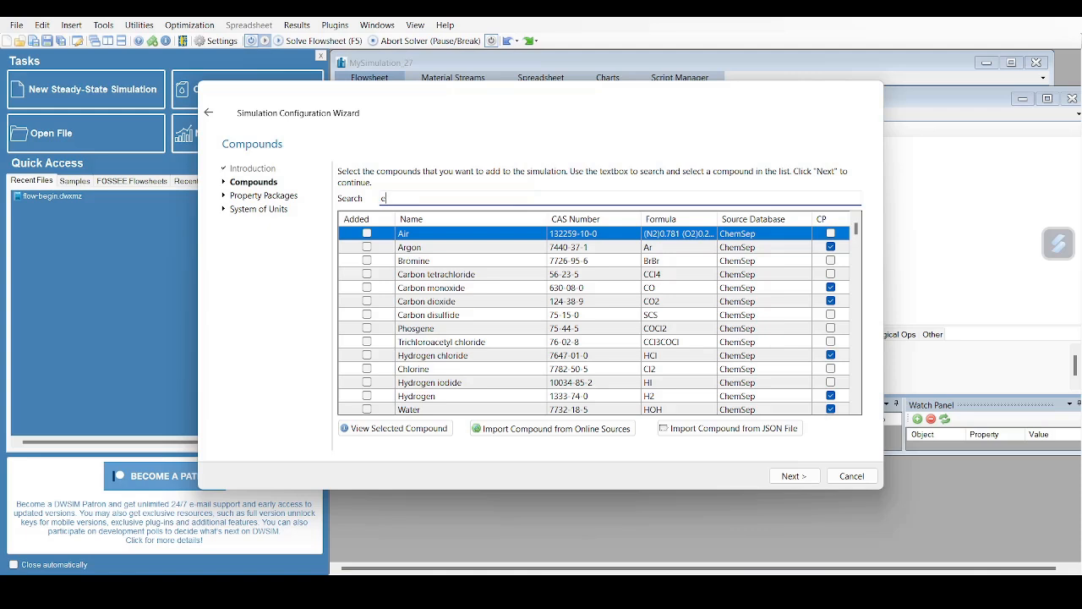
text(ethanol)
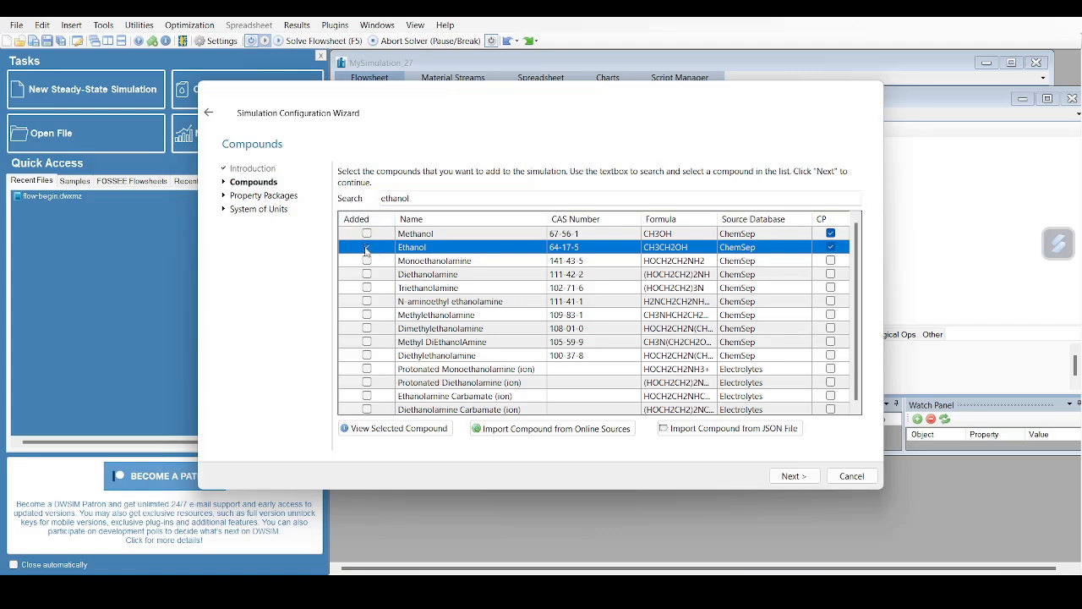
click(365, 247)
text(a)
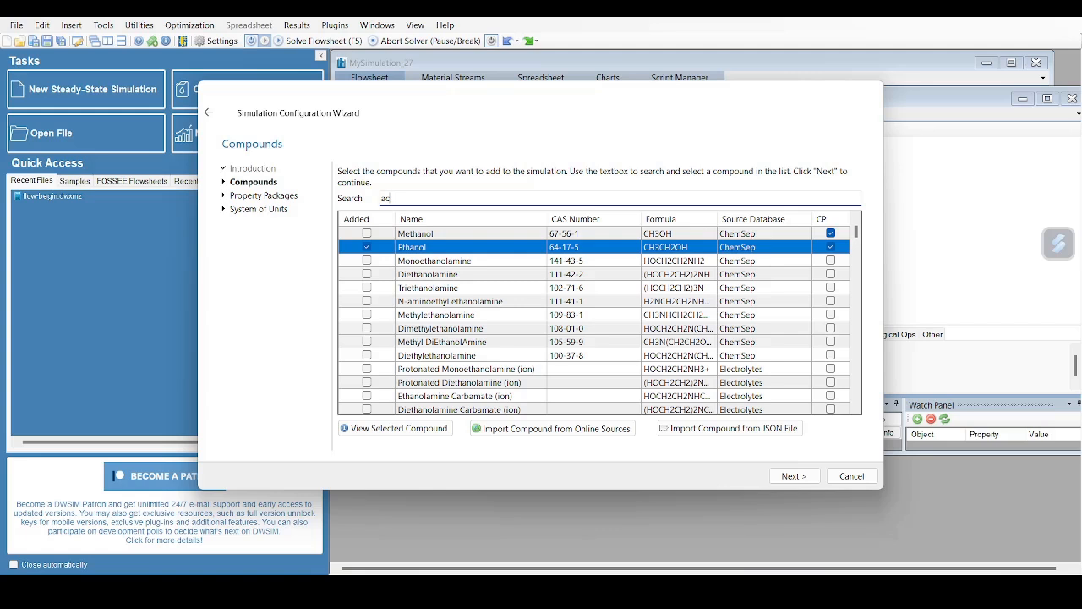
text(cetic)
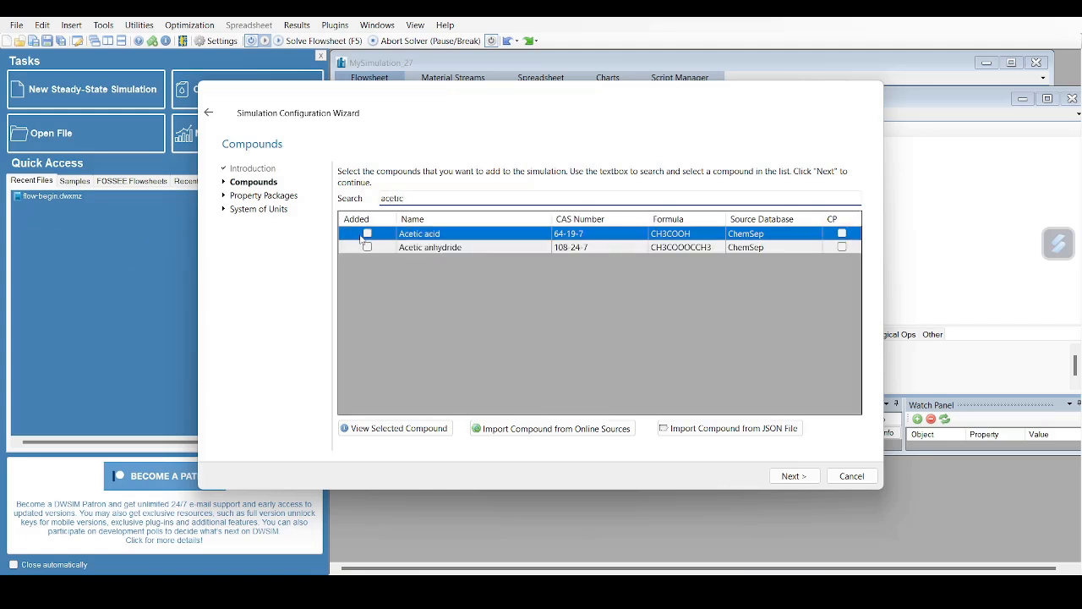
click(367, 233)
text(water)
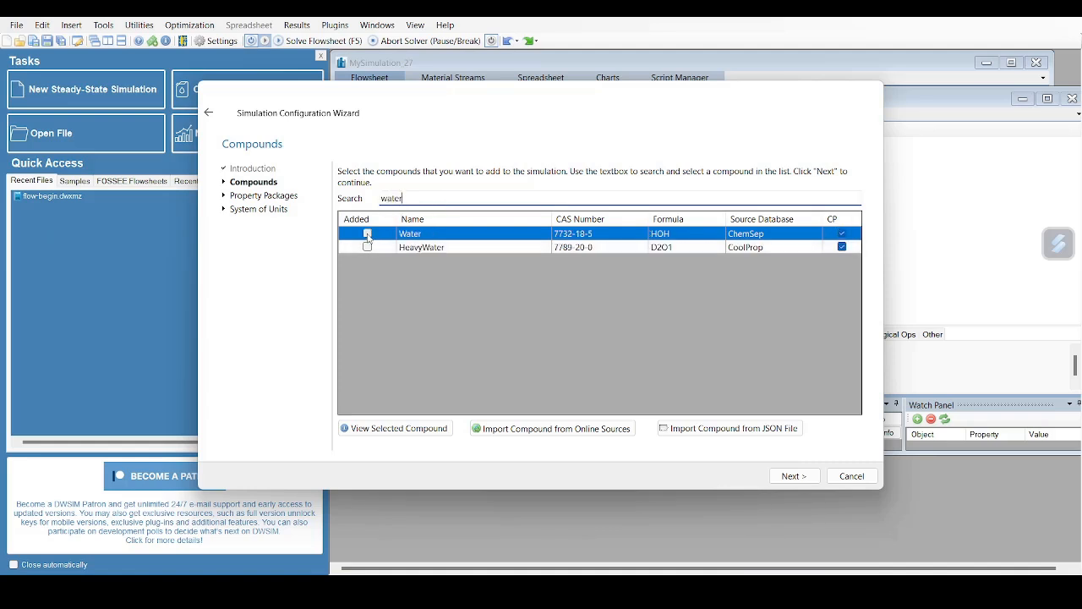
click(367, 233)
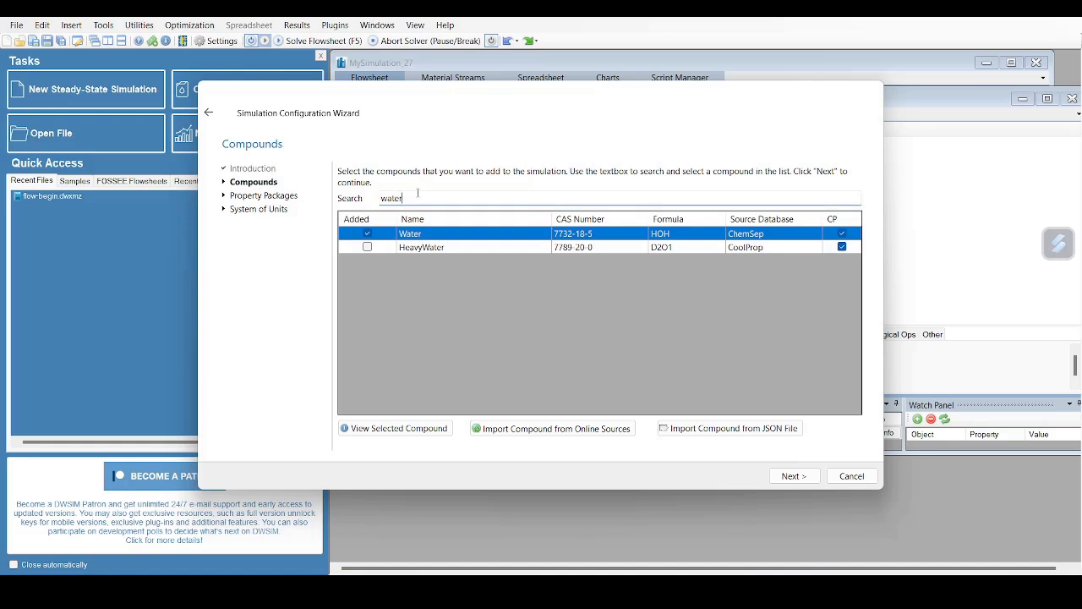
double_click(391, 198)
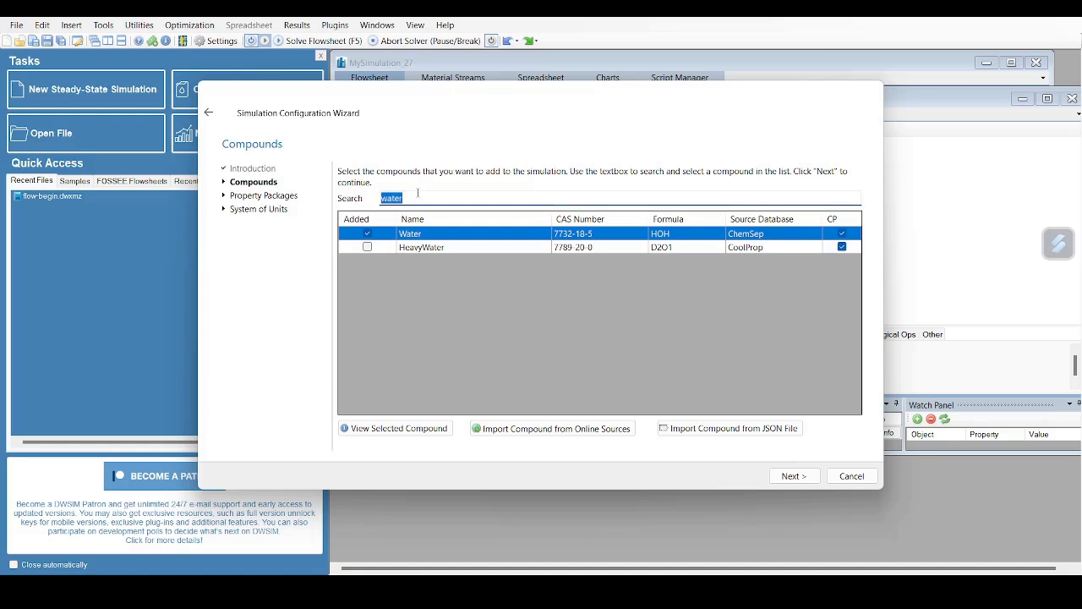
text(c)
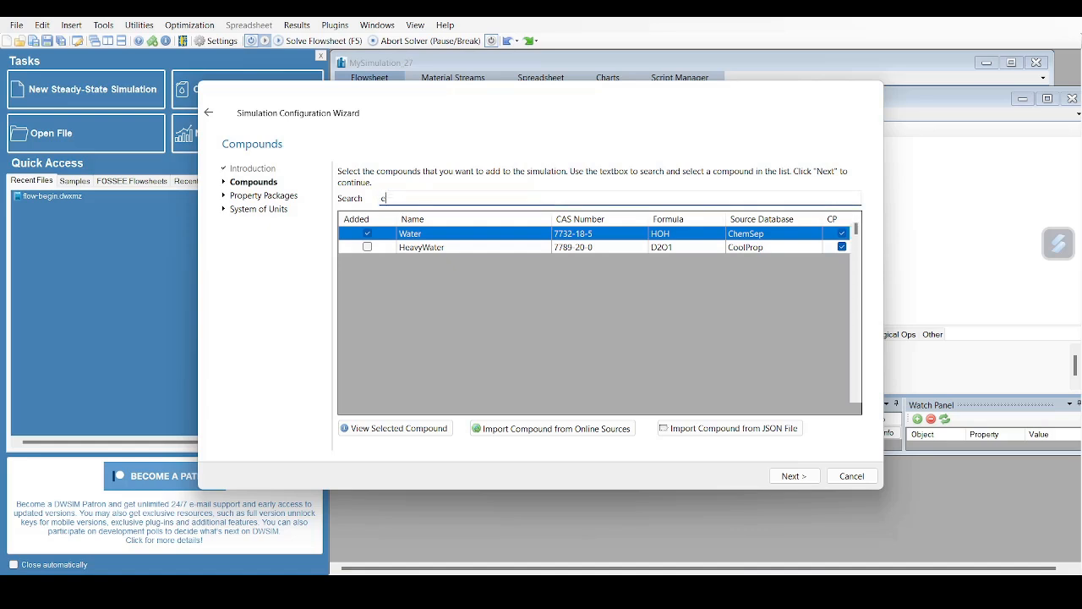
text(ethyl acetate)
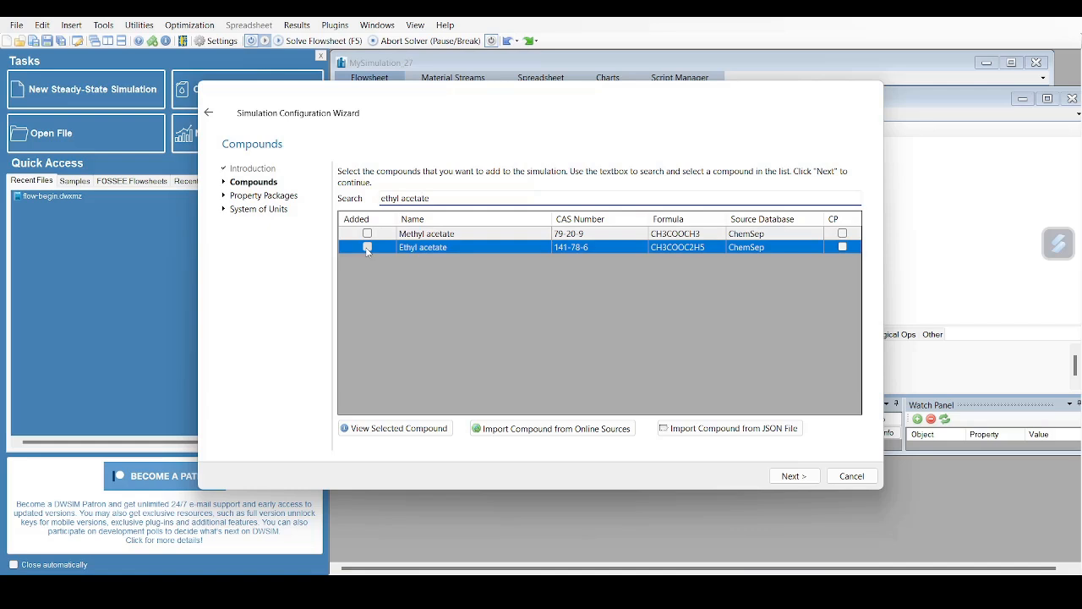
click(367, 247)
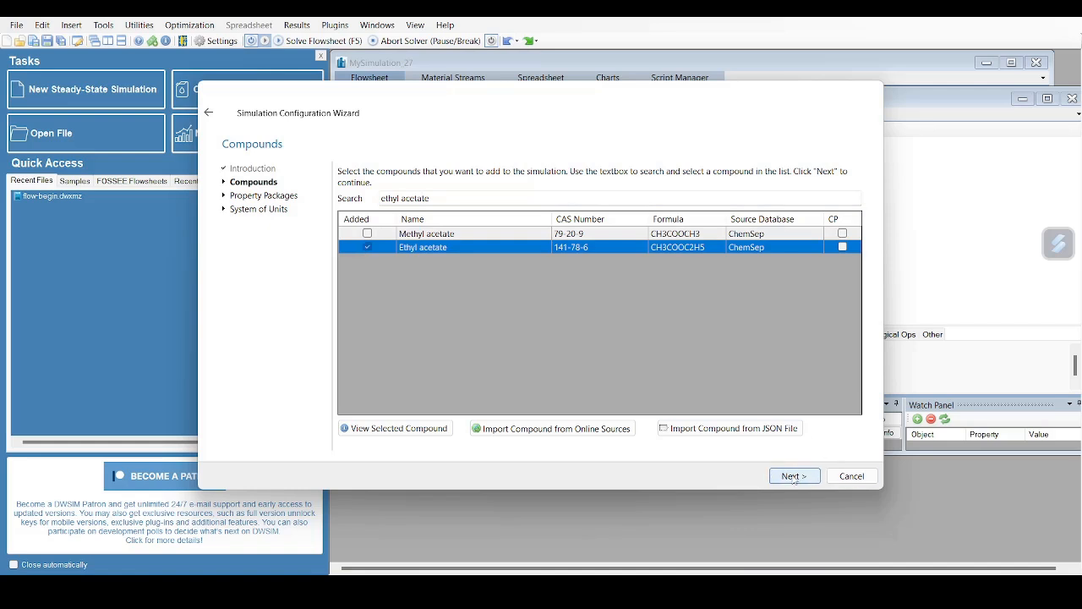
Advance to the property packages list and browse the available models for NRTL
click(793, 475)
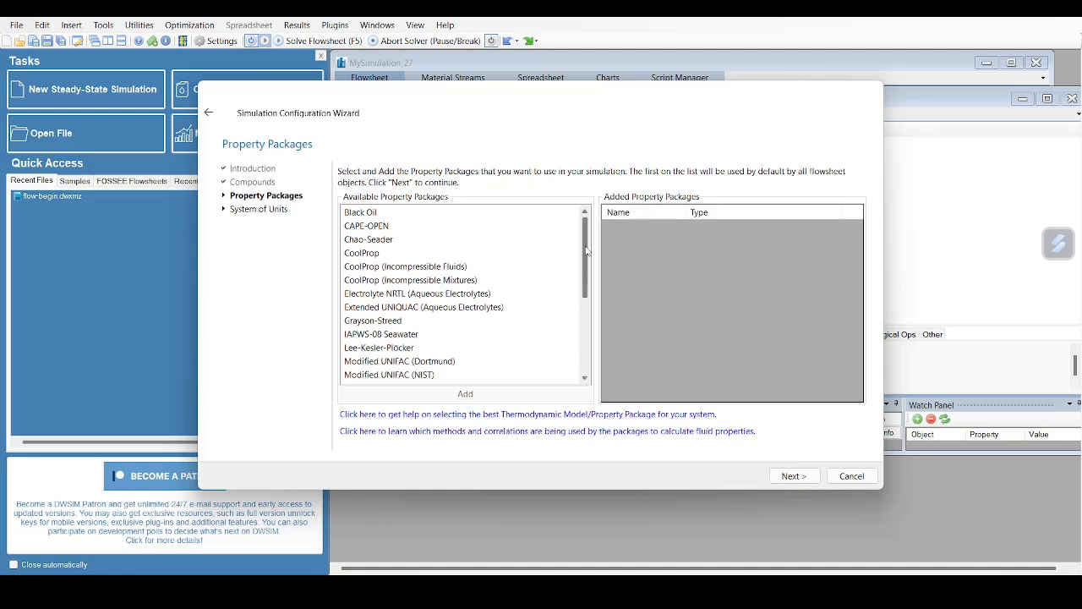
scroll(down, 3)
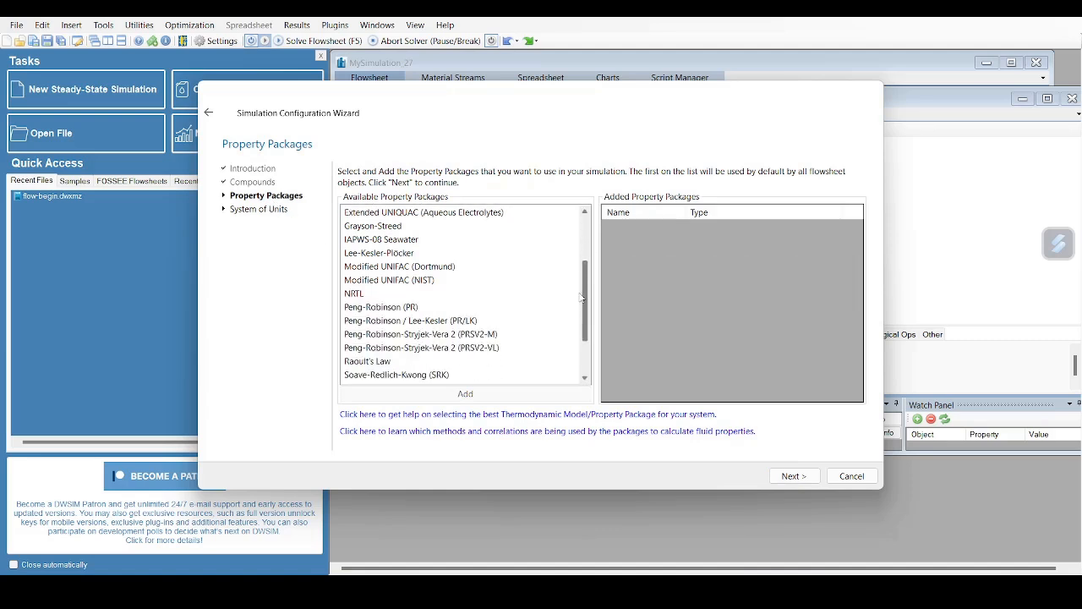
mouse_move(355, 295)
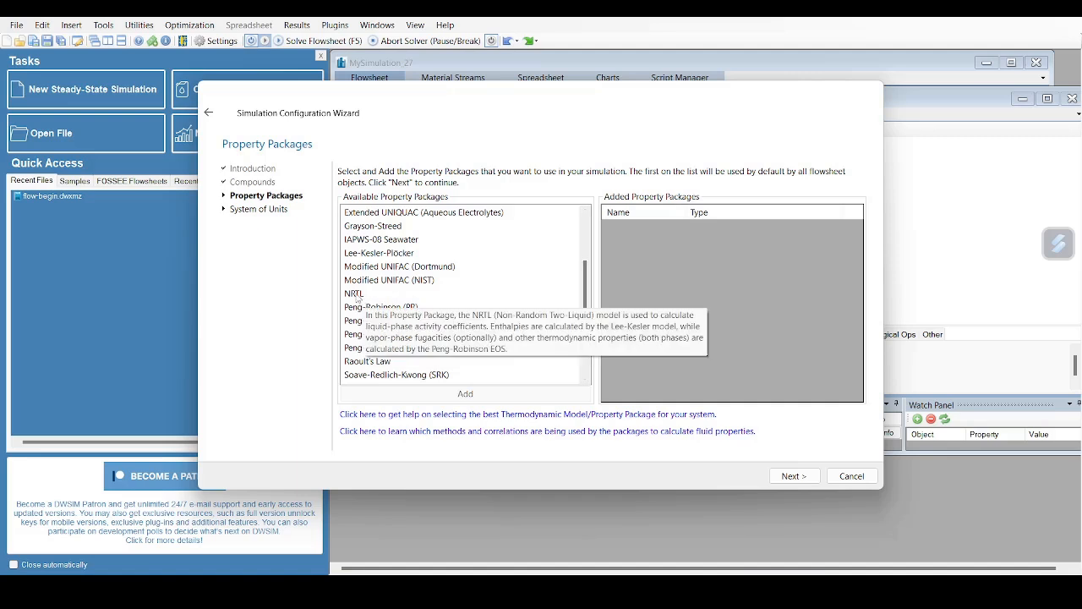
mouse_move(359, 298)
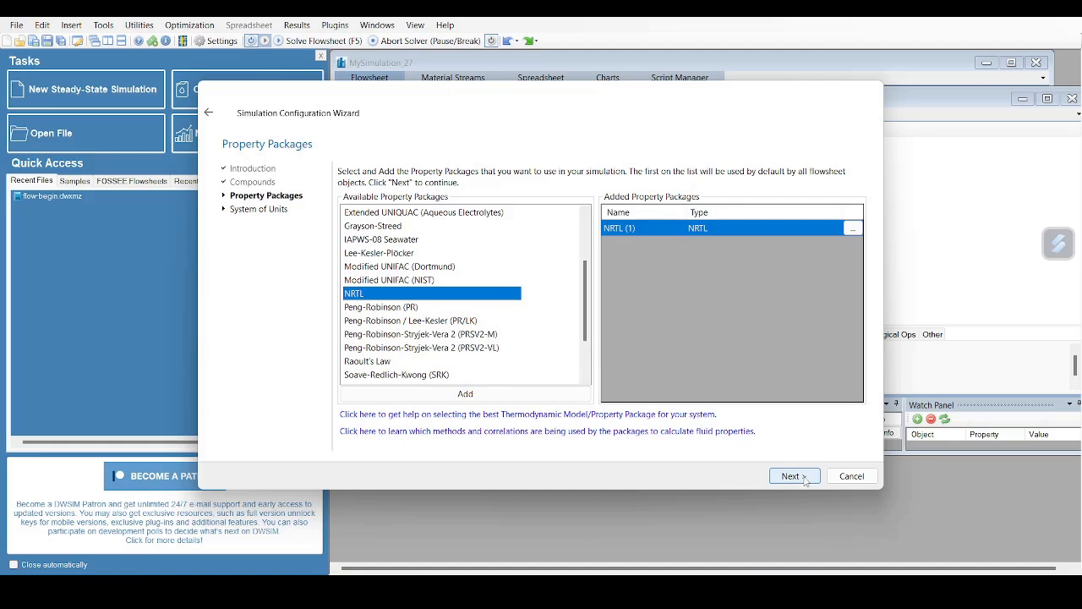
Choose the custom C5 unit system (C, bar, kg/h) and finish to an empty flowsheet
click(791, 475)
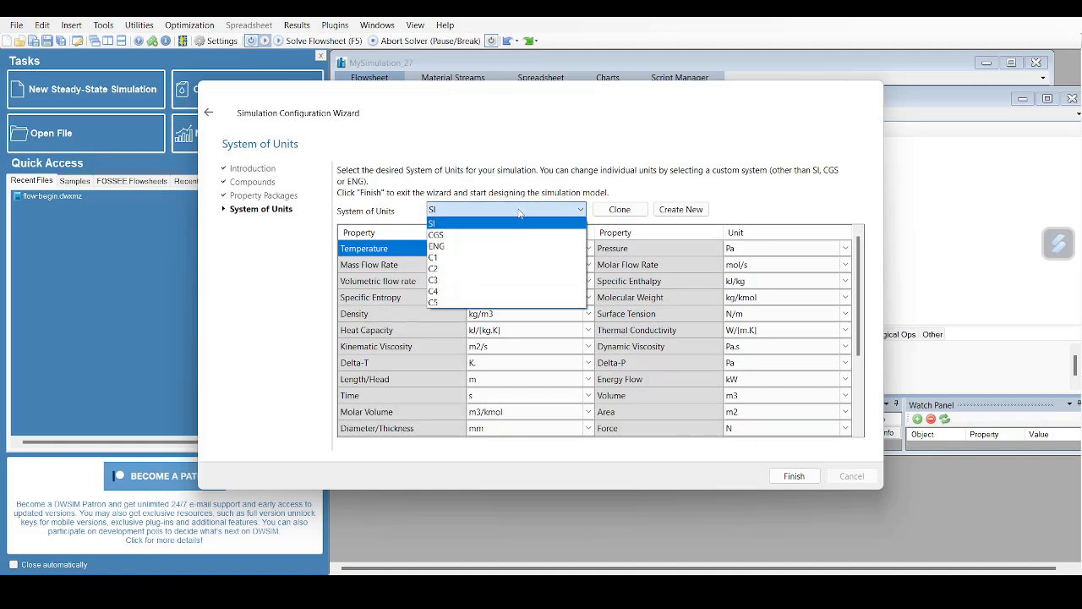
click(433, 303)
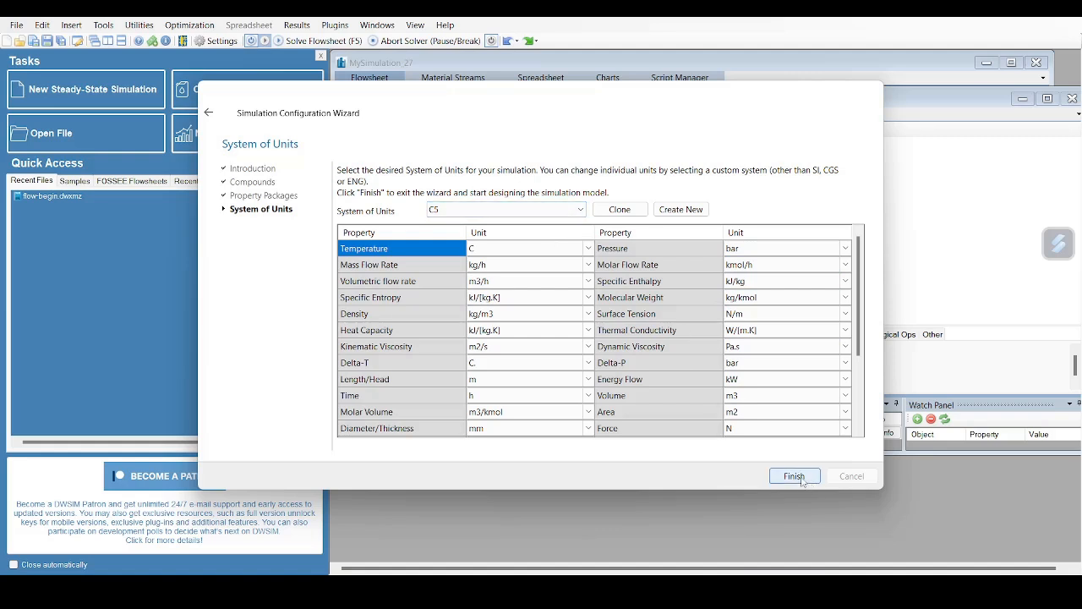
click(793, 475)
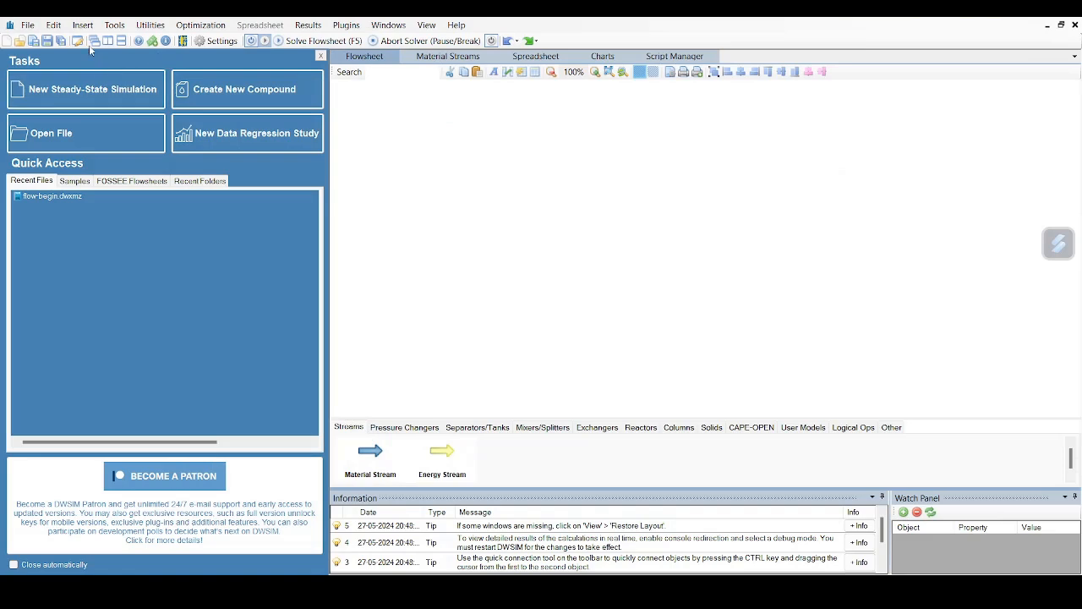
mouse_move(371, 450)
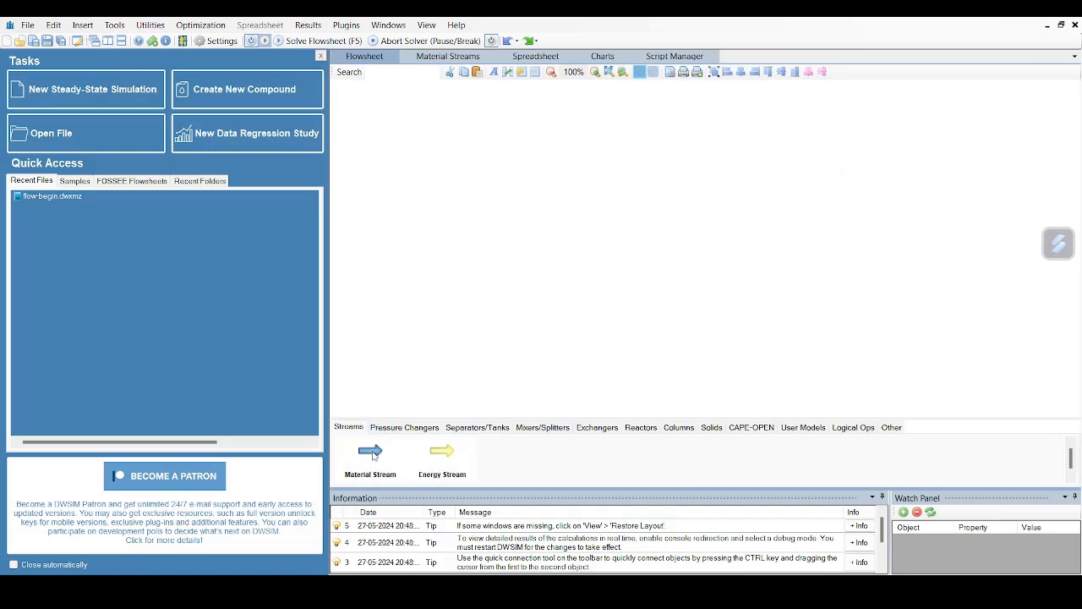
Place a material stream on the flowsheet and rename it 'feed'
click(368, 450)
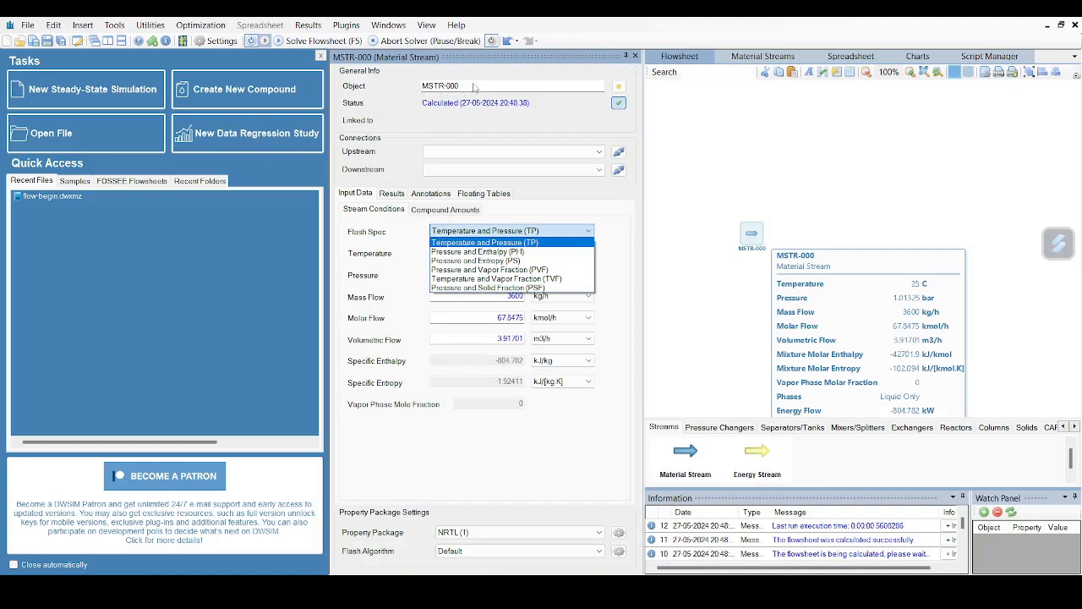
click(484, 242)
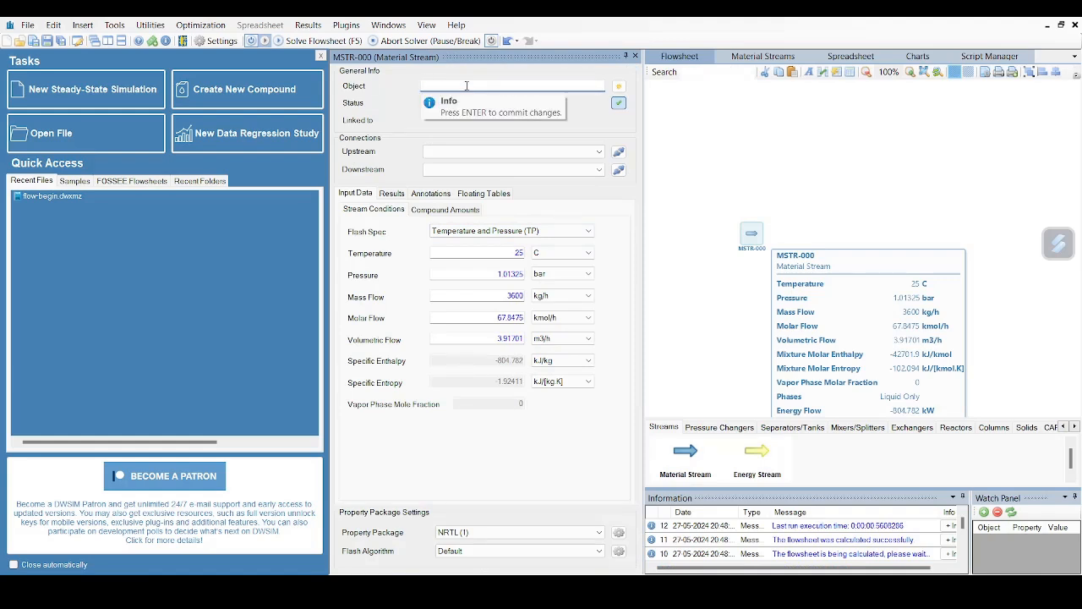
text(feed)
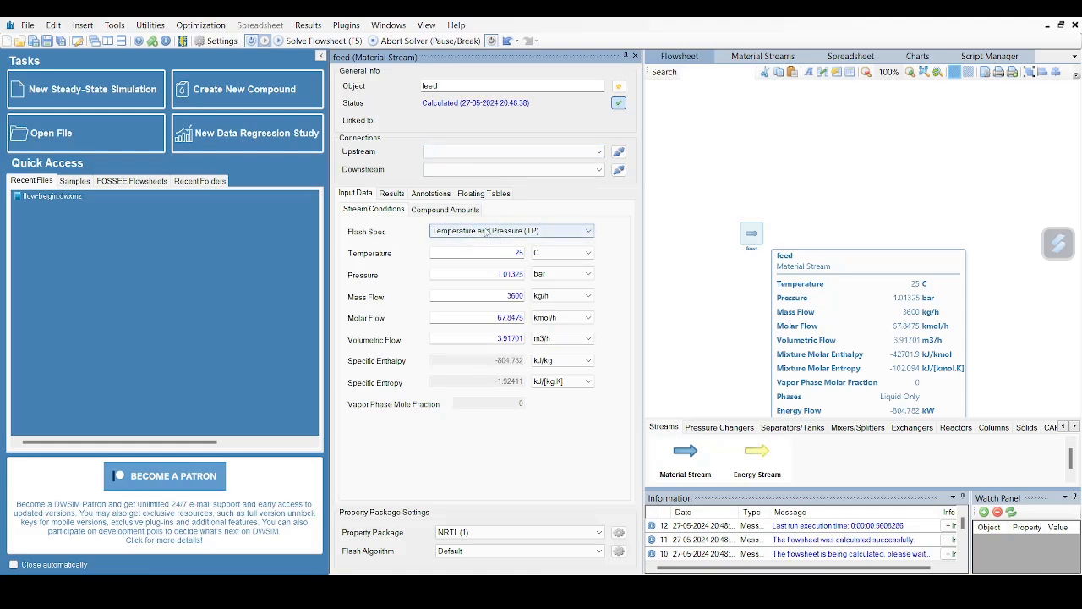
mouse_move(528, 252)
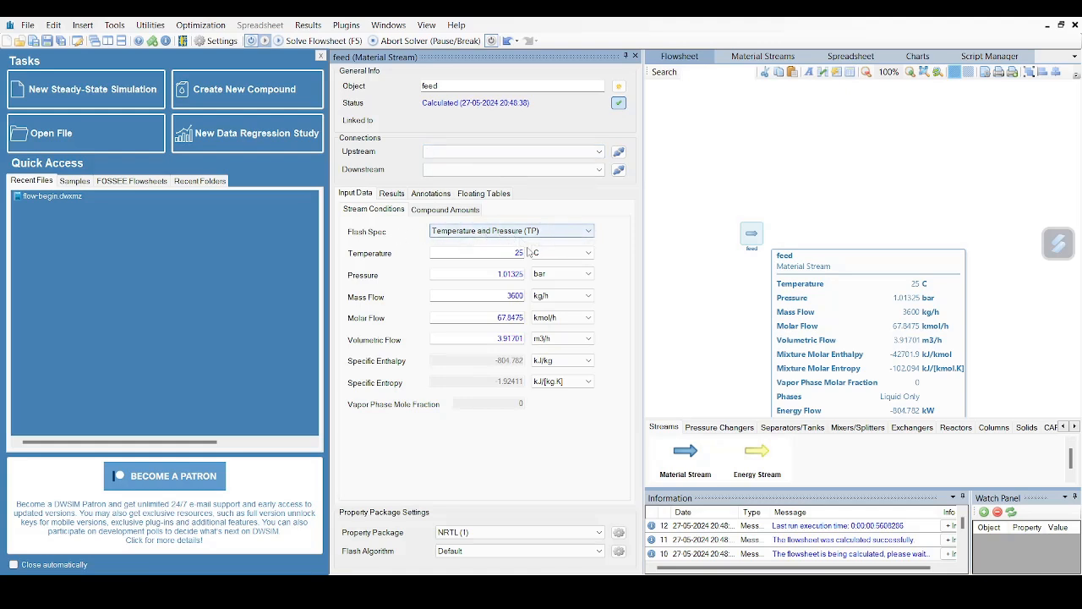
Enter the feed temperature (70) and set its pressure to 1 bar
click(477, 254)
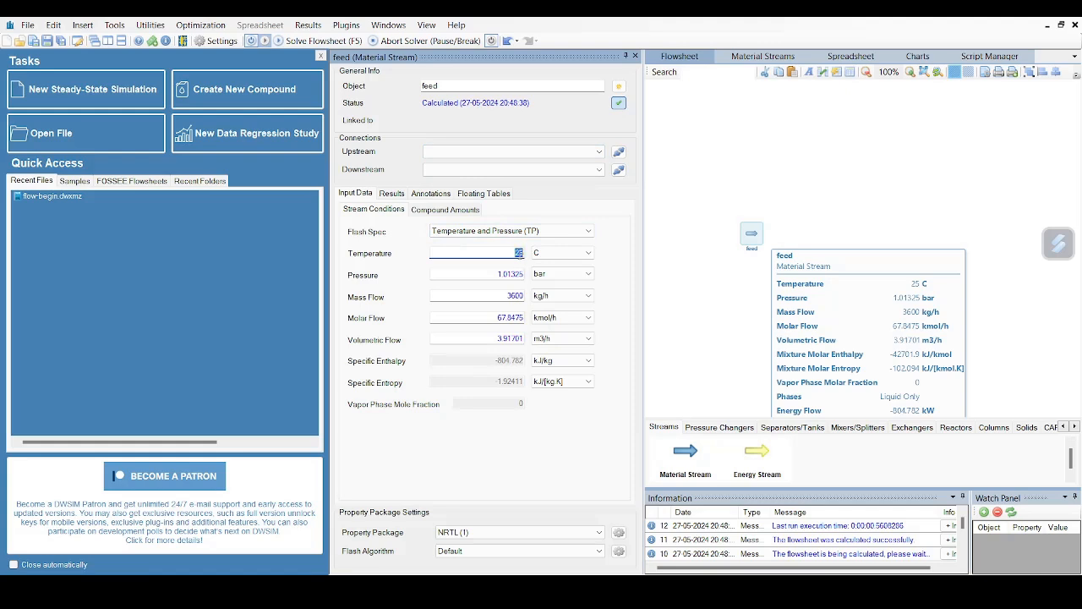
text(7)
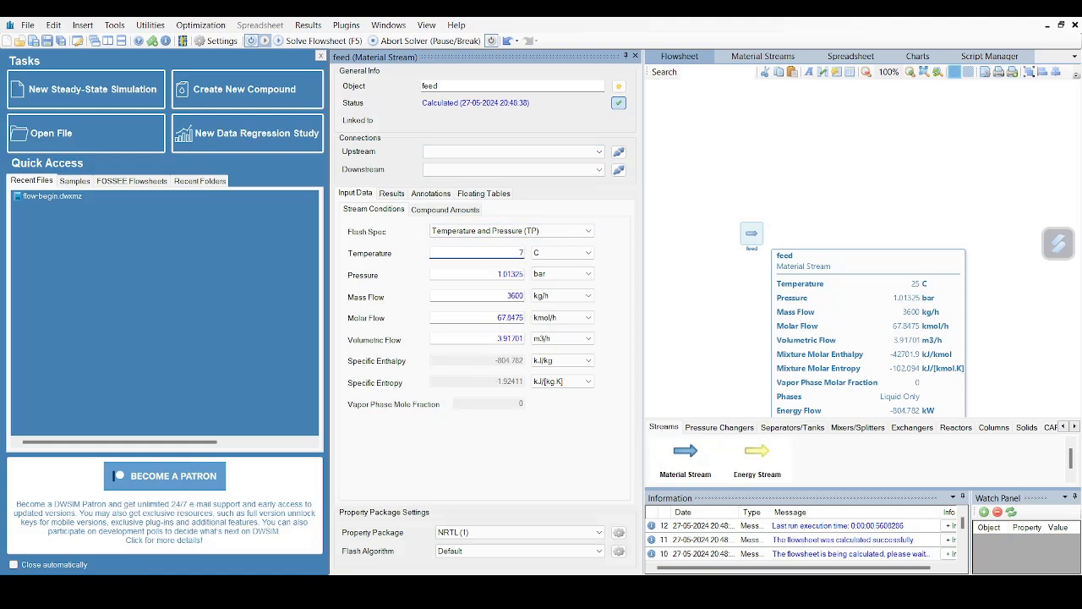
text(70)
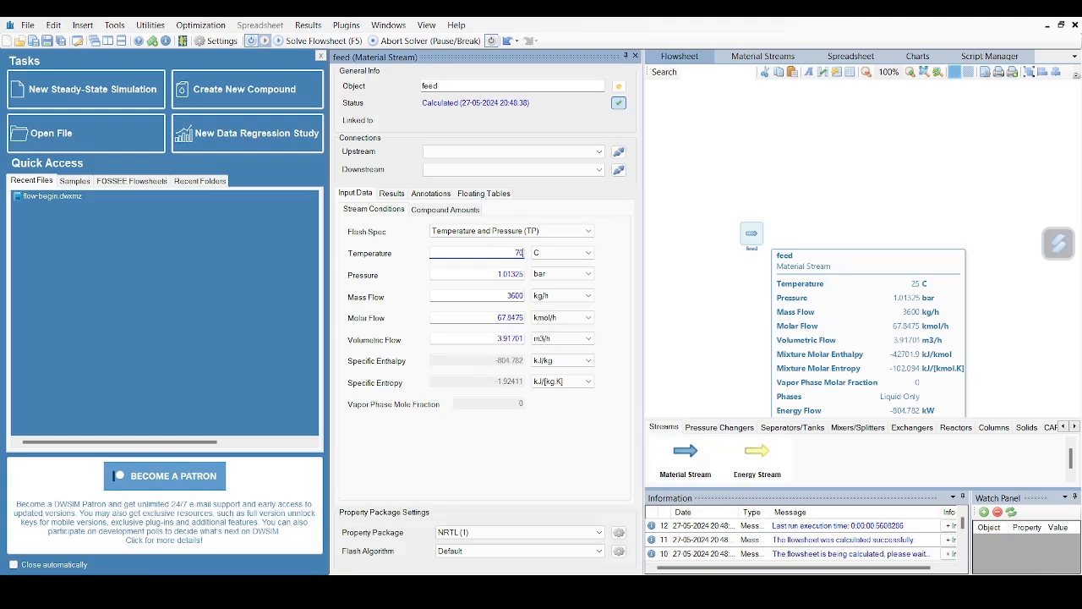
click(477, 274)
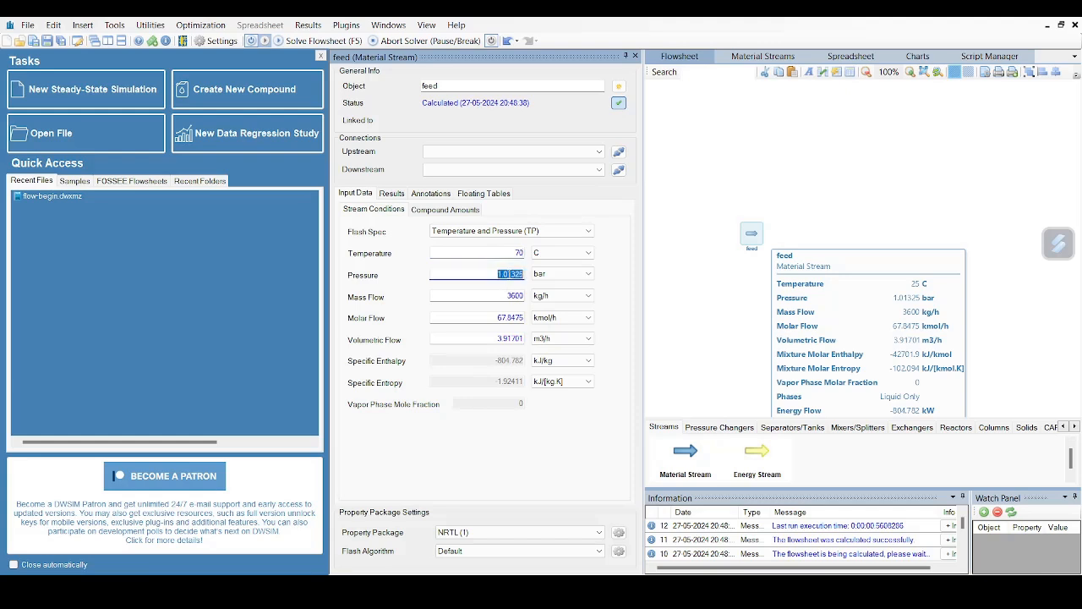
text(1)
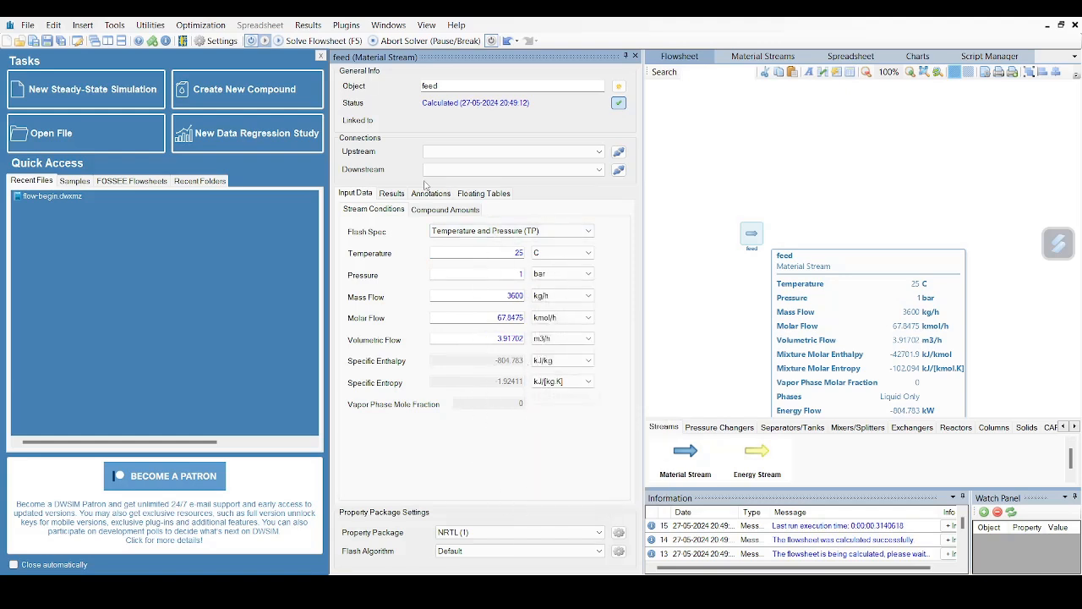
Enter feed mole fractions 0.48 ethanol, 0.5 acetic acid, 0.02 water, 0 ethyl acetate and accept
click(446, 210)
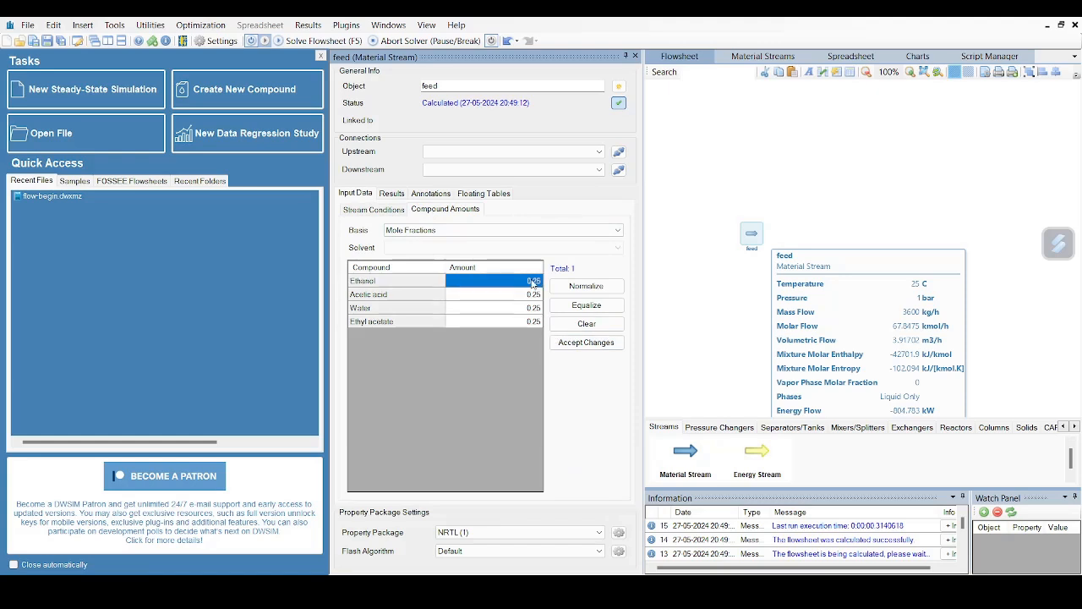
text(0.48)
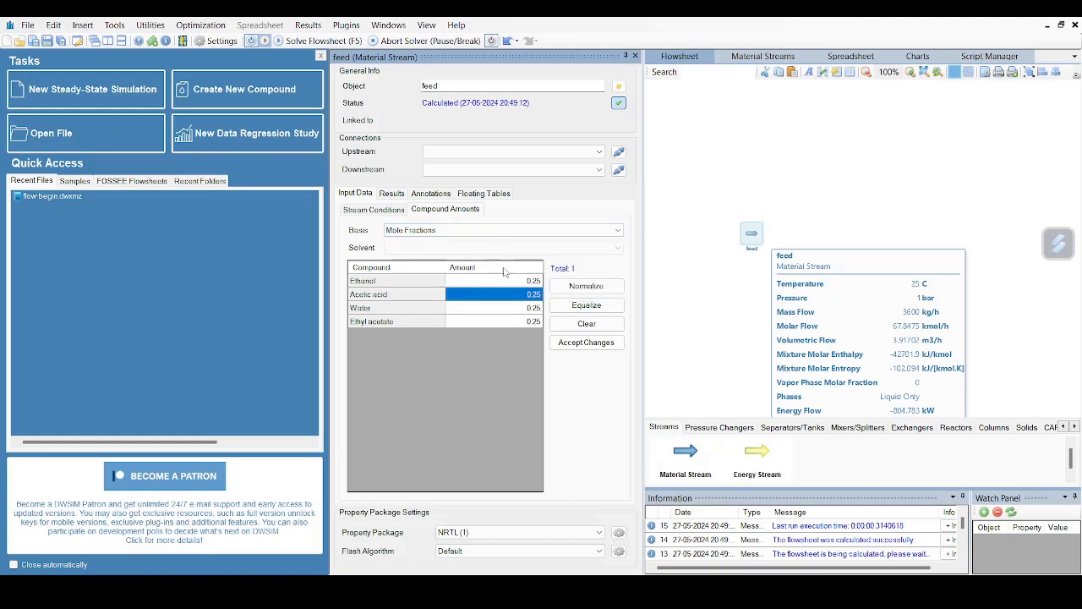
click(491, 281)
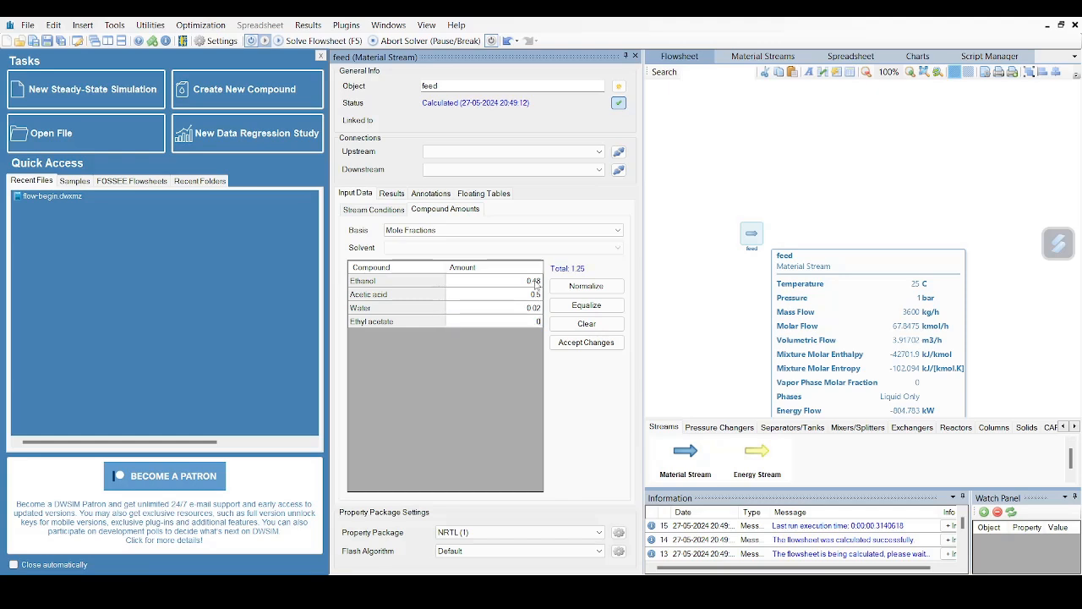
click(585, 323)
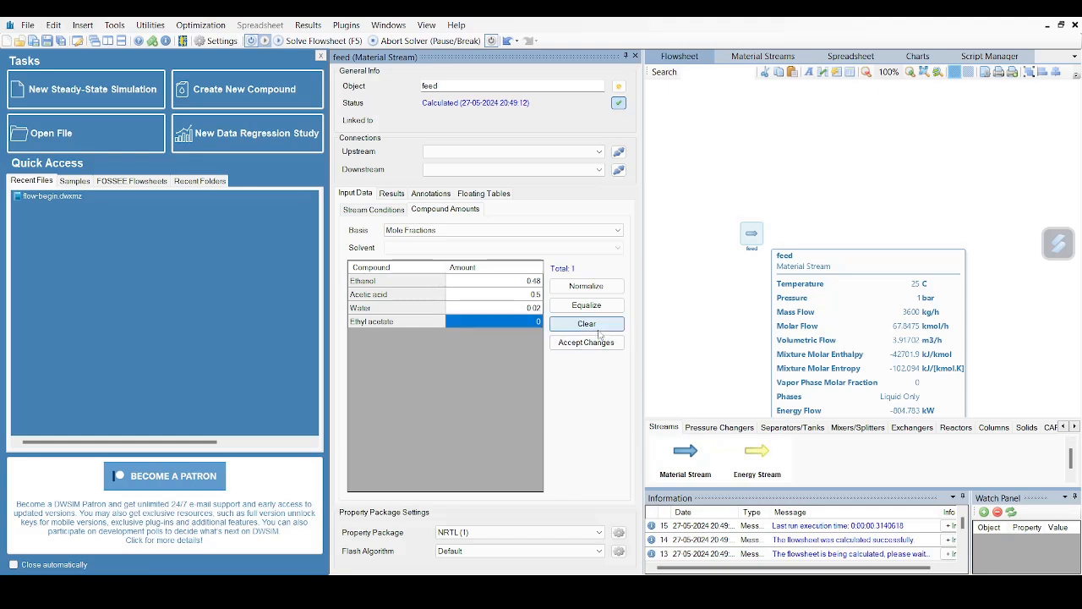
click(587, 341)
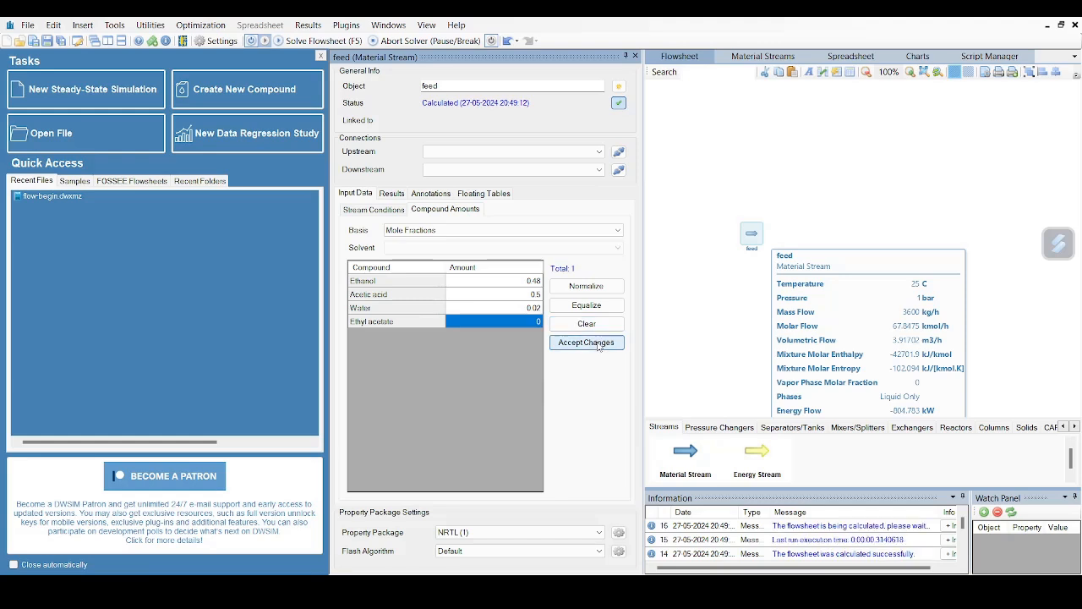
click(585, 342)
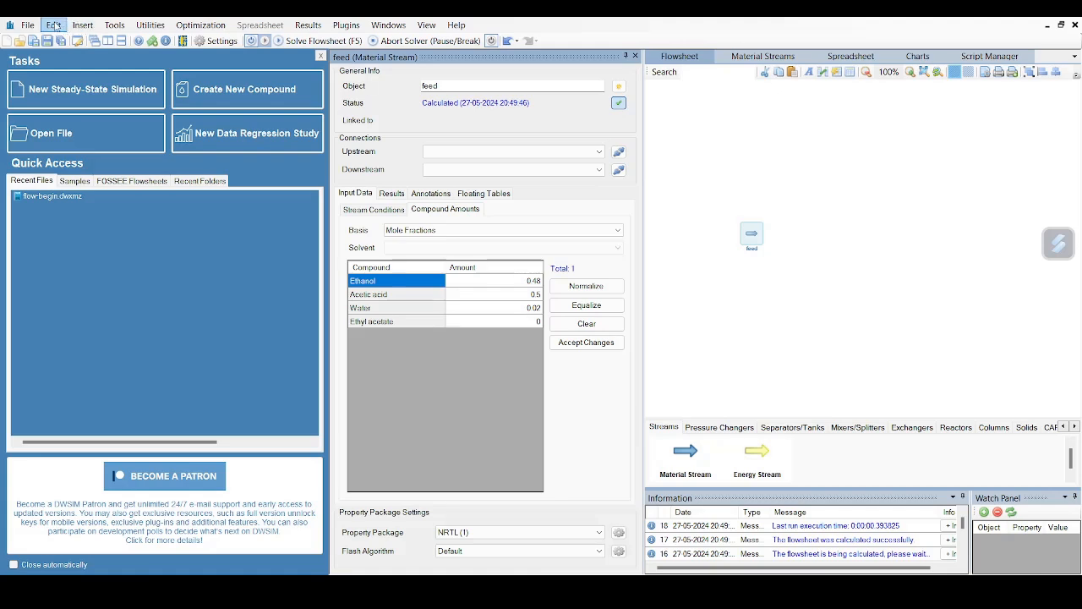
In simulation settings' Reactions page, begin adding a new Kinetic reaction
click(52, 25)
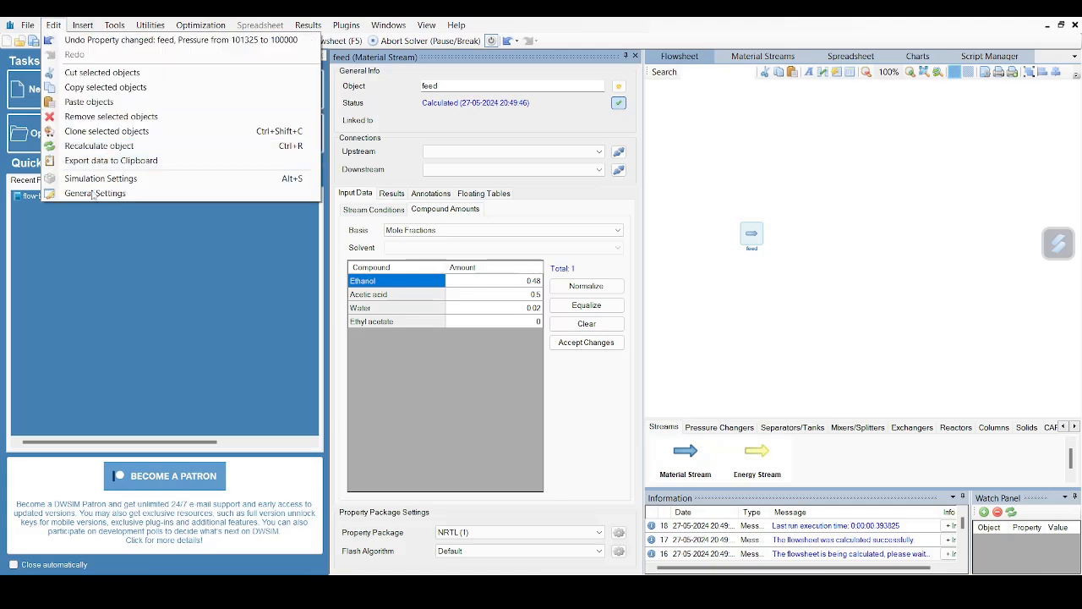
click(53, 25)
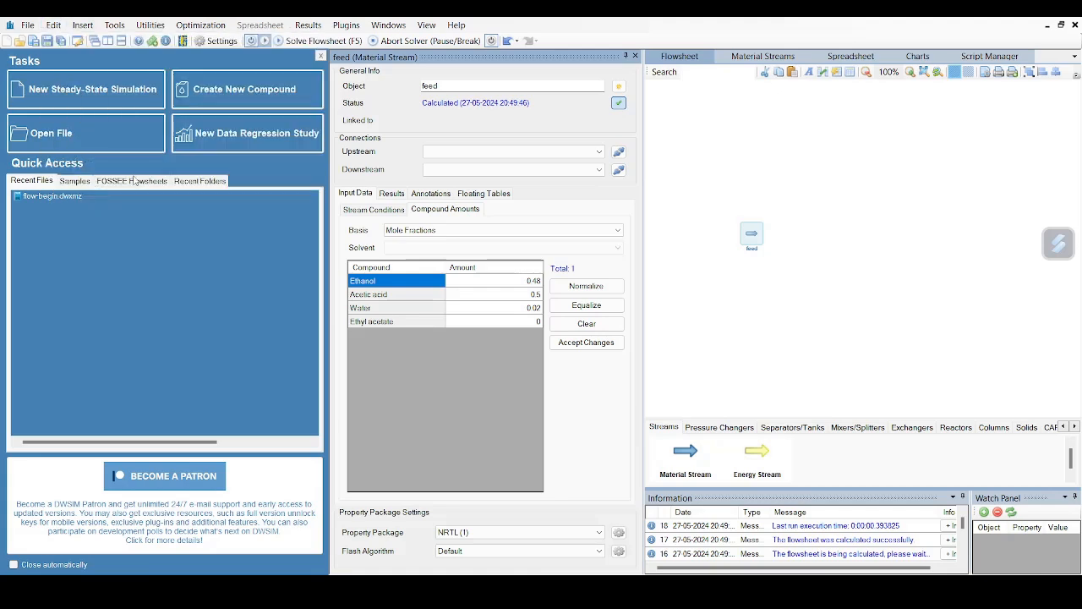
click(220, 40)
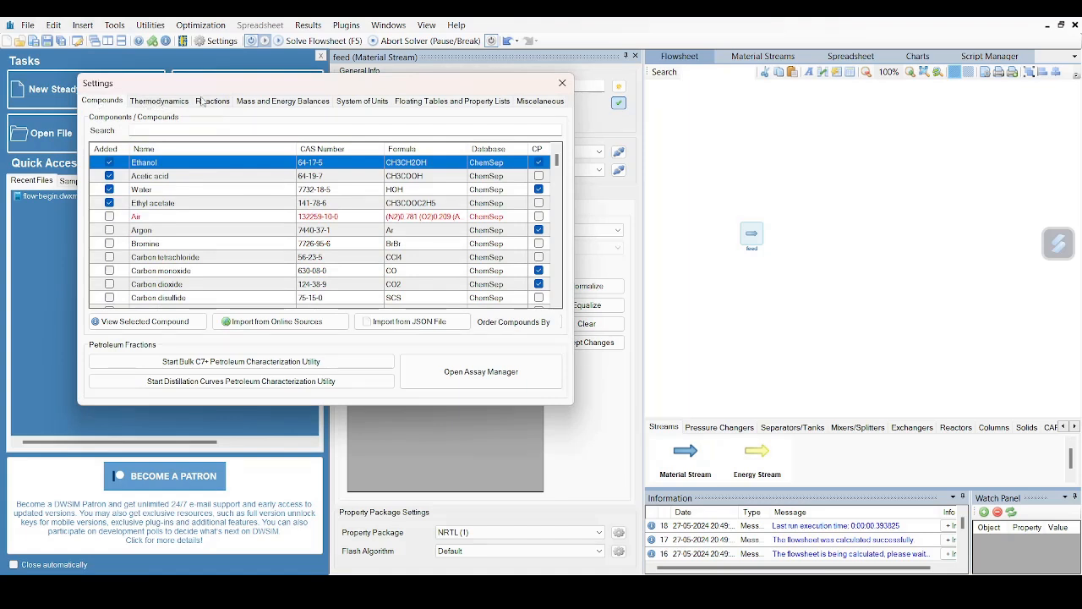
click(213, 101)
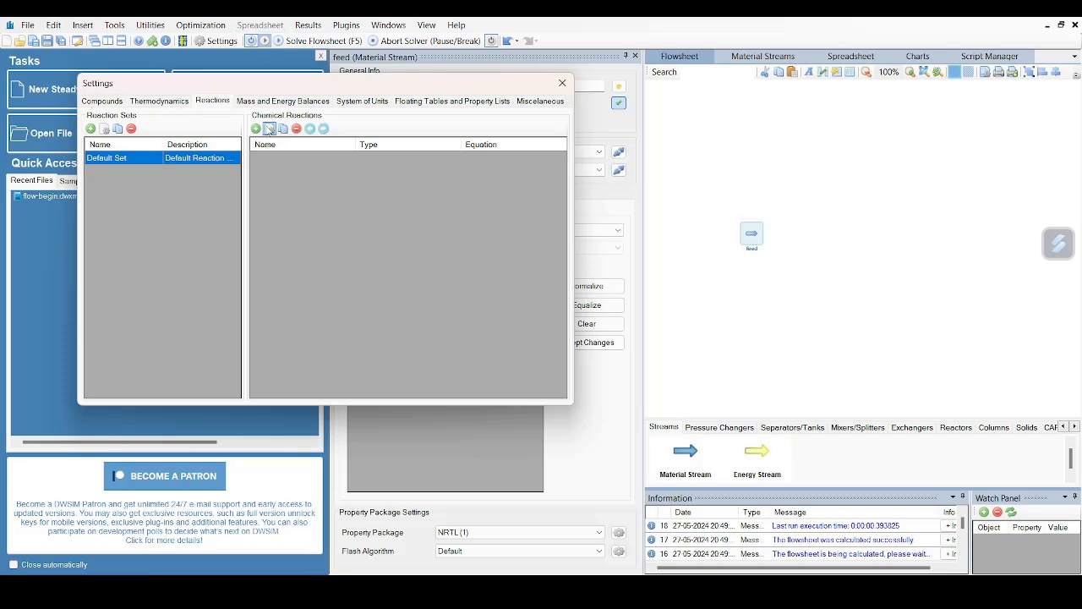
mouse_move(255, 129)
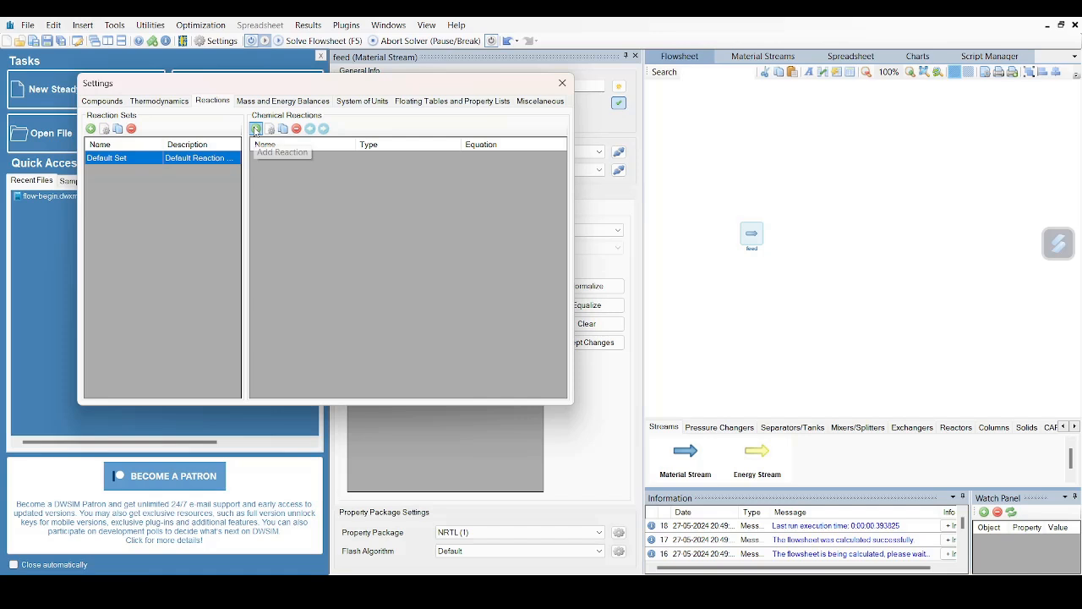
click(258, 129)
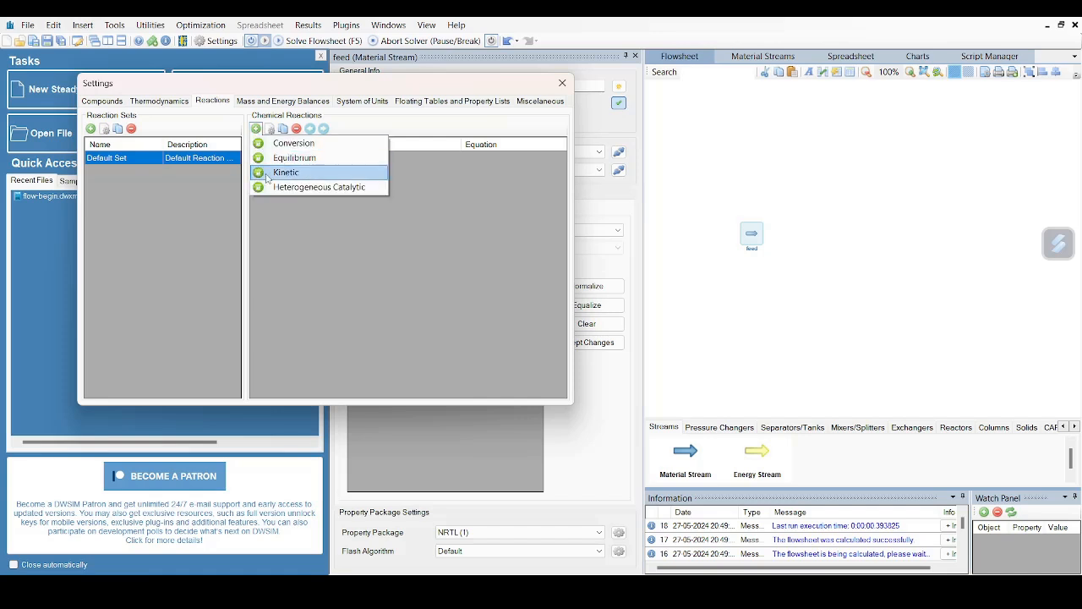
click(286, 172)
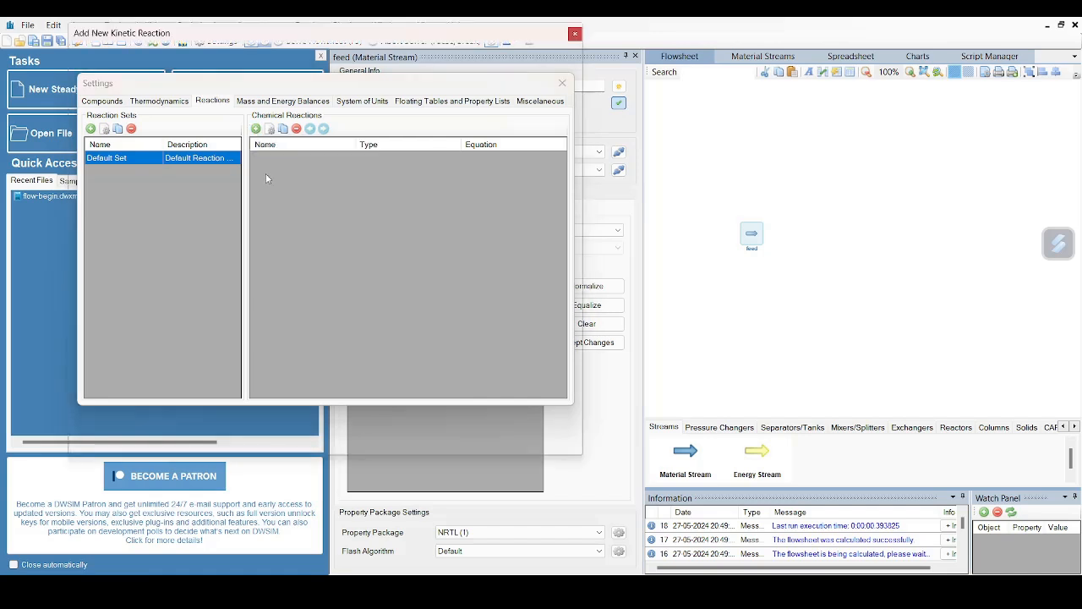
Name the reaction 'ethyl acetate' and describe it as reversible formation from ethanol and acetic acid
click(255, 128)
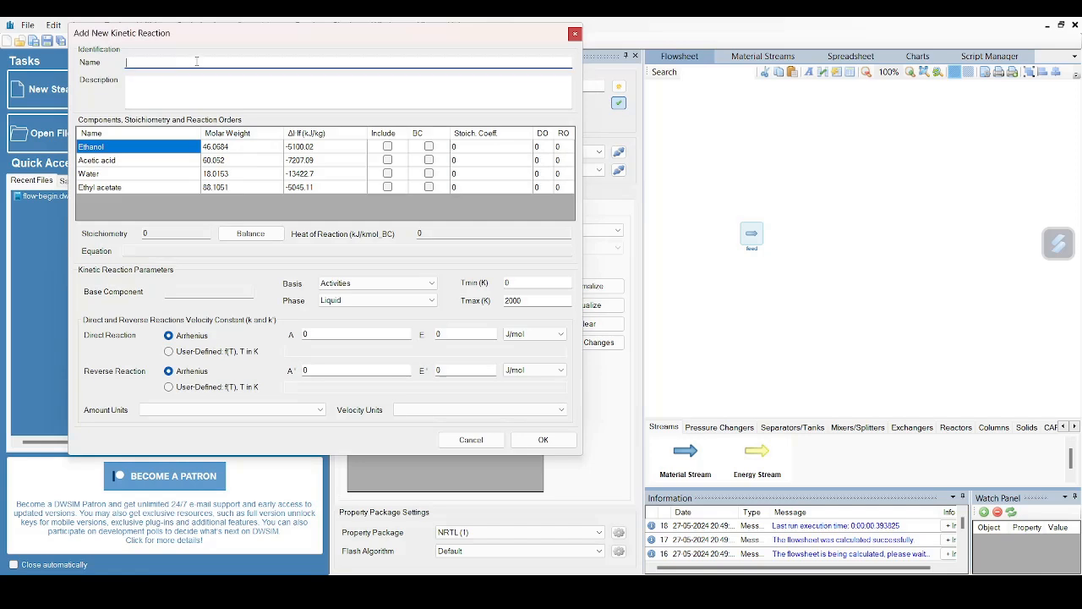
text(acety)
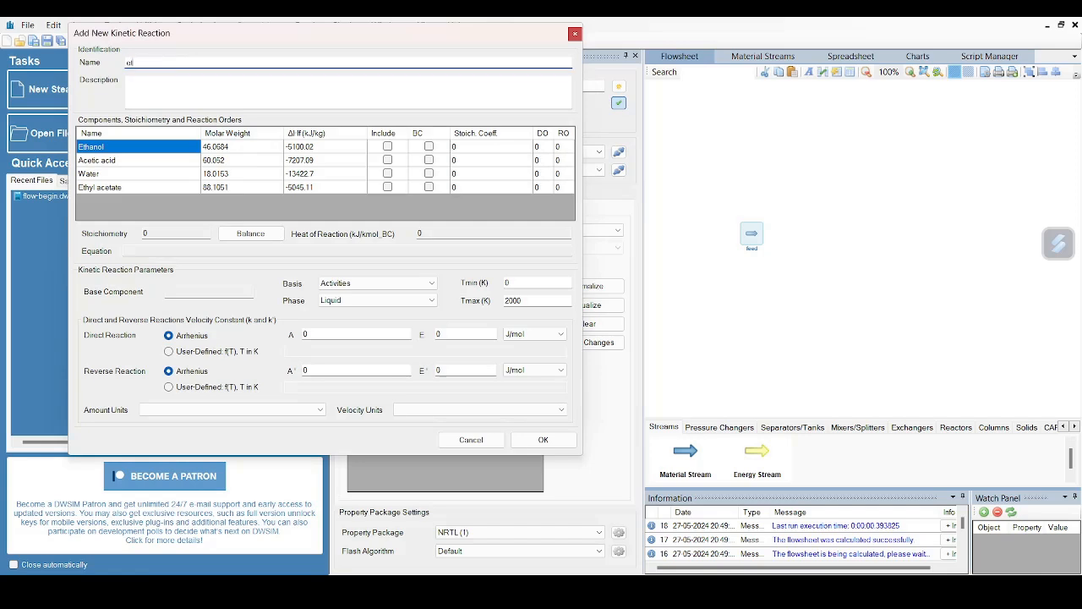
text(ethyl acetate)
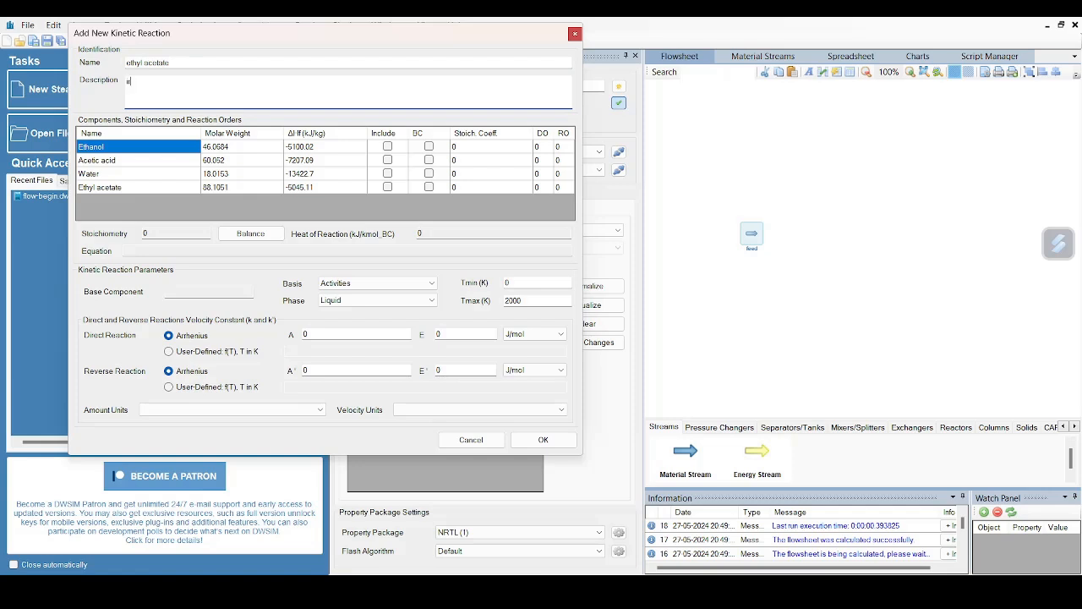
text(reversible)
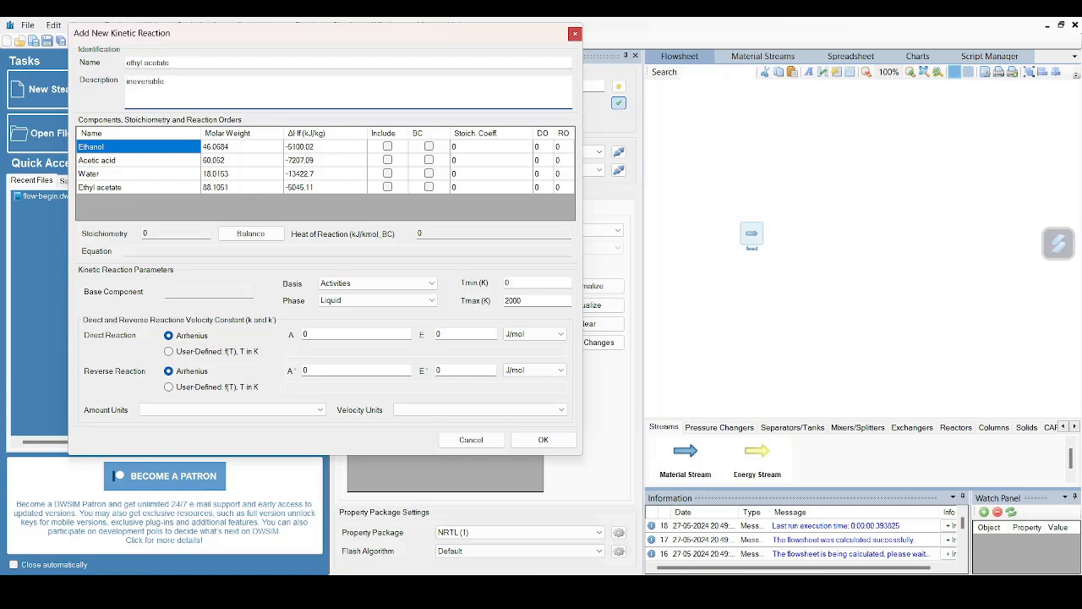
text(reaction)
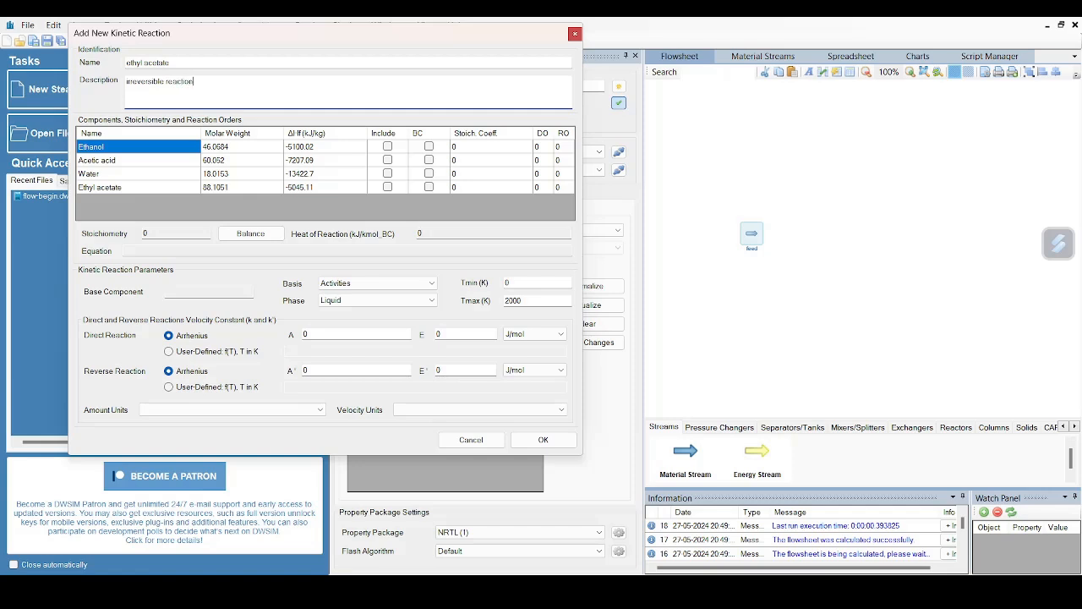
text(forming ethyl aceta)
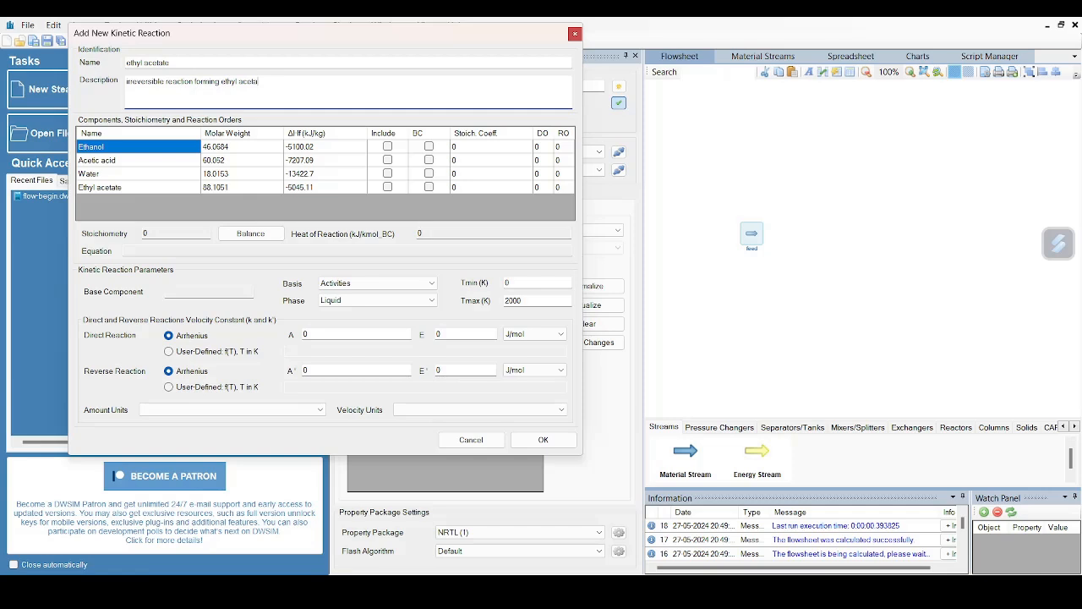
text(from ethanol)
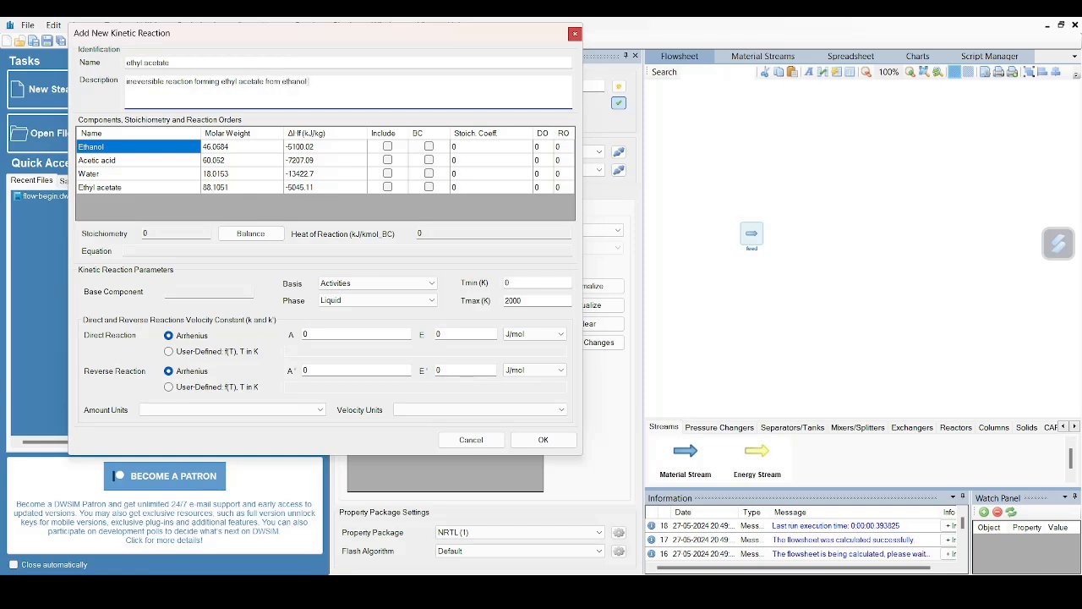
text(and acetic)
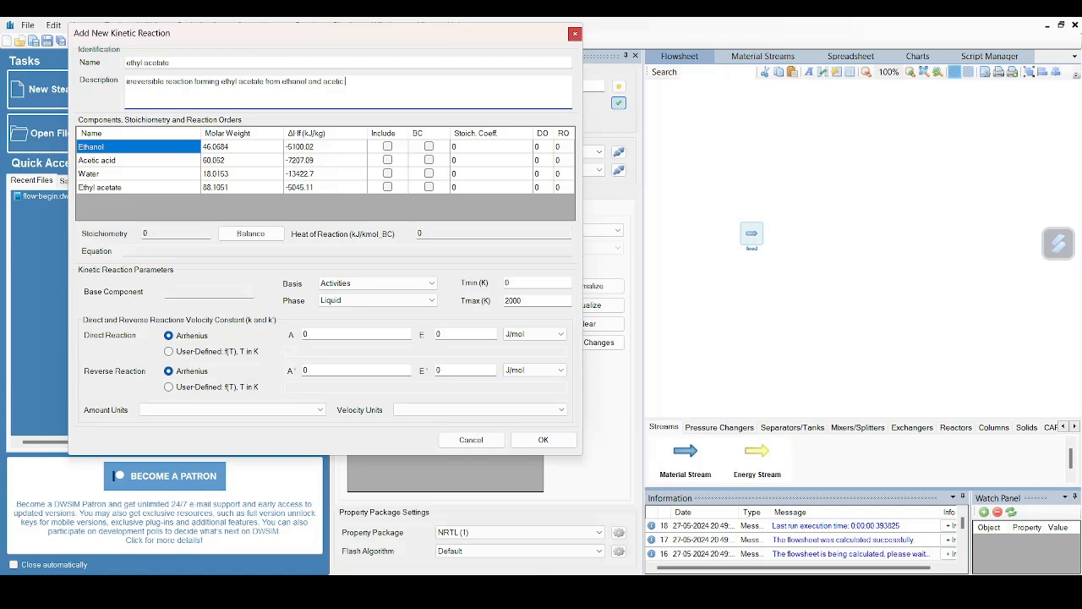
text(acid)
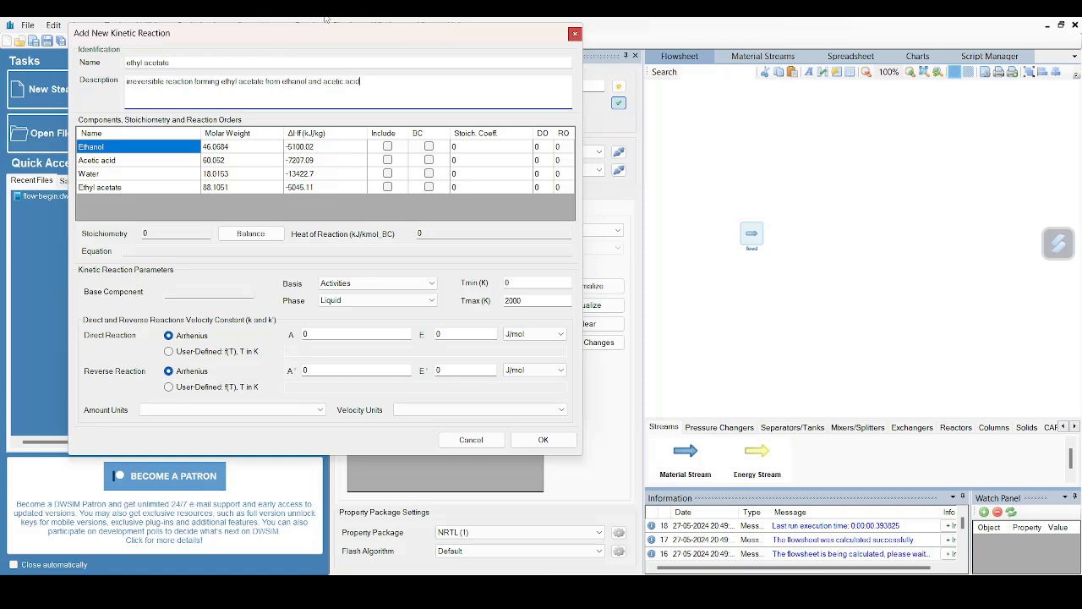
mouse_move(120, 132)
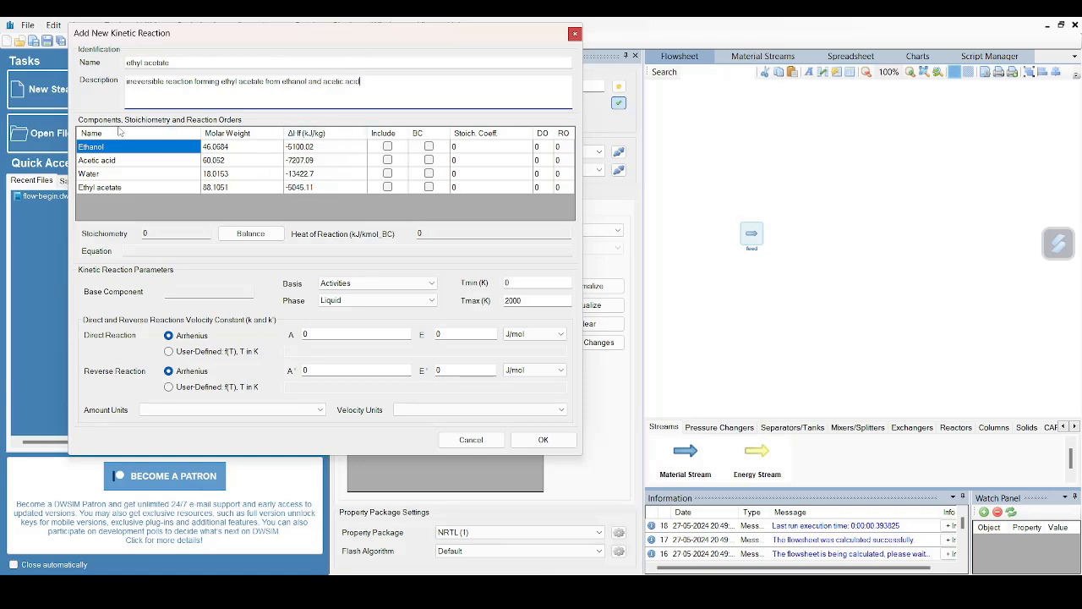
mouse_move(314, 186)
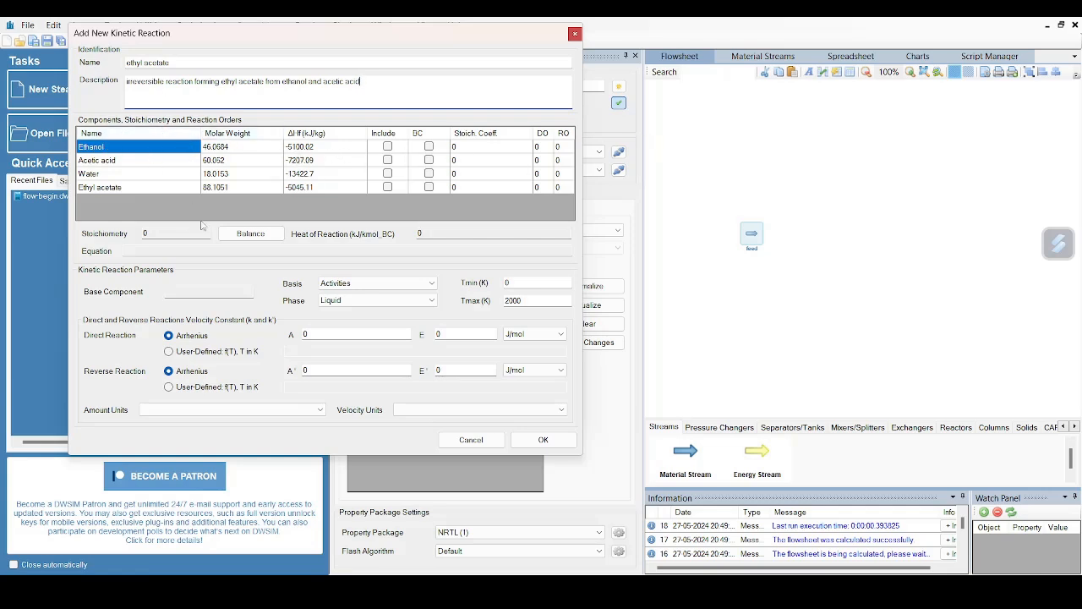
Include all four compounds, make ethanol base component, enter coefficients -1, -1, 1, 1 and forward orders 1
click(388, 146)
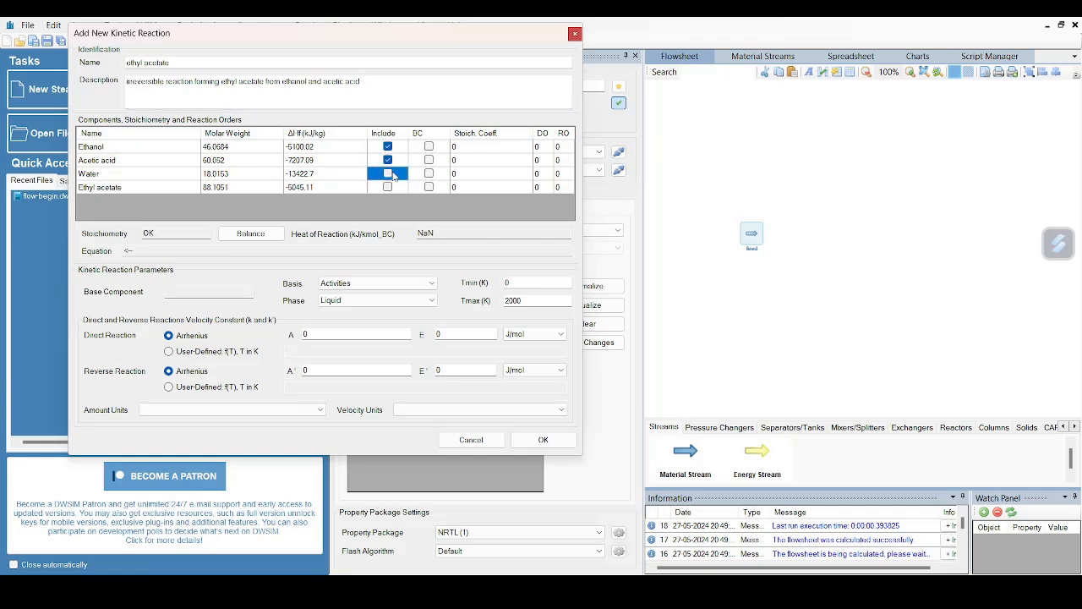
click(387, 173)
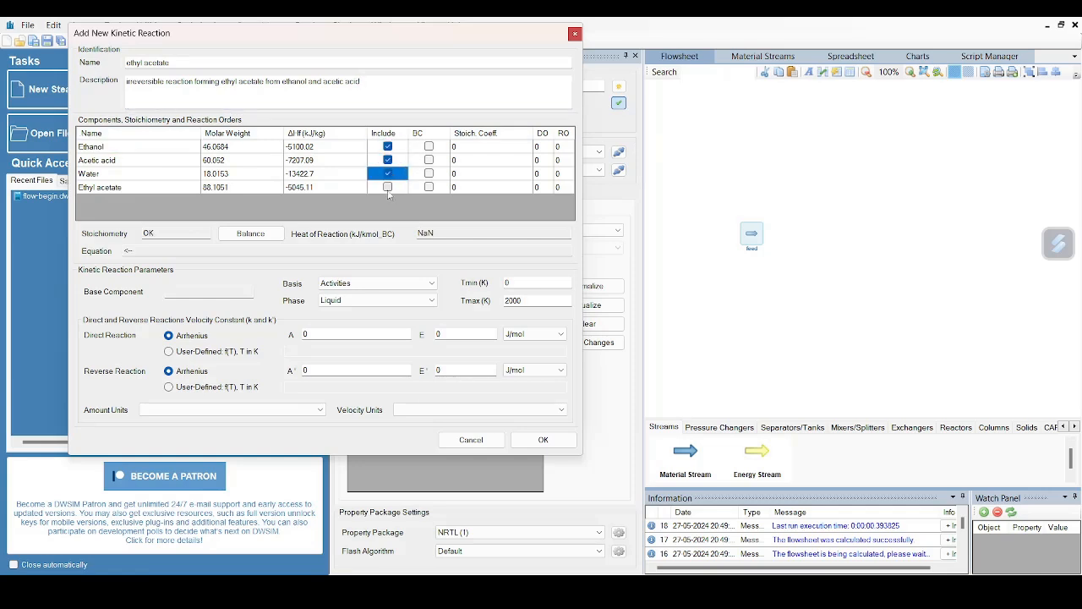
click(387, 186)
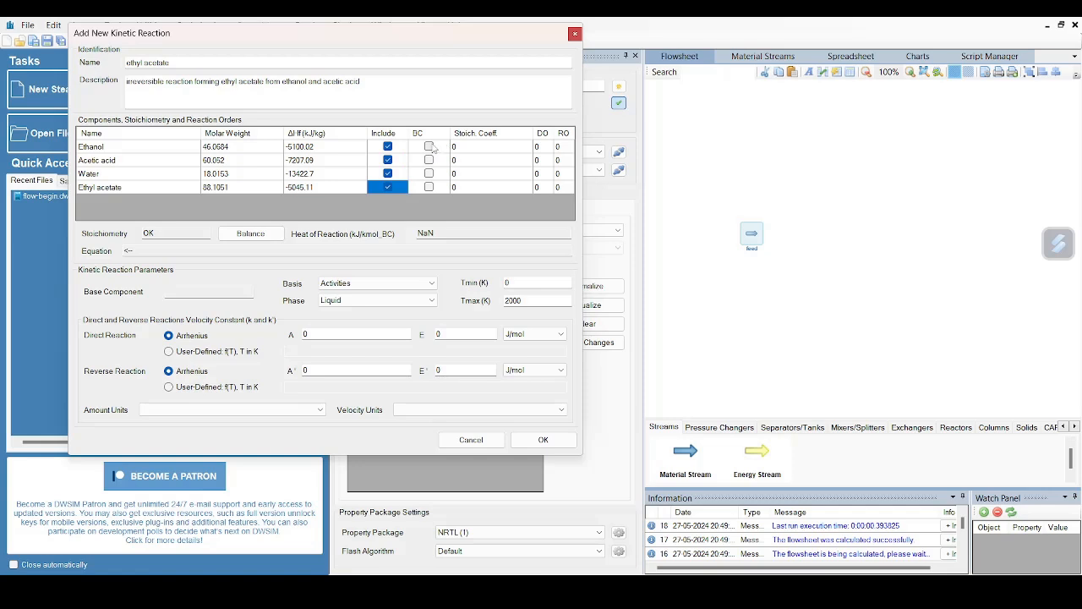
click(429, 146)
text(-1)
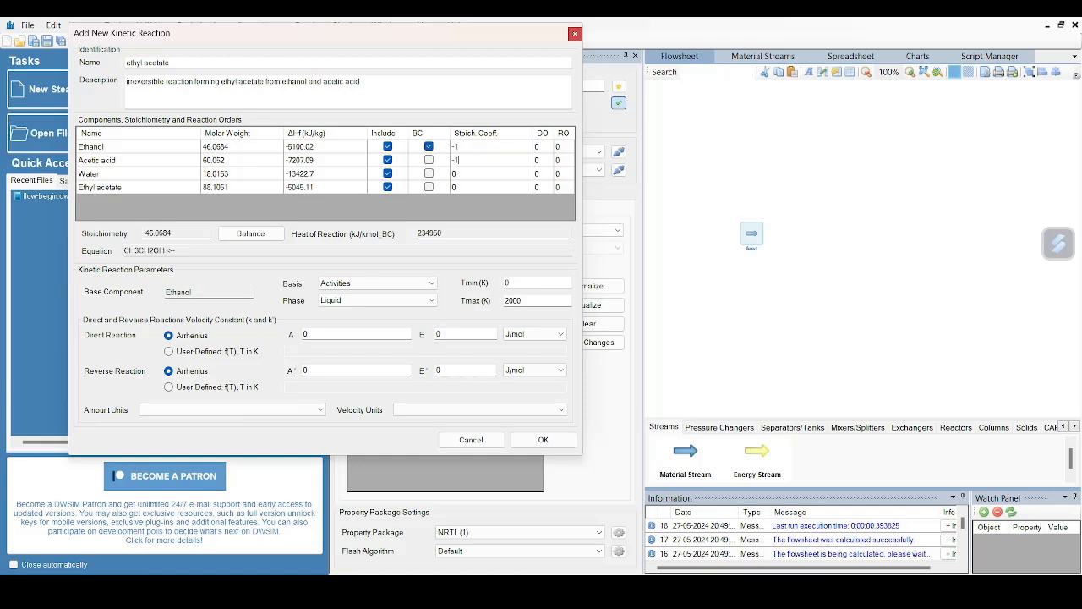
click(250, 233)
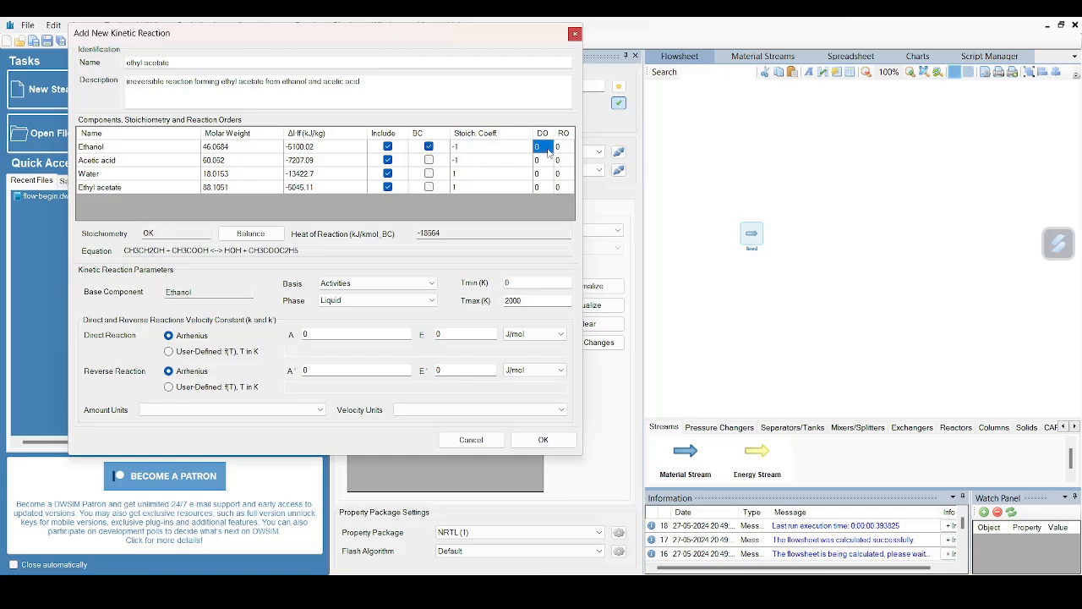
text(1)
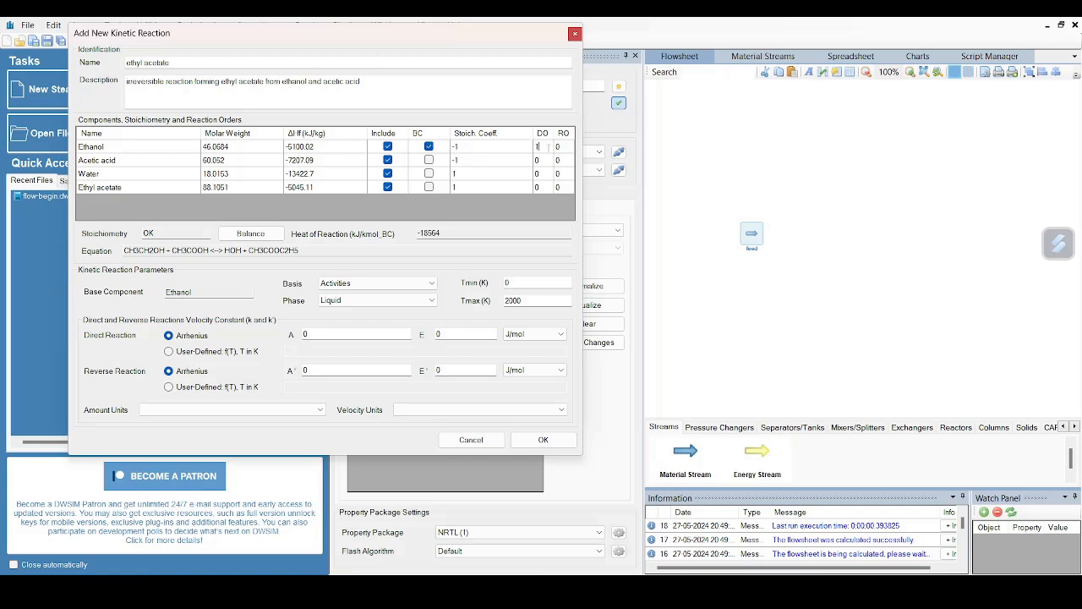
click(541, 173)
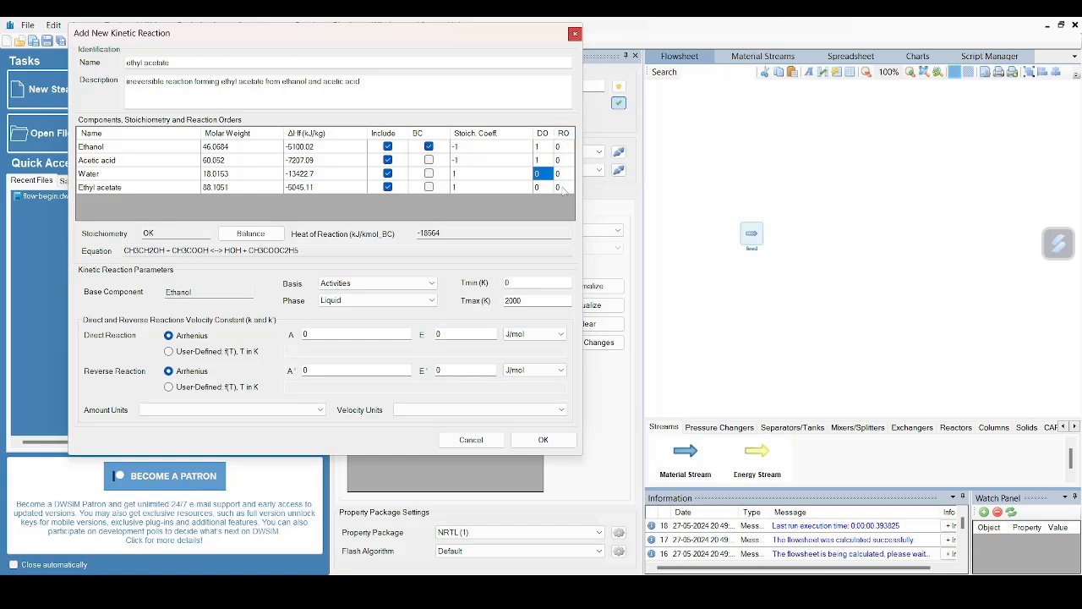
mouse_move(204, 244)
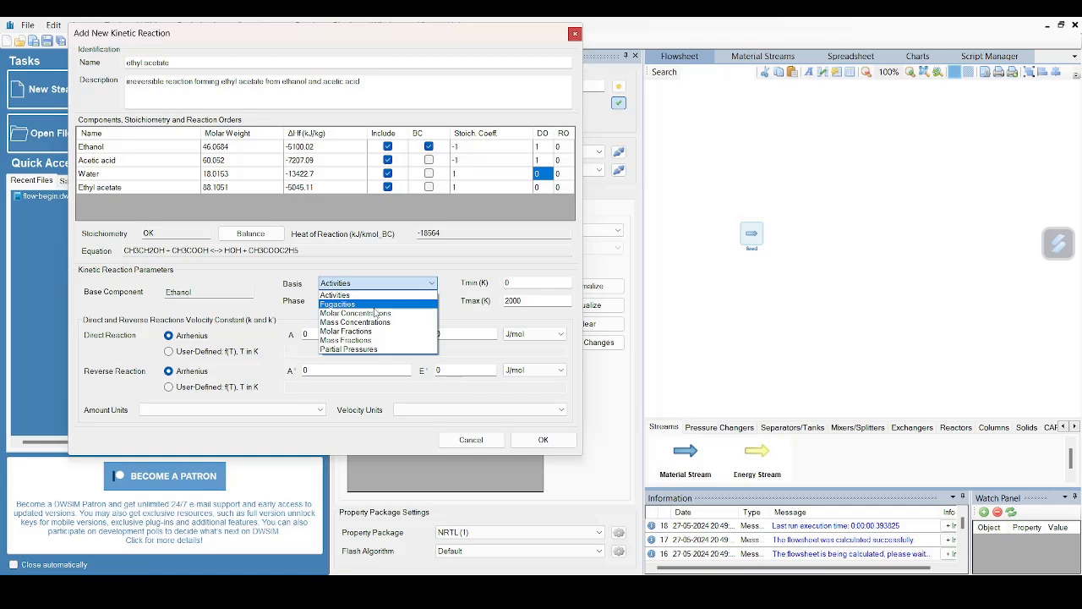
mouse_move(355, 313)
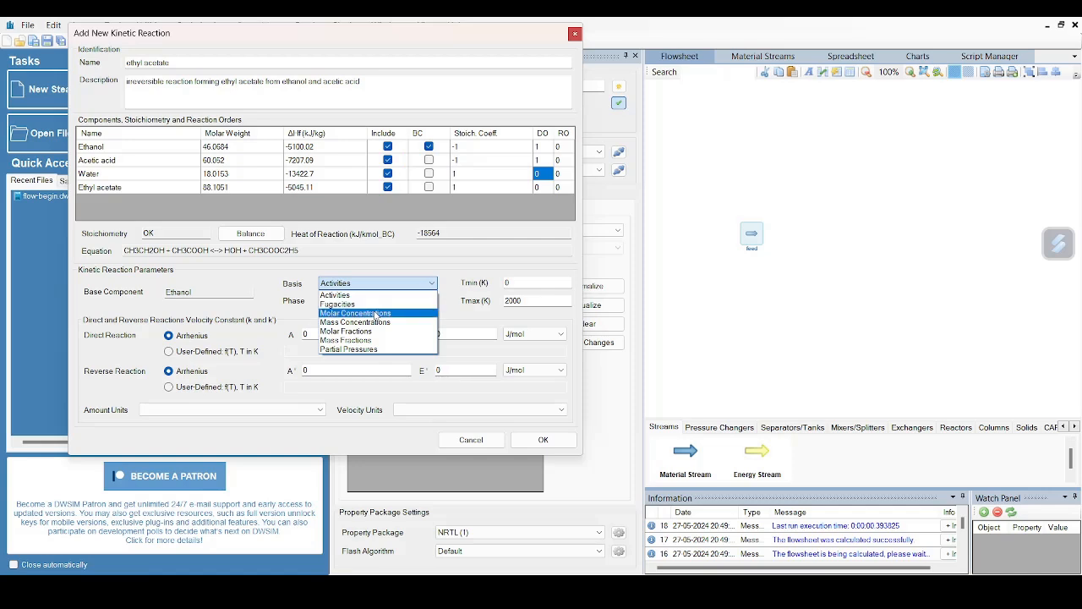
Set molar-concentration basis, 300 K minimum temperature and Arrhenius forward constant A = 0.005
click(355, 313)
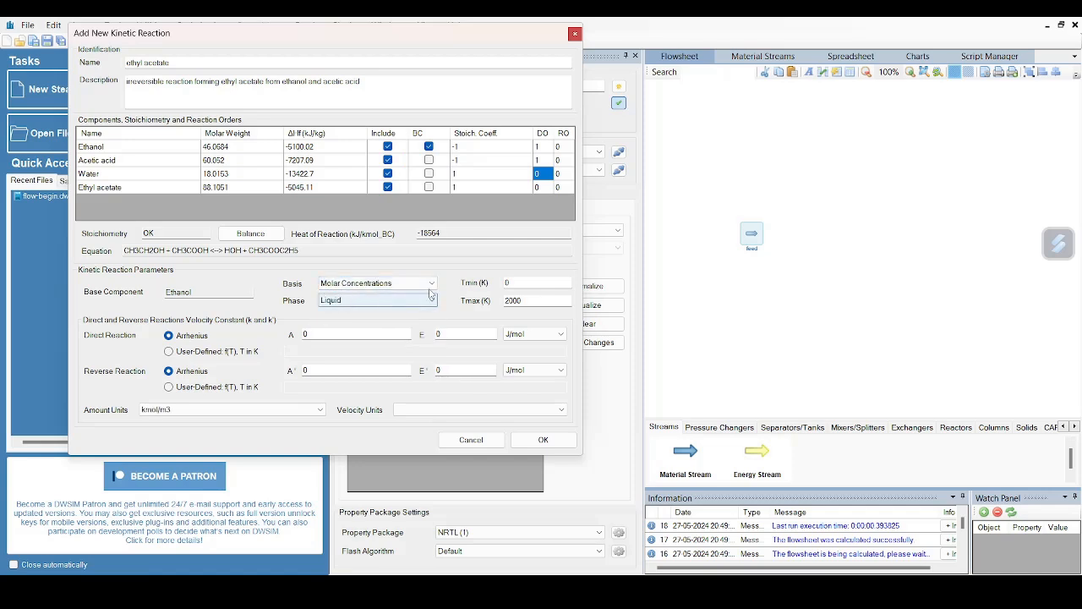
click(538, 282)
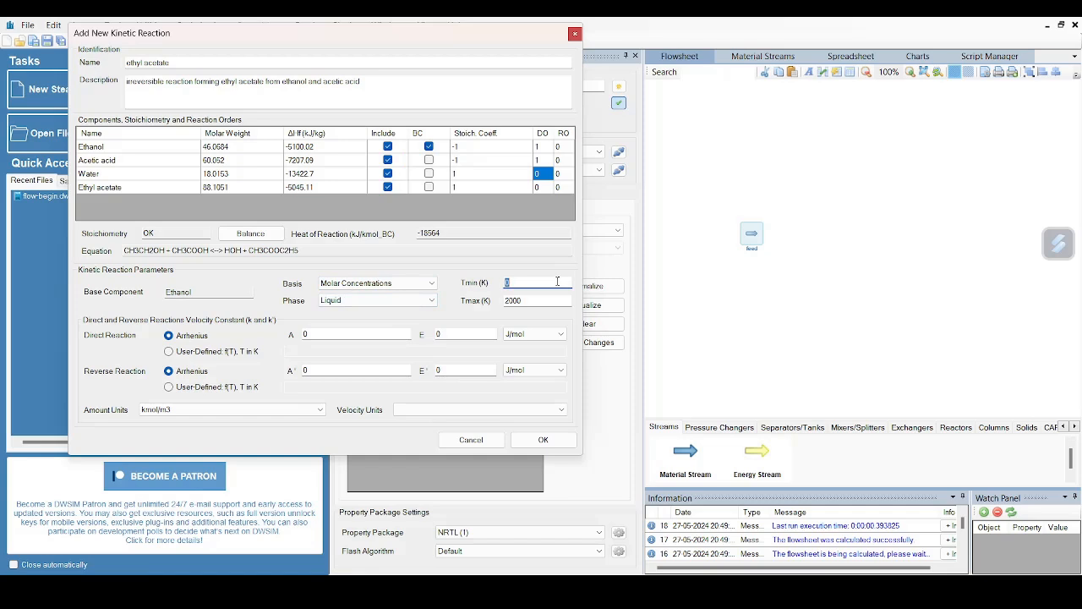
text(3)
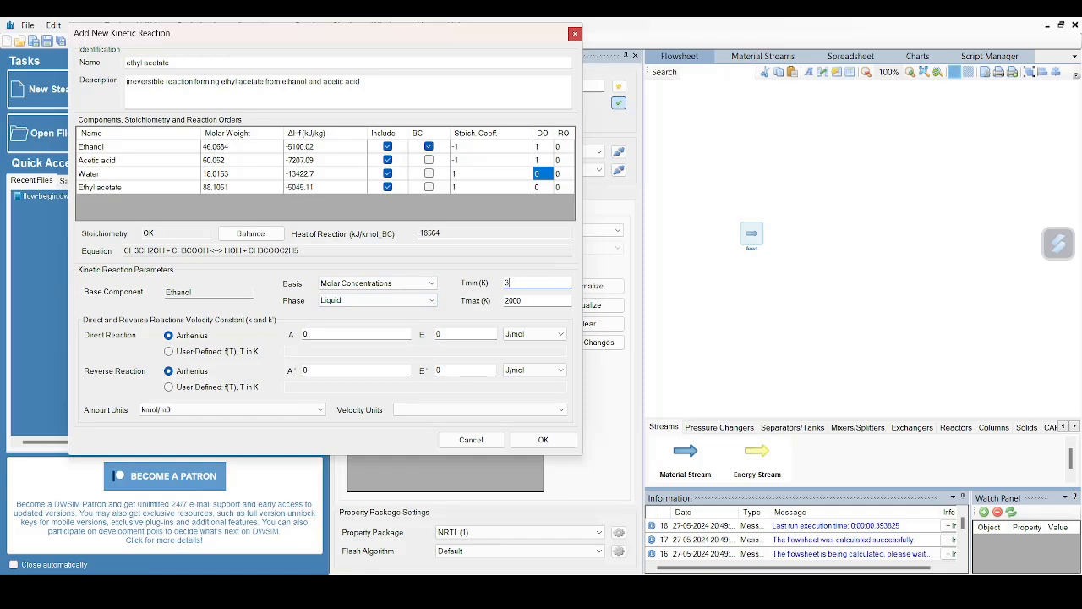
text(00)
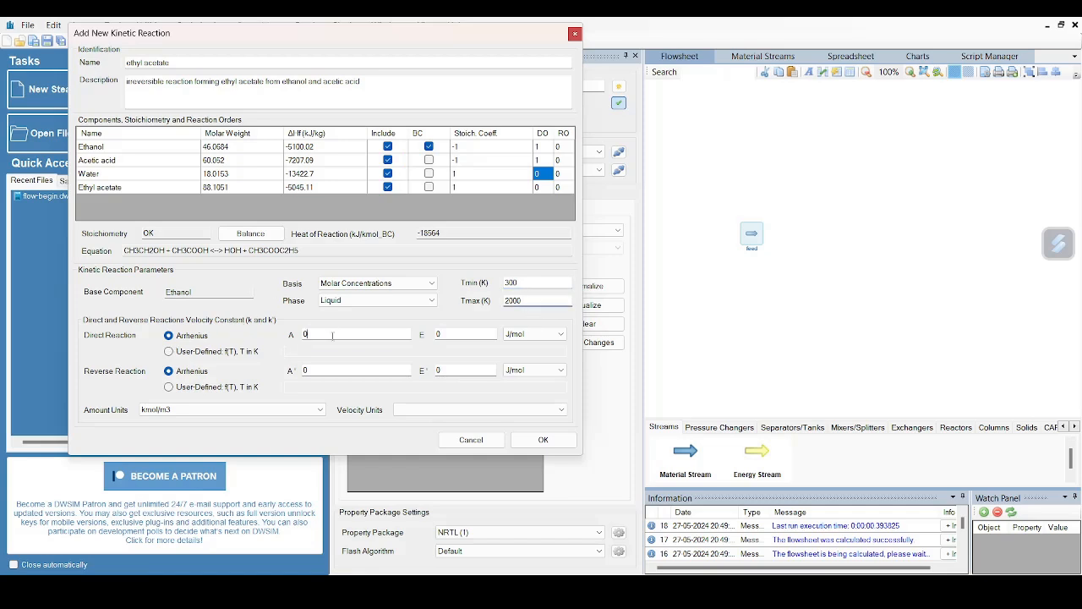
click(355, 333)
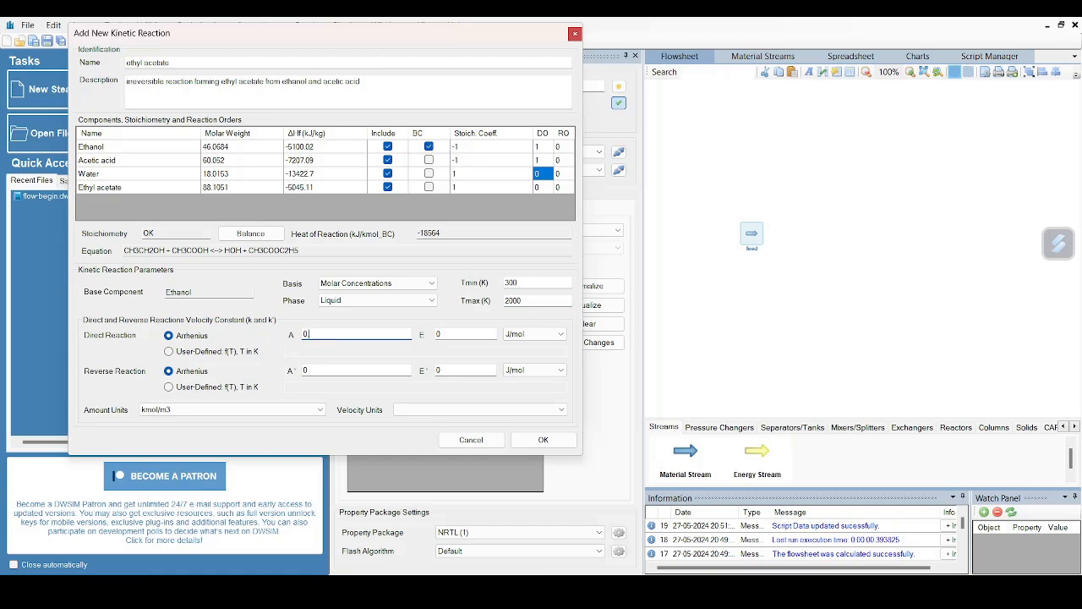
text(0.005)
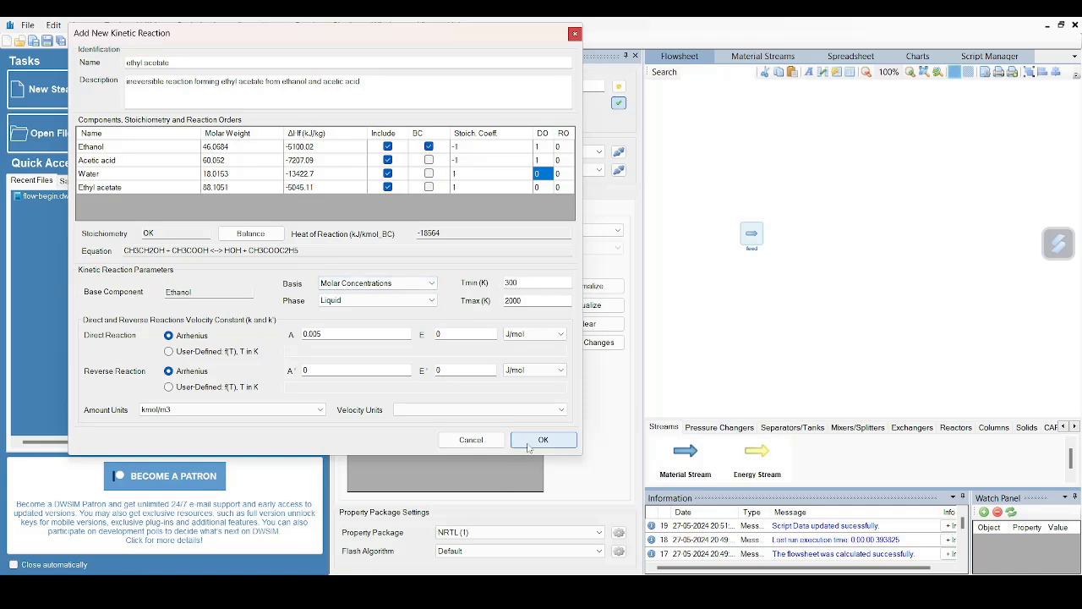
mouse_move(269, 195)
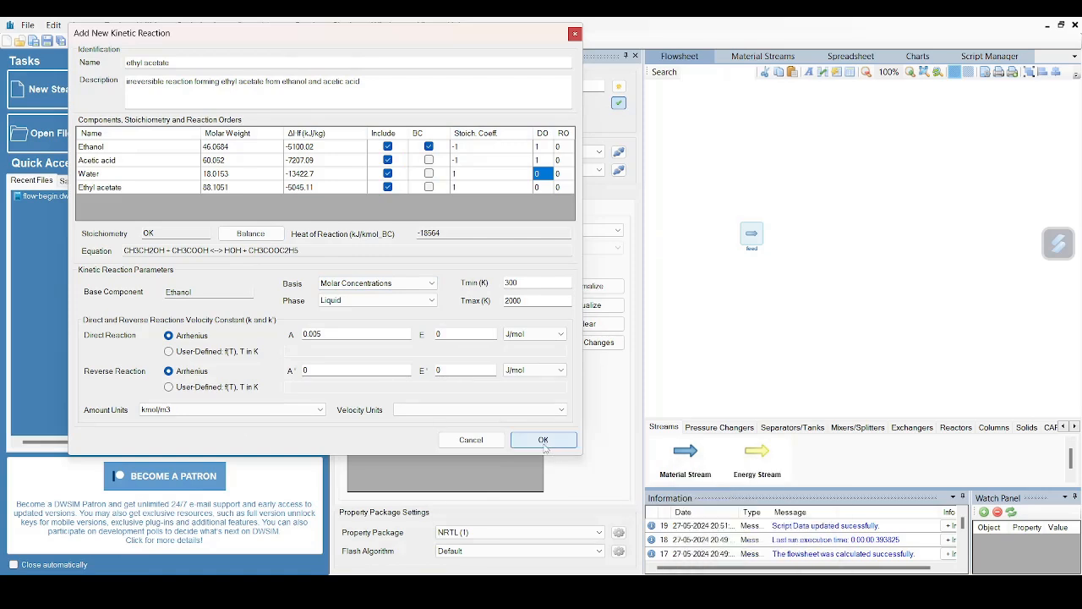
Confirm the ethyl acetate kinetic reaction and dismiss the settings and feed editors
click(543, 440)
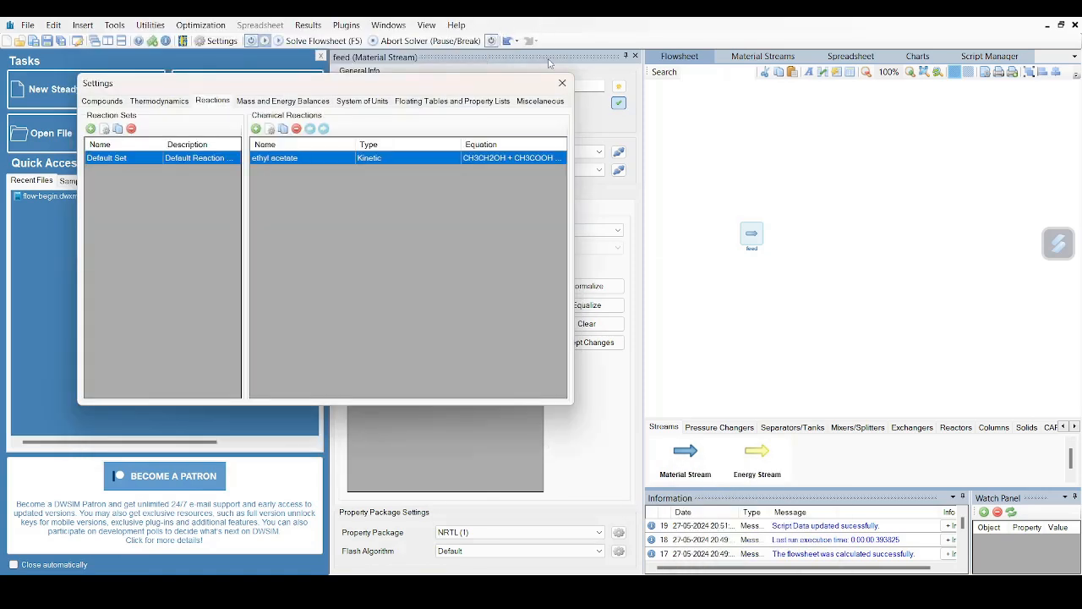
click(562, 83)
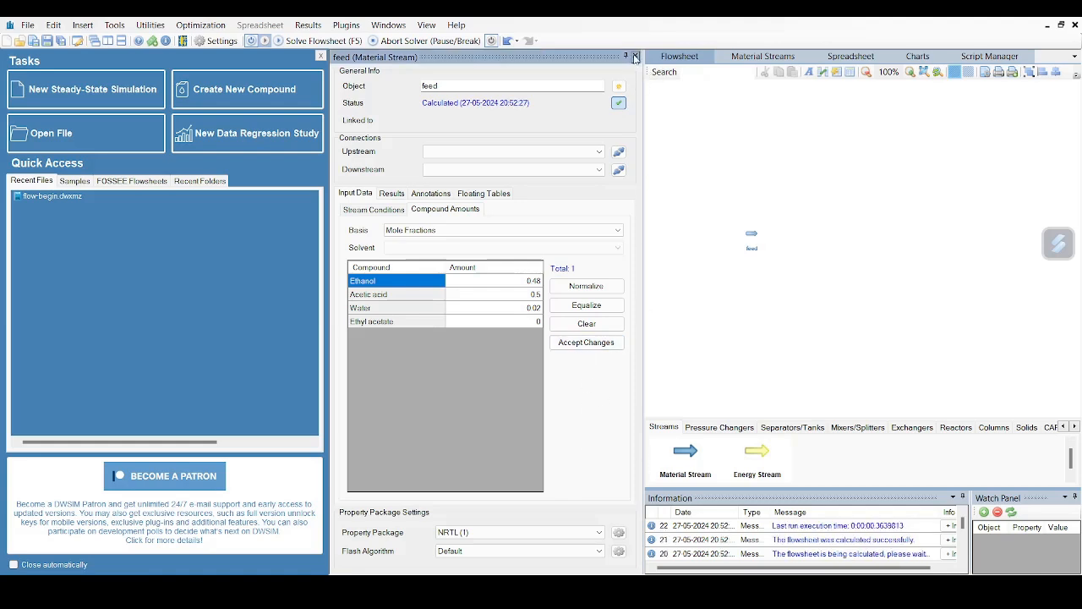
click(635, 57)
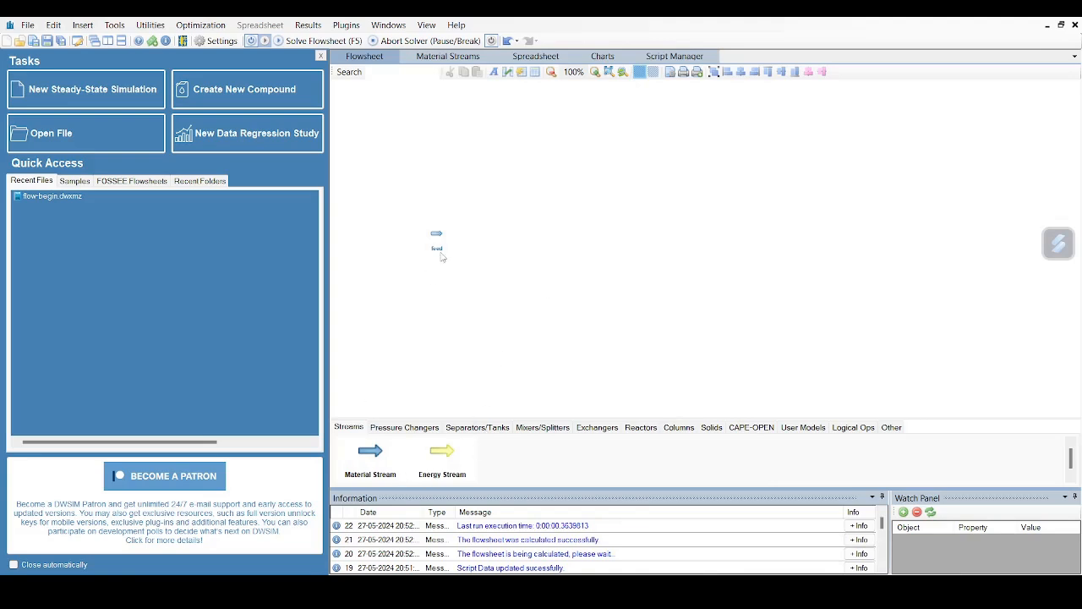
mouse_move(641, 432)
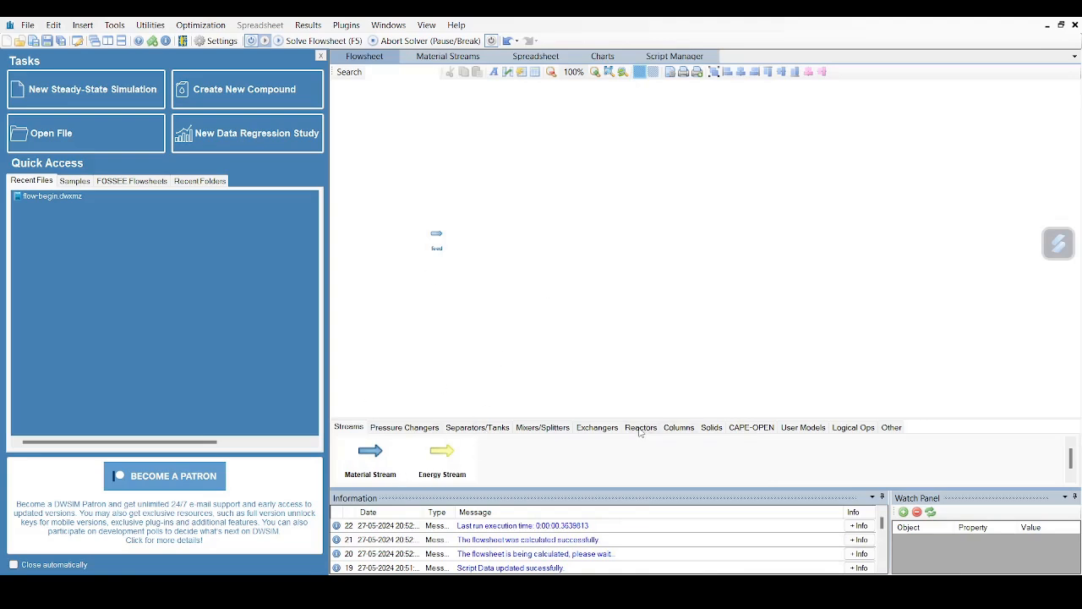
Place a Continuous Stirred Tank Reactor from the Reactors palette beside the feed stream
click(641, 426)
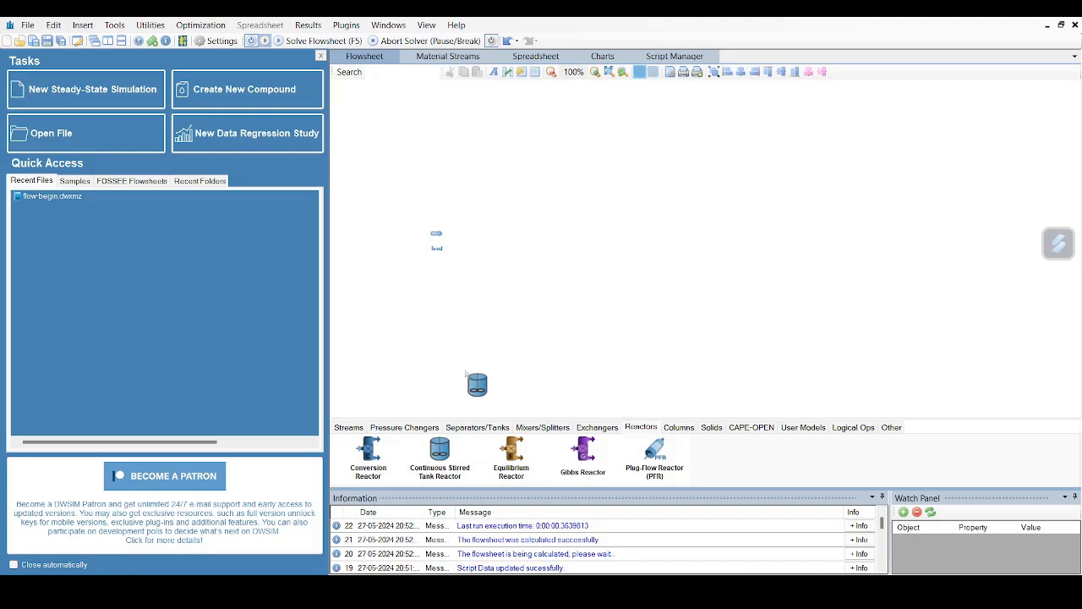
double_click(477, 386)
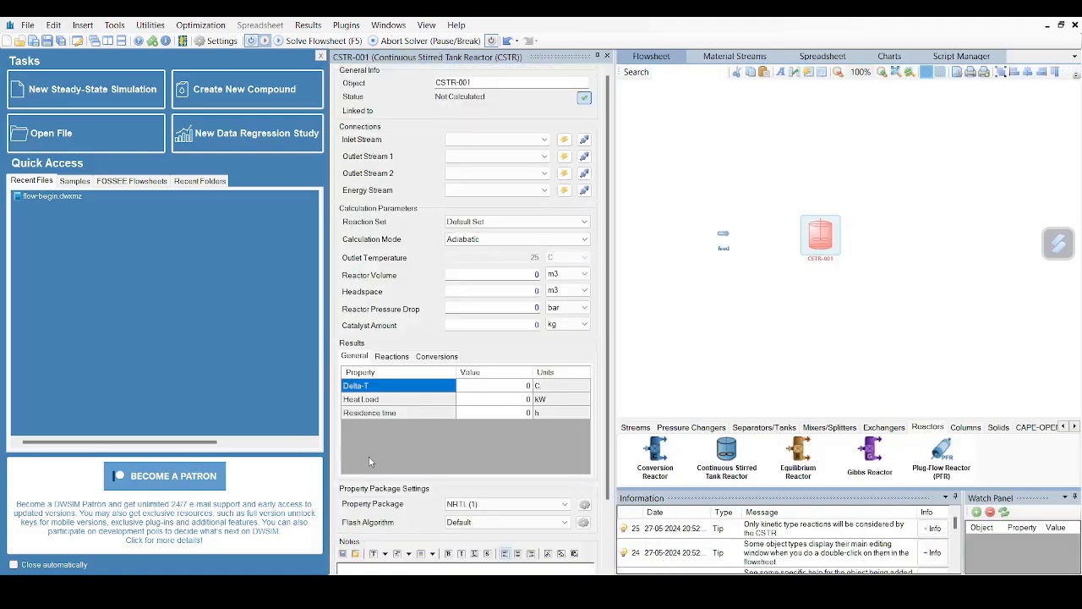
click(494, 139)
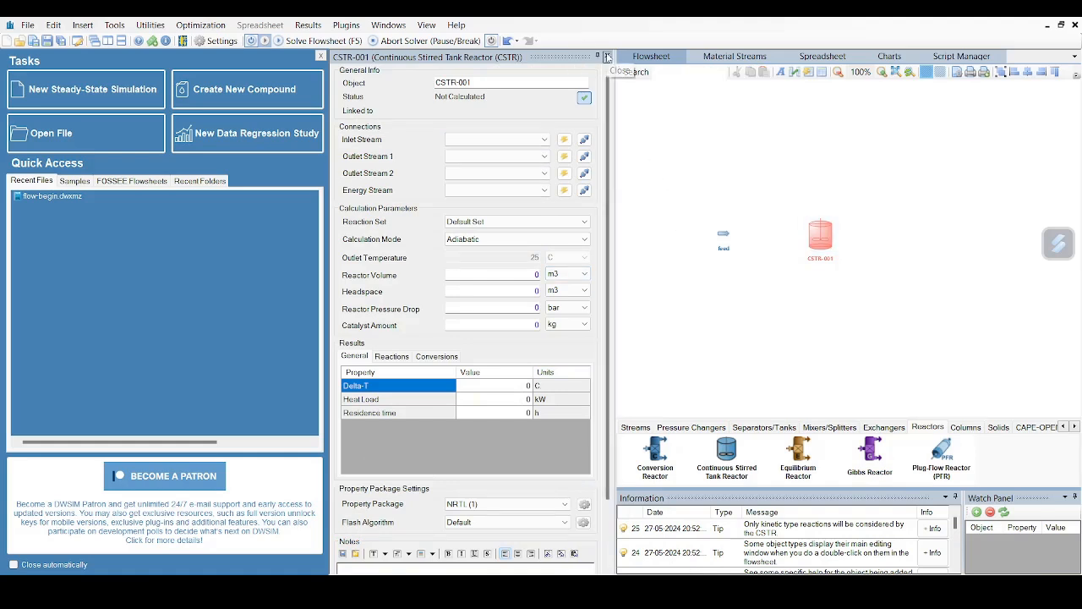
click(619, 71)
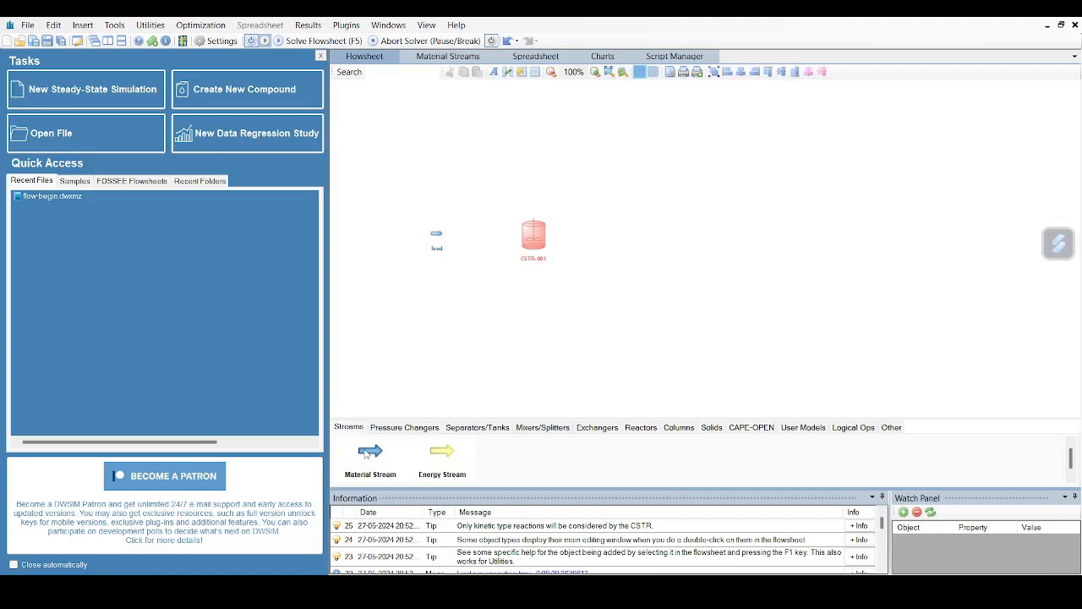
Add a material stream named product and an energy stream named energy to the flowsheet
click(314, 40)
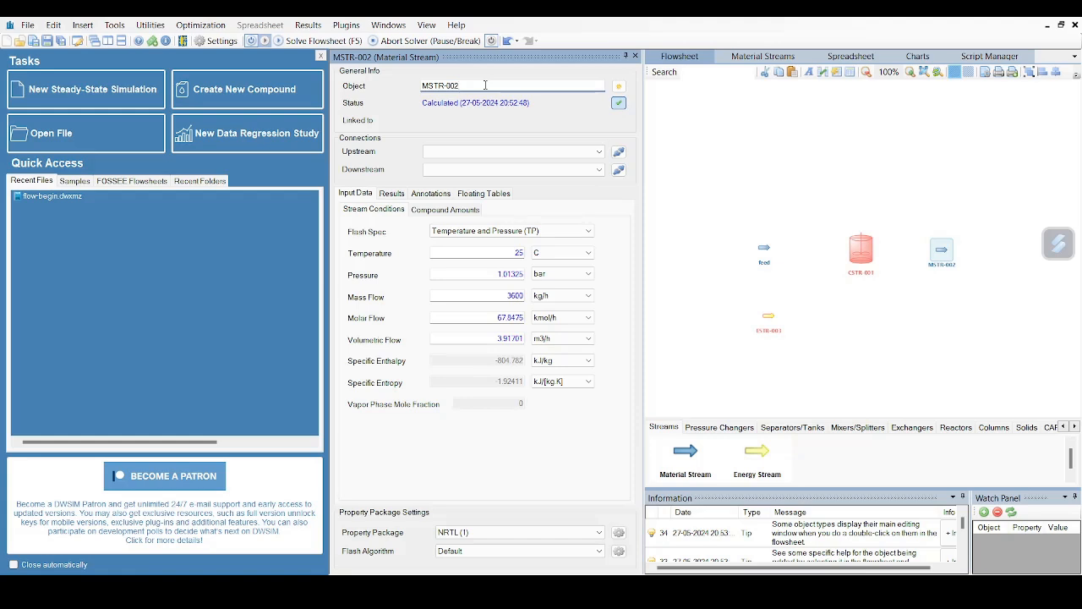
text(pr)
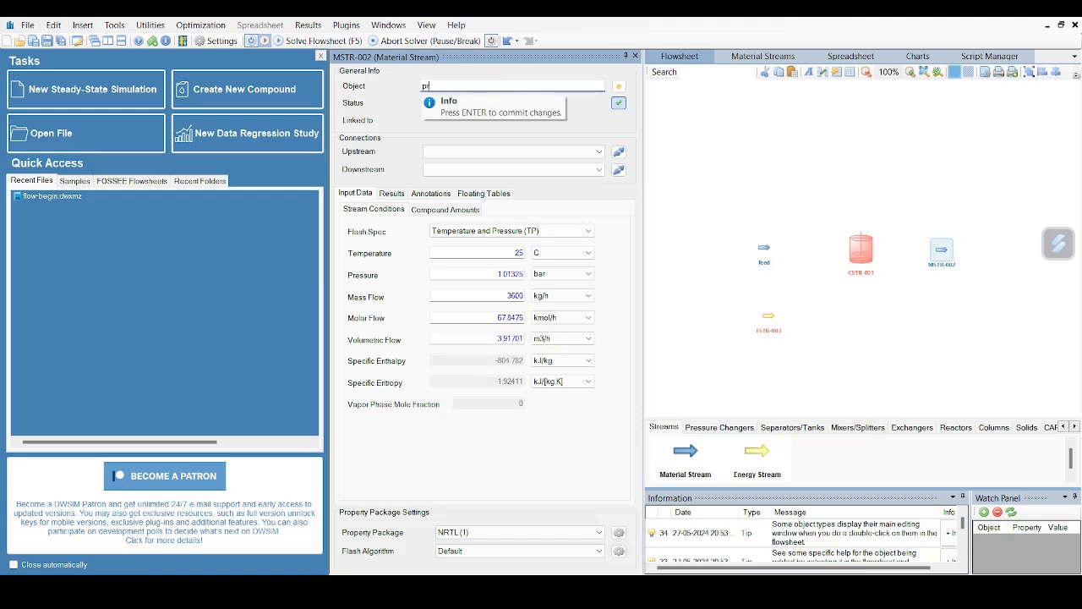
text(product)
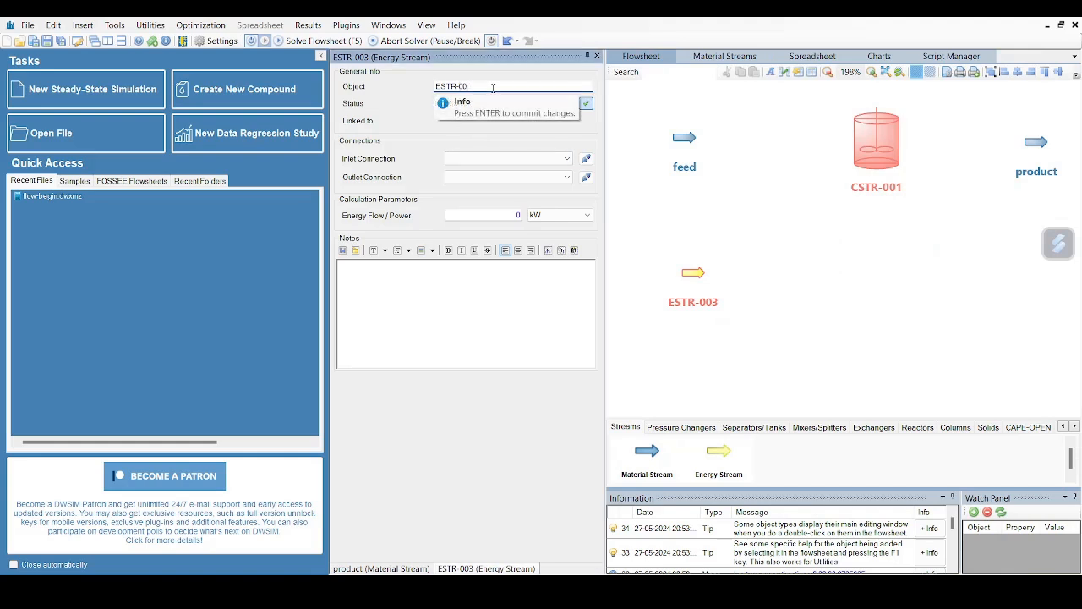
text(energy)
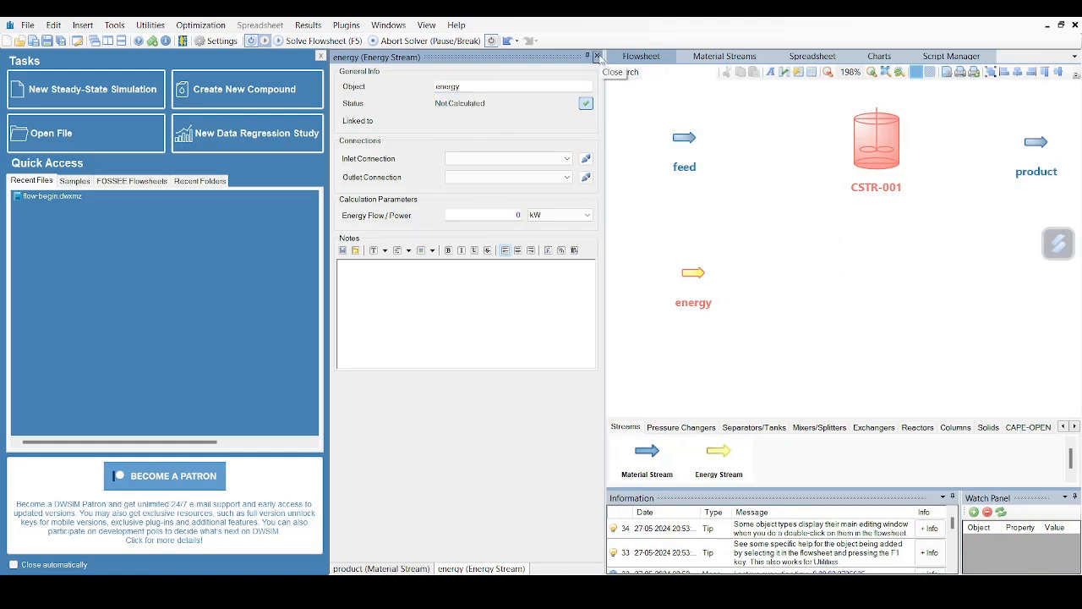
click(597, 56)
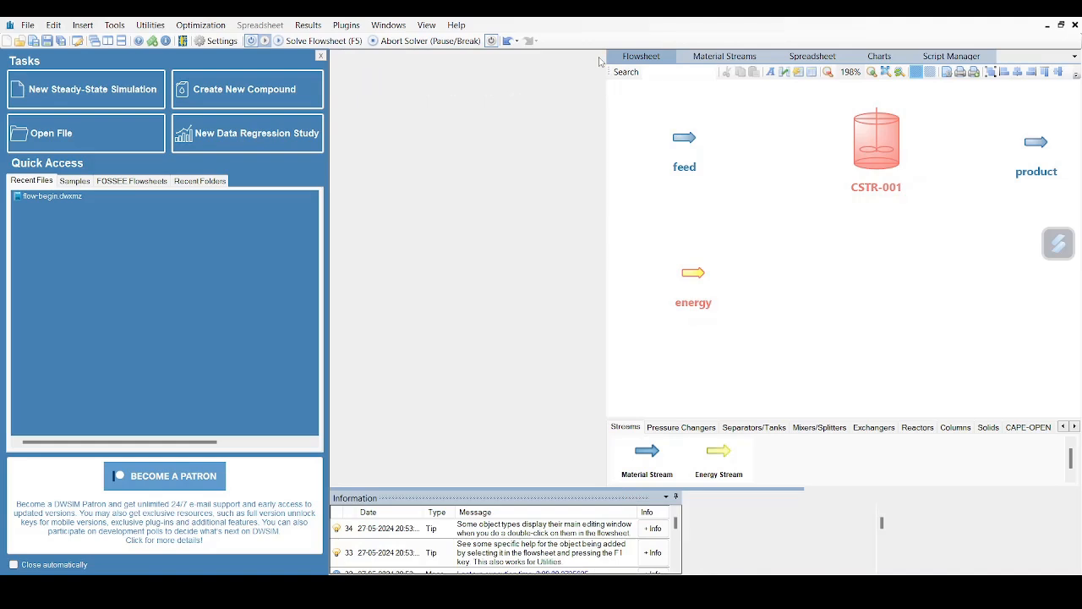
double_click(876, 139)
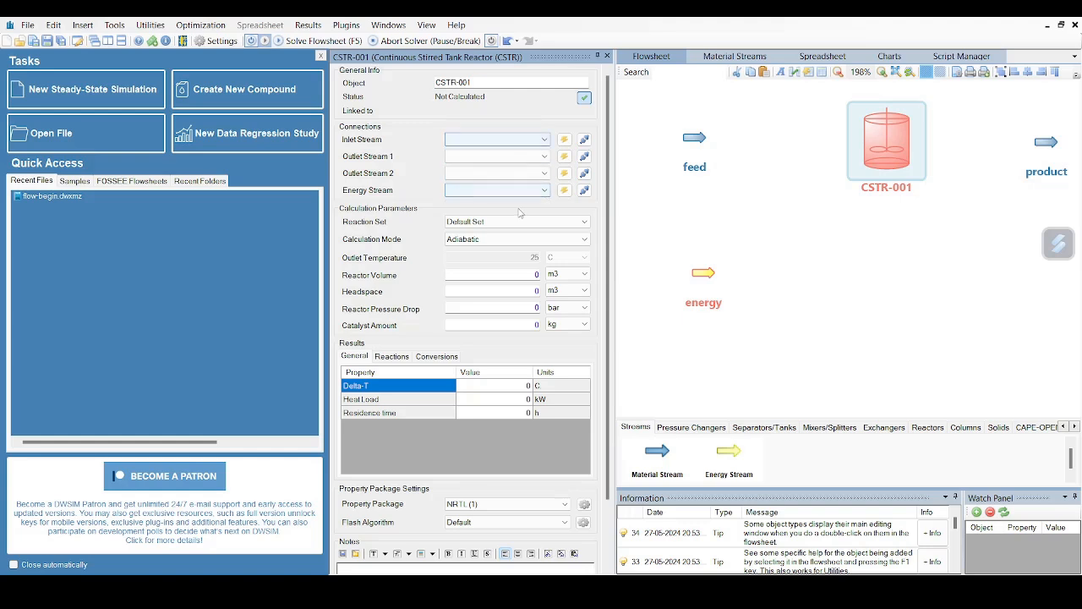
Connect CSTR-001 to feed as inlet, product as outlet and energy as its energy stream
click(544, 139)
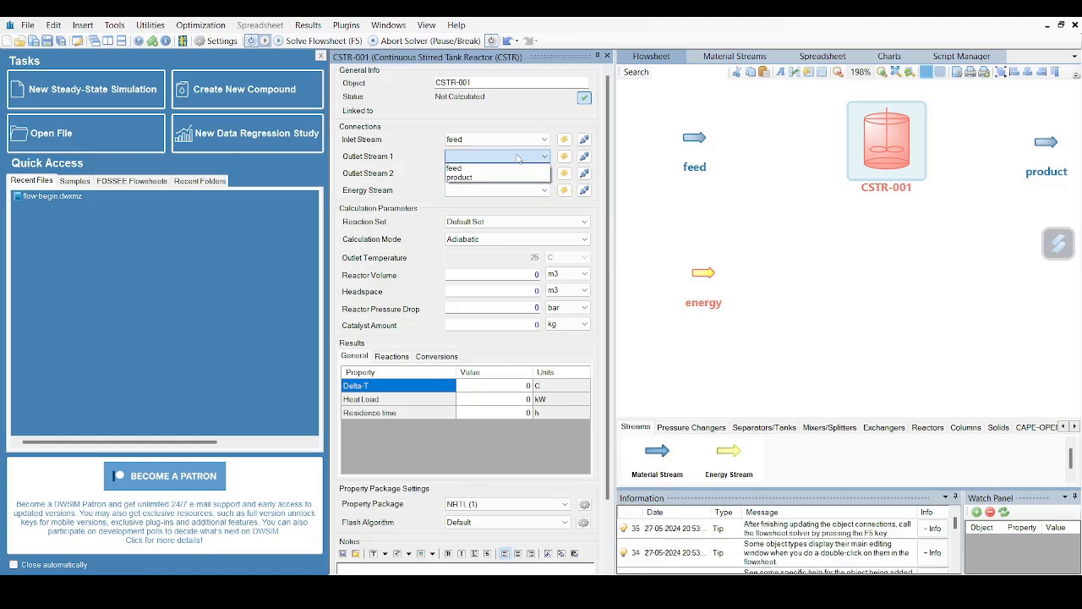
click(458, 168)
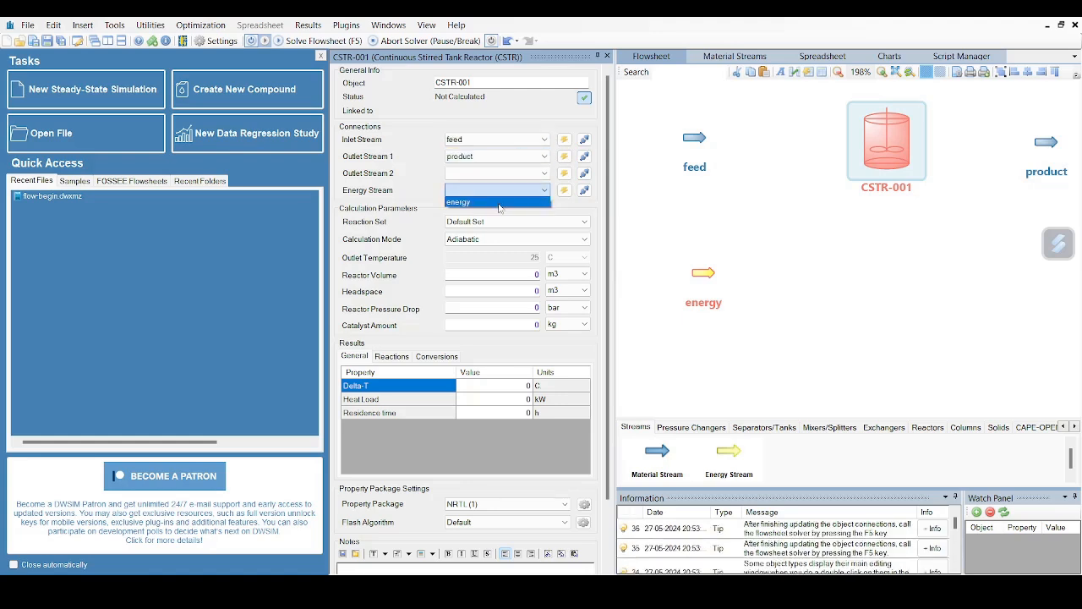
click(456, 202)
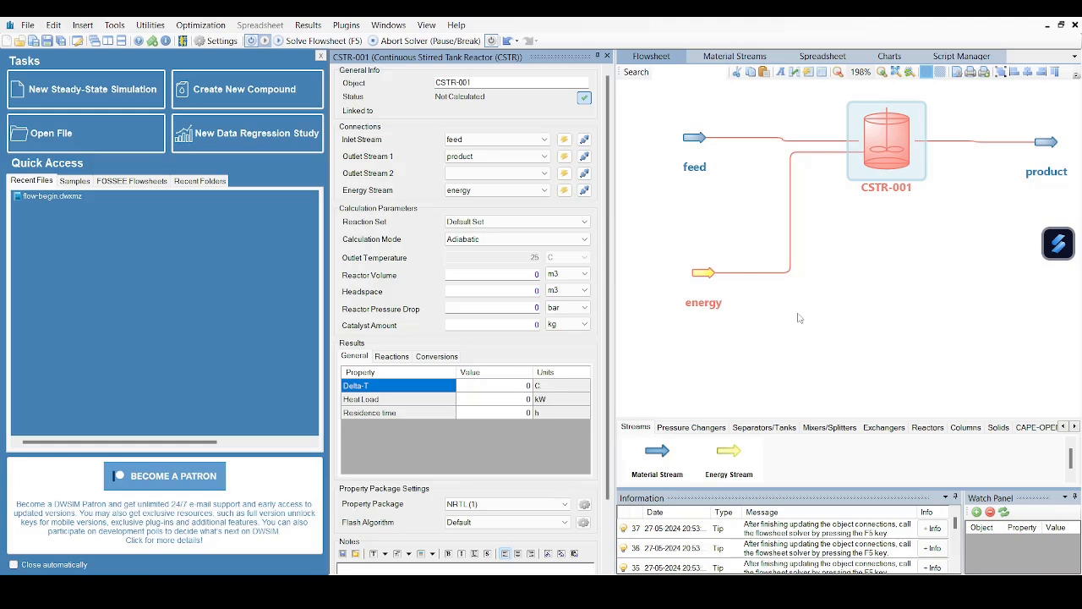
mouse_move(795, 32)
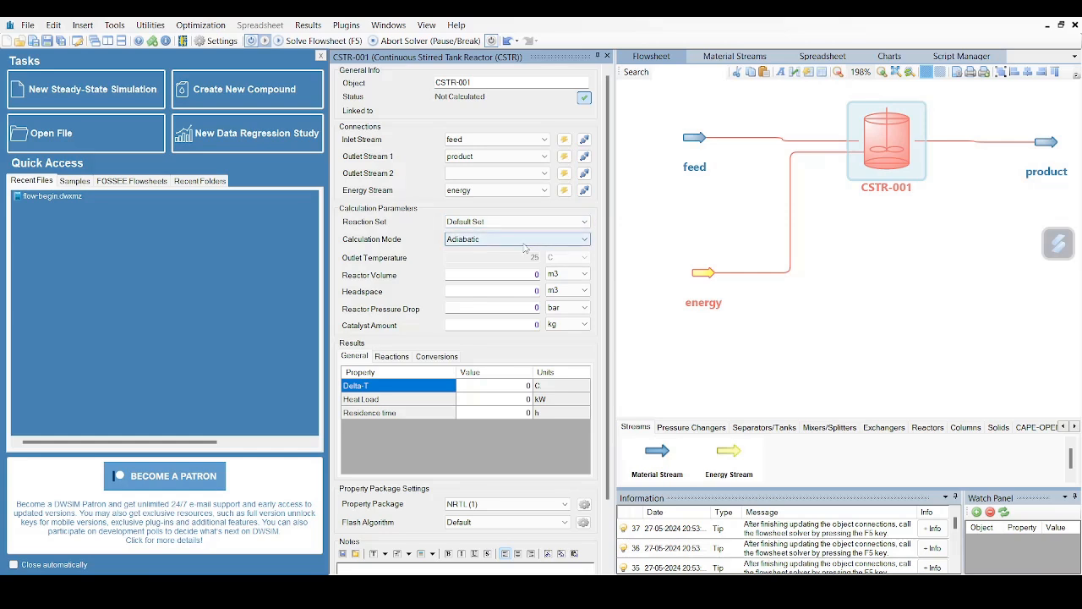
Make CSTR-001 isothermal with a 0.15 m3 reactor volume and solve the flowsheet
click(517, 238)
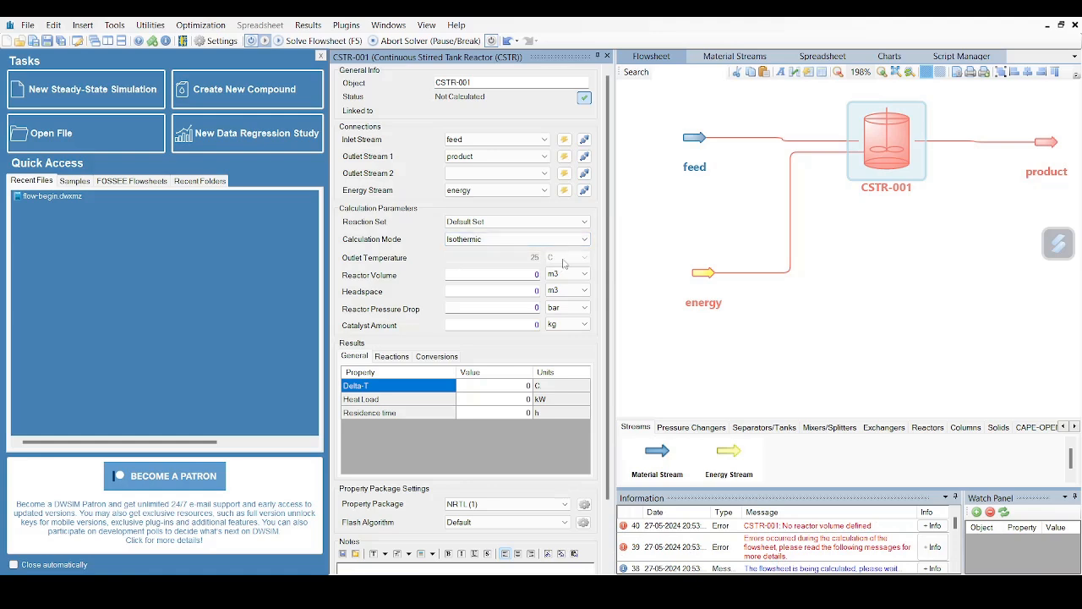
click(494, 274)
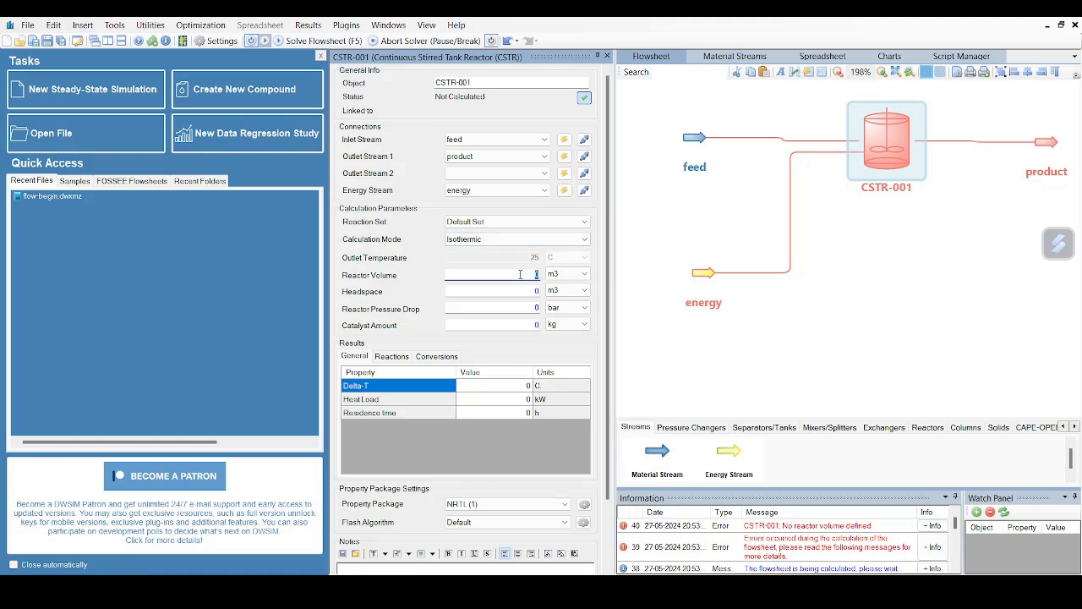
text(0.15)
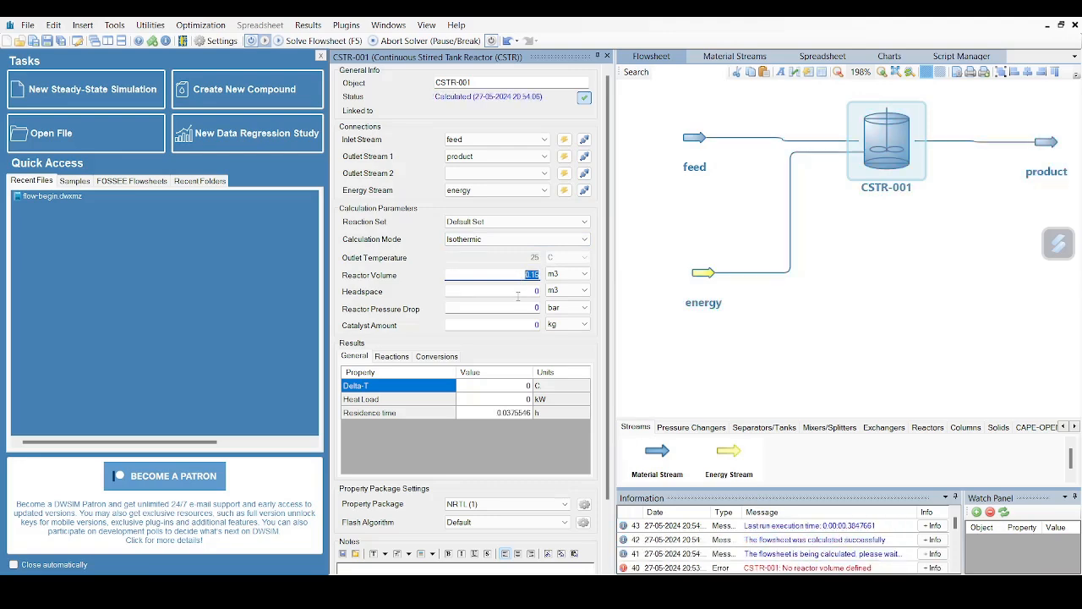
scroll(down, 3)
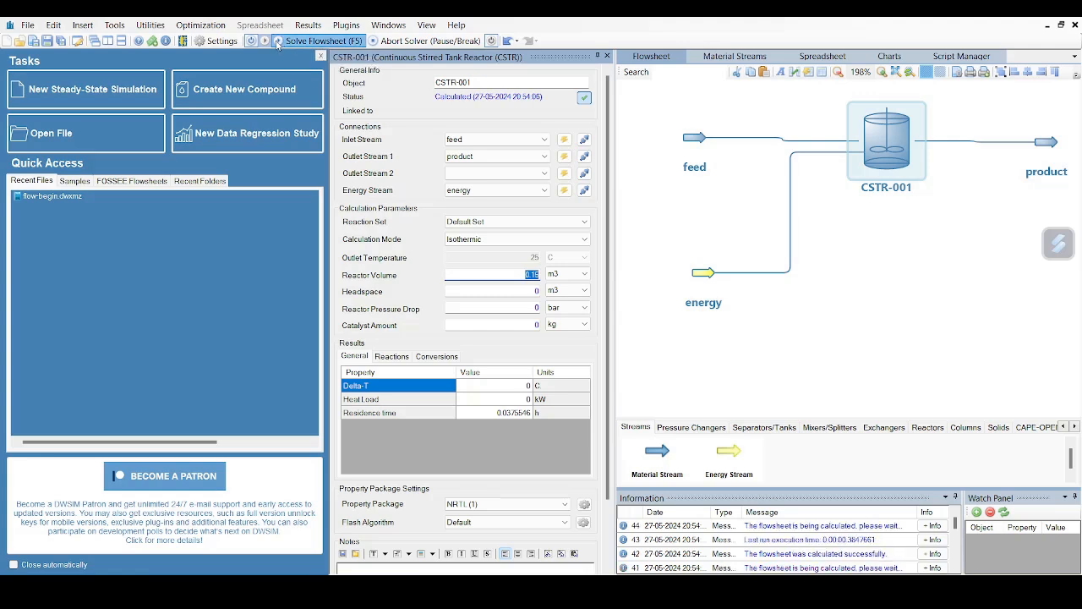
click(319, 40)
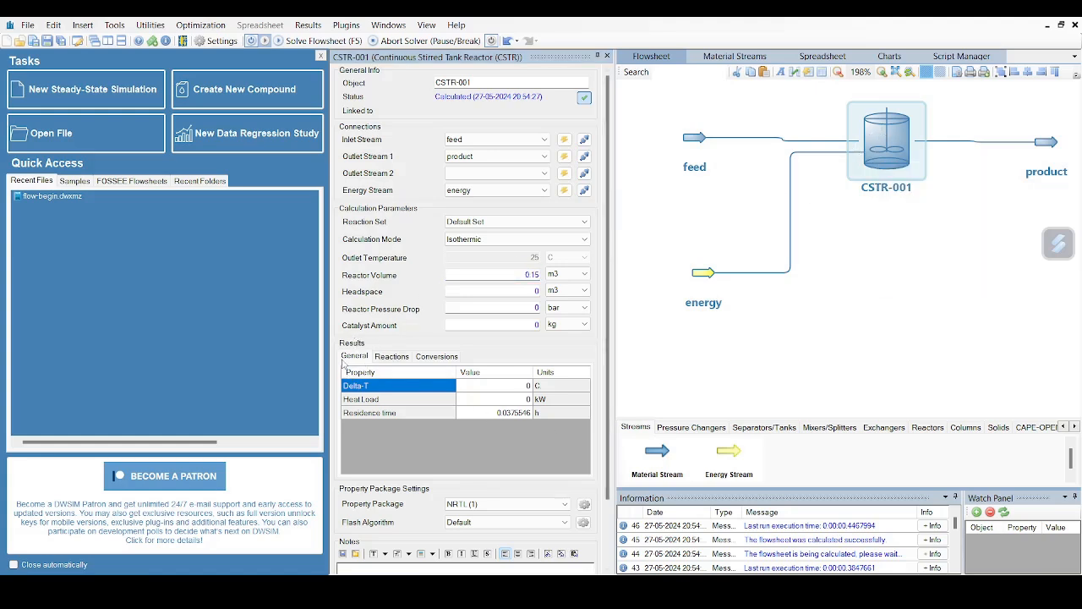
click(494, 274)
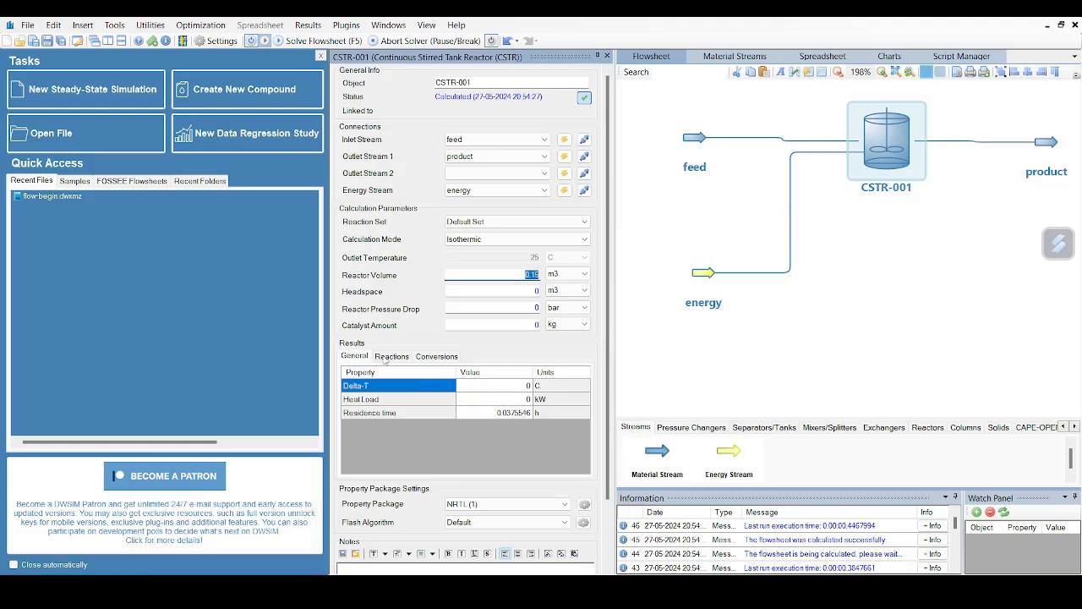
click(392, 355)
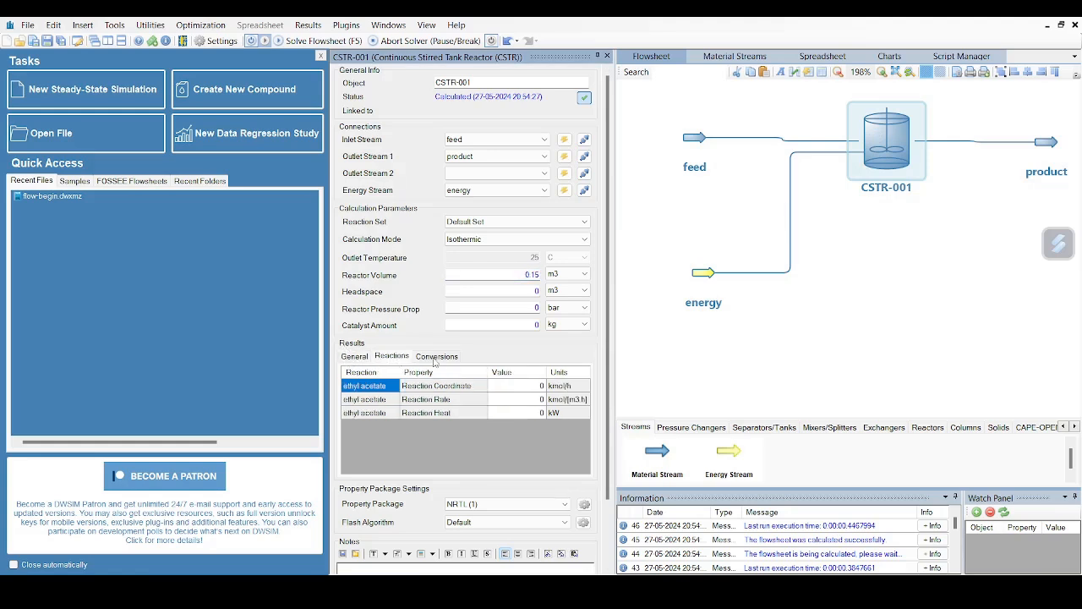
click(437, 356)
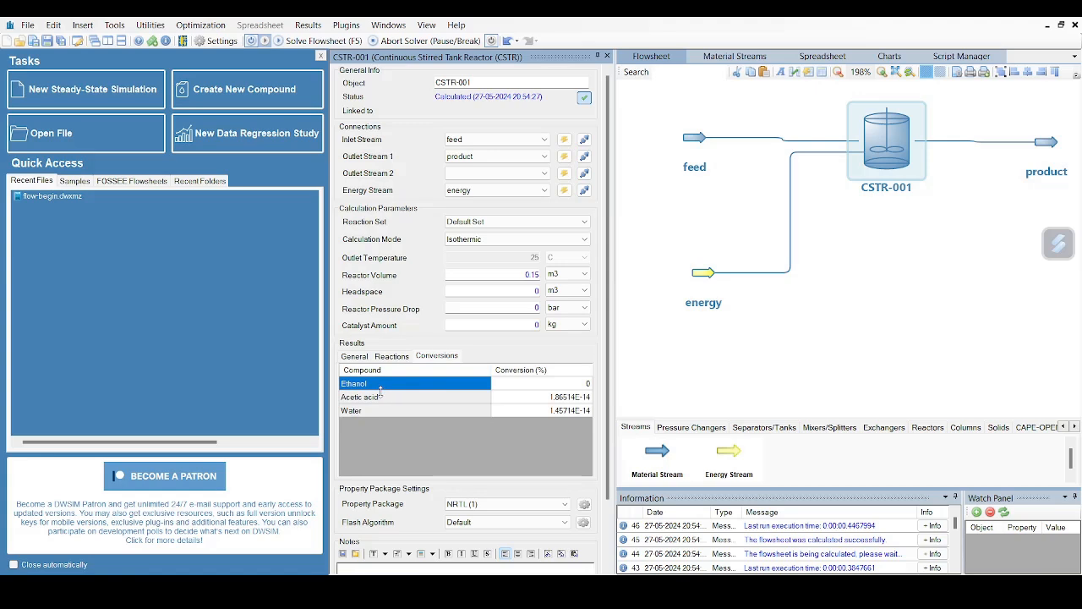
mouse_move(389, 389)
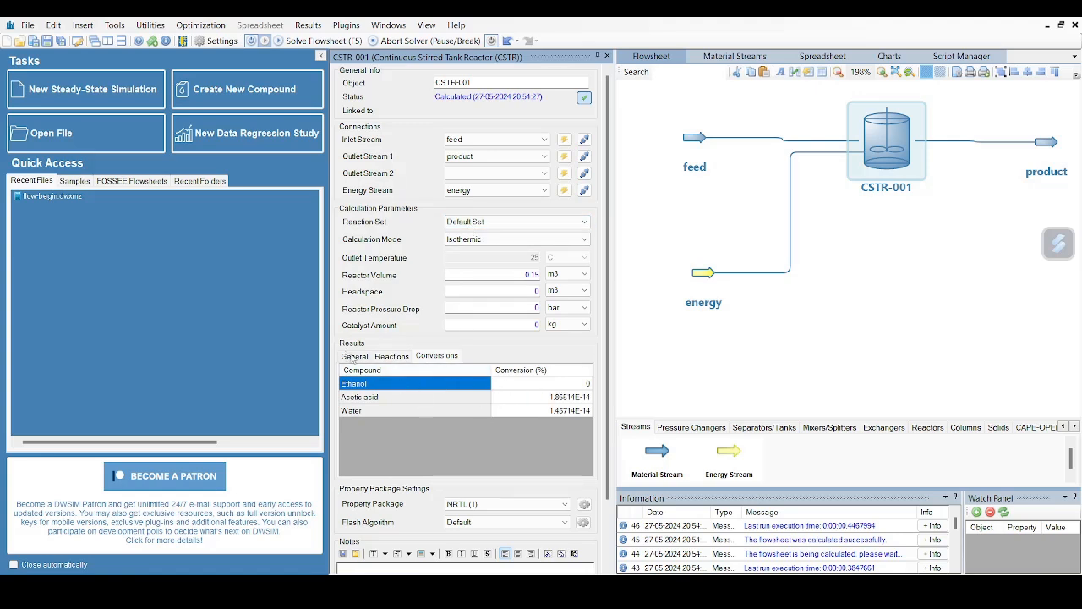
click(392, 356)
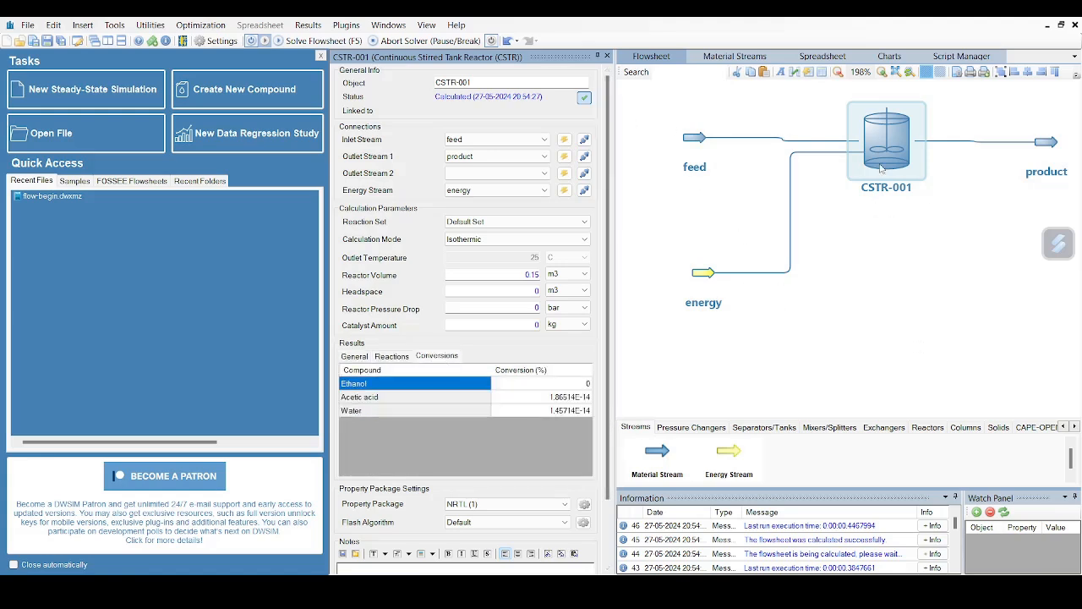
mouse_move(863, 119)
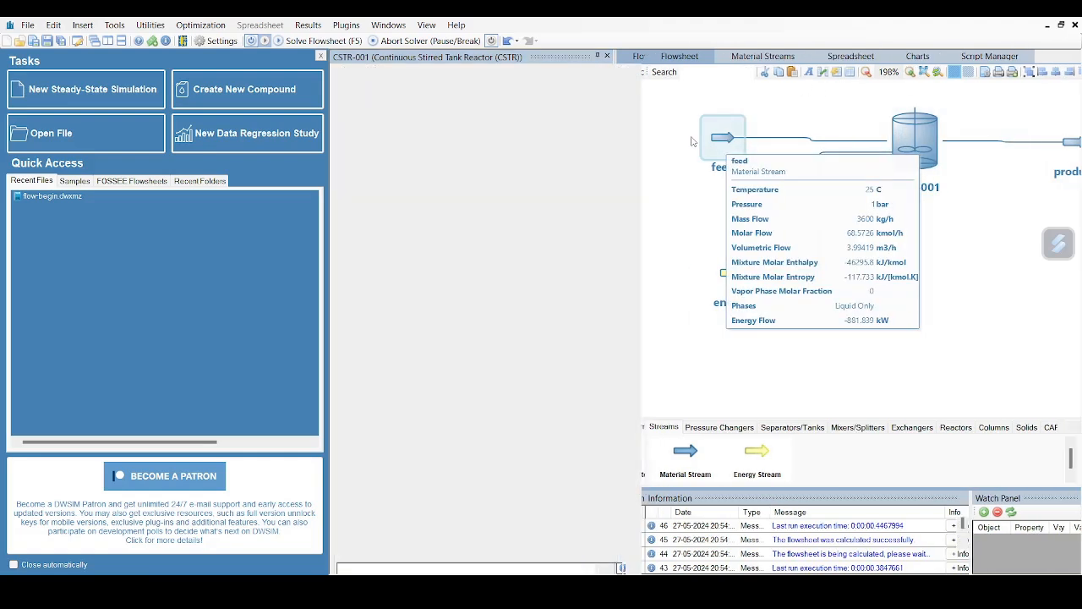
Raise the feed temperature to 70 C and accept the changes
double_click(724, 137)
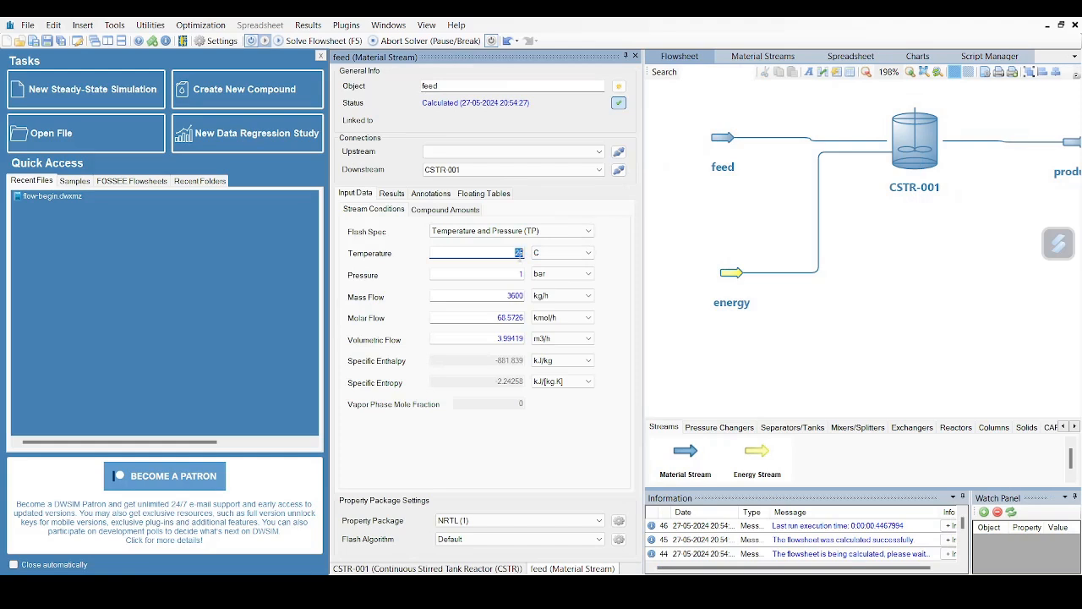
text(70)
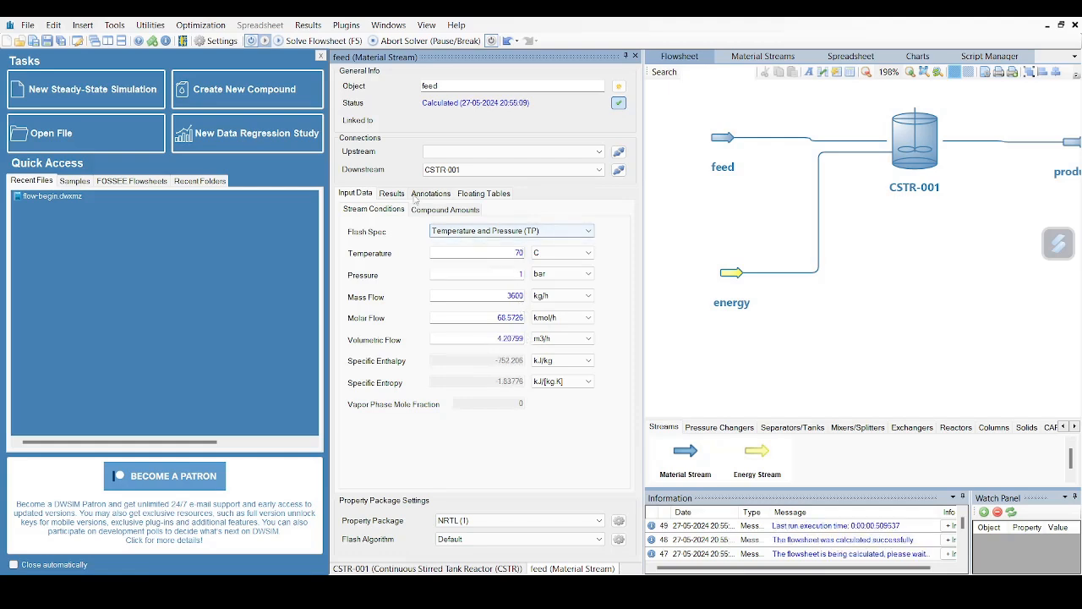
click(447, 209)
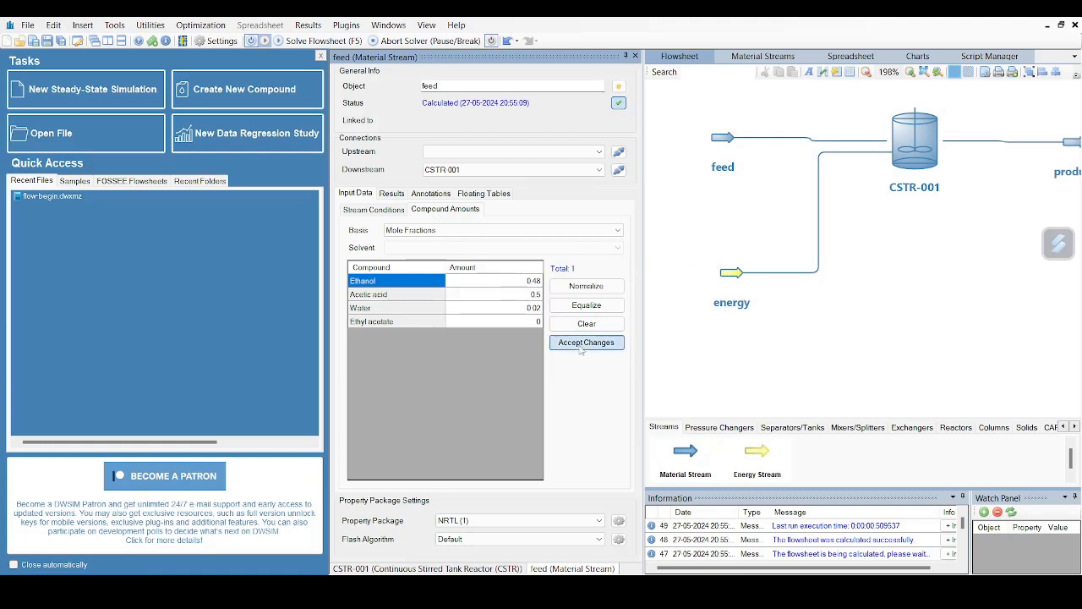
click(913, 138)
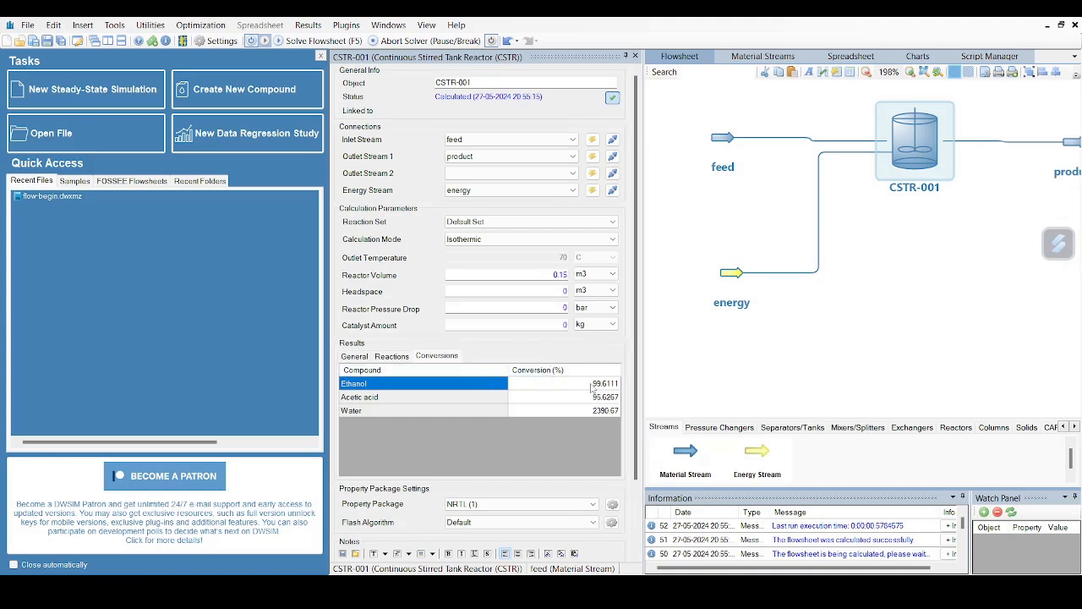
Review CSTR-001's ethanol and acetic acid conversions and the reaction rate and heat results
click(320, 40)
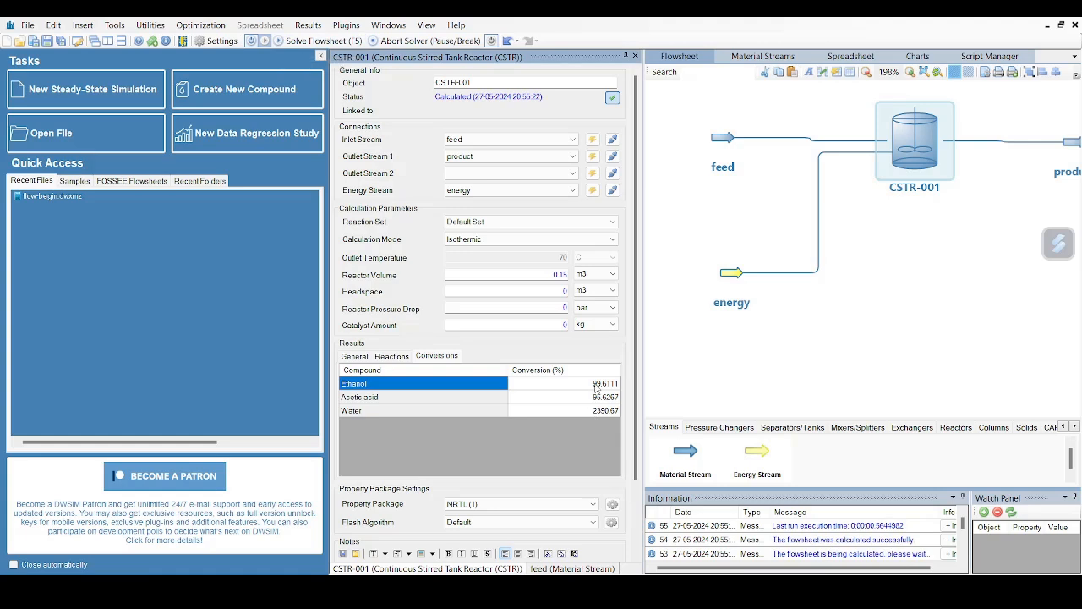
click(423, 396)
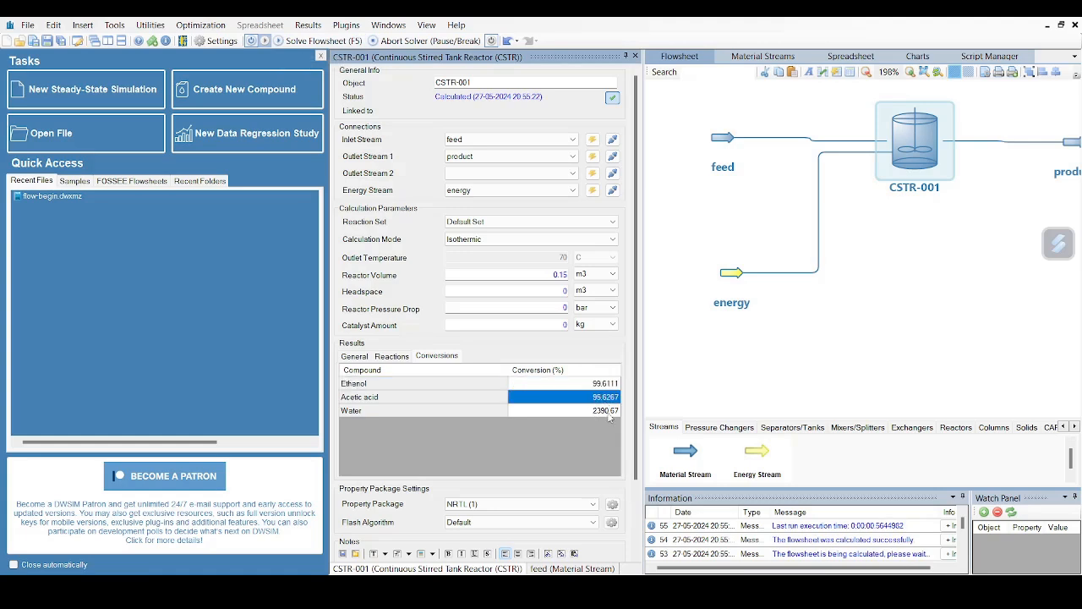
click(393, 356)
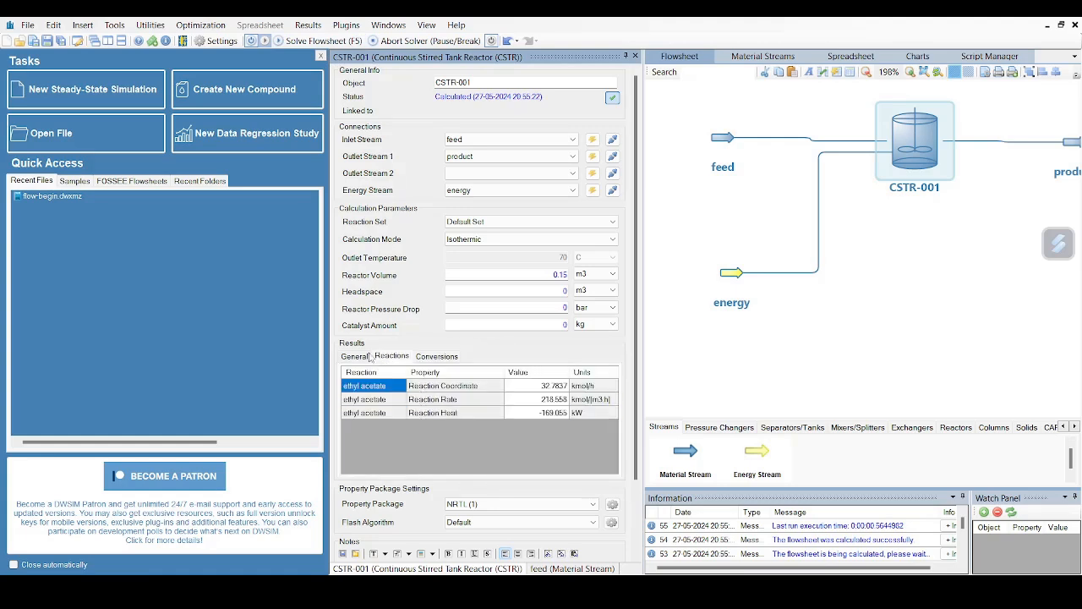
With the volume at 0.14 m3, compare residence time in General results against the conversion figures
click(356, 355)
text(0.14)
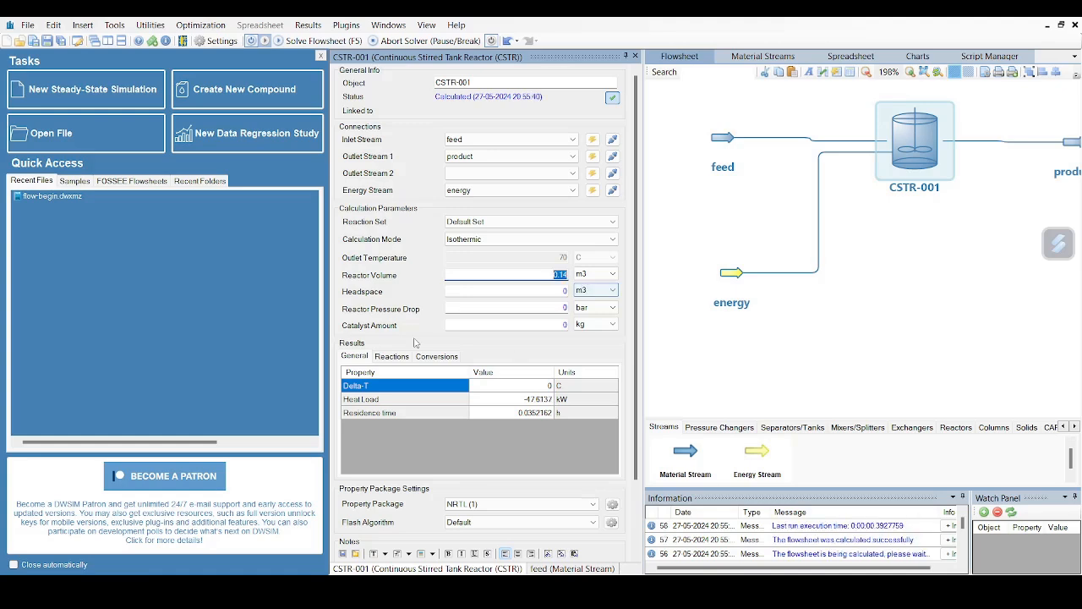
mouse_move(399, 368)
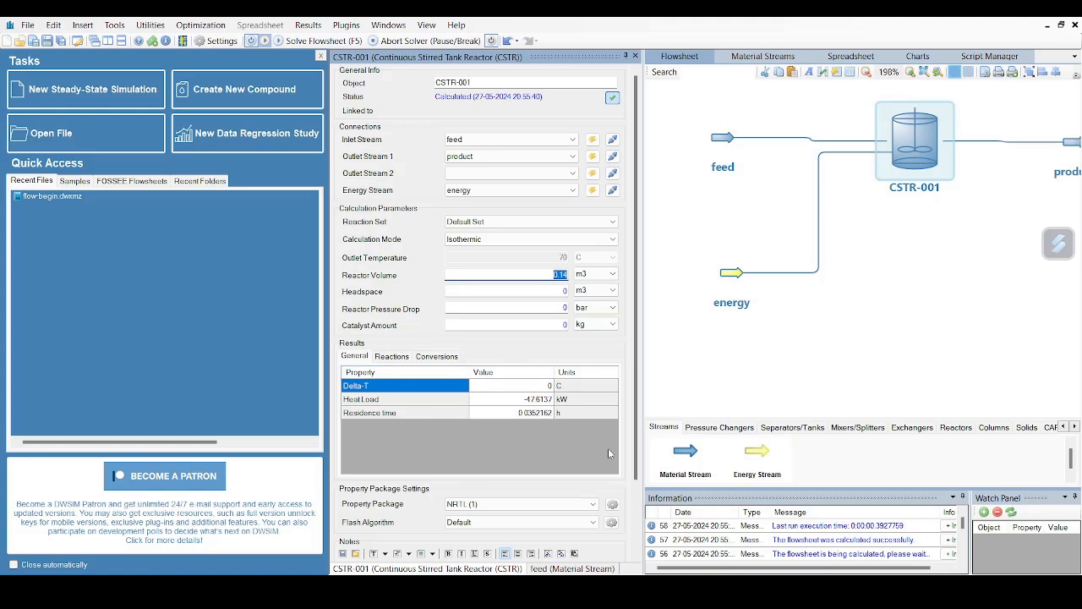
click(511, 412)
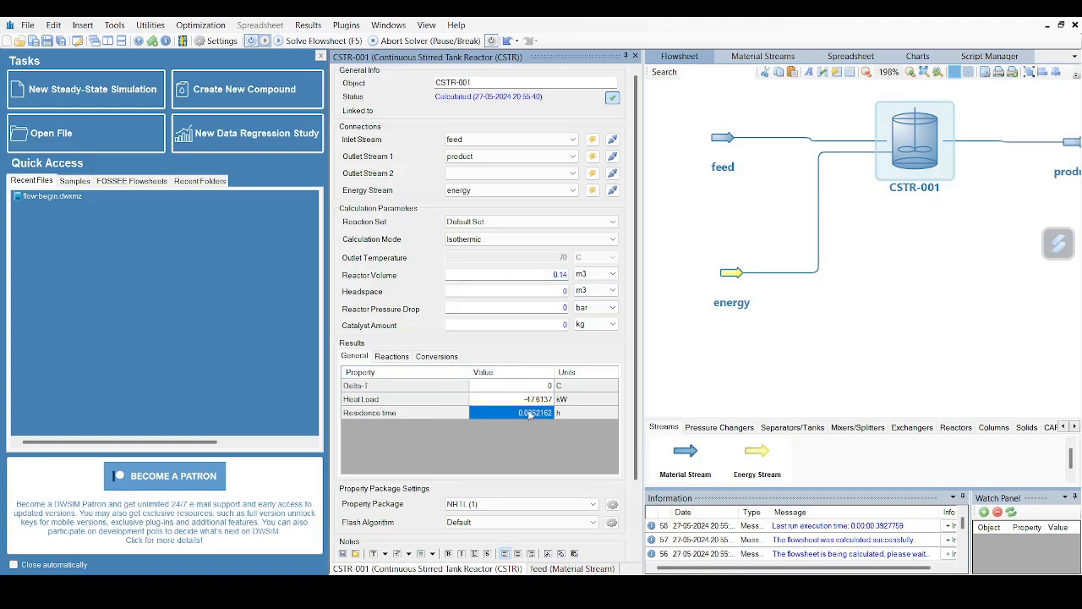
click(436, 355)
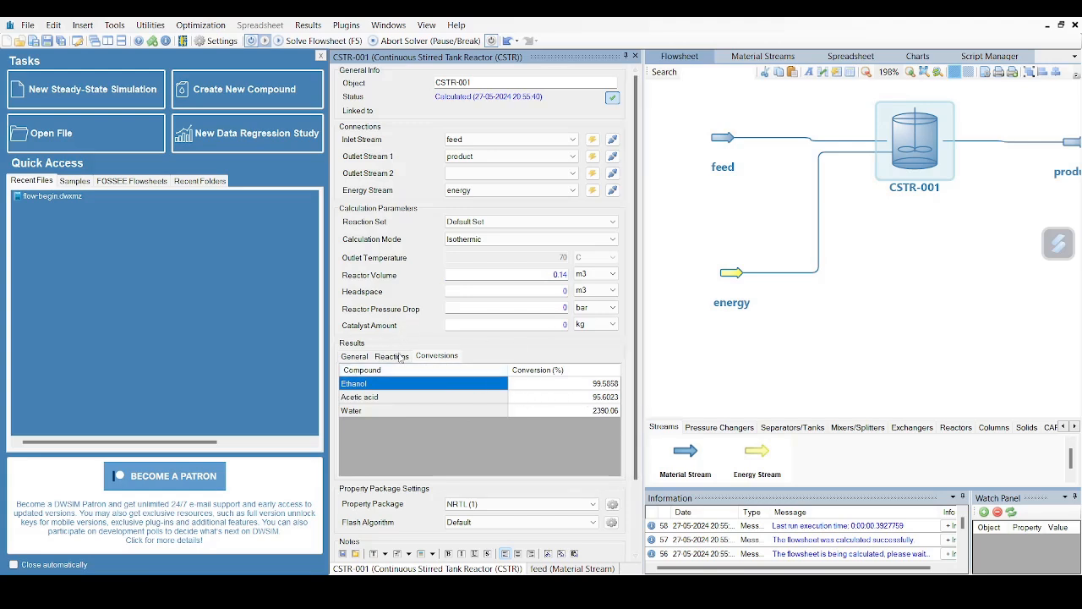
click(355, 356)
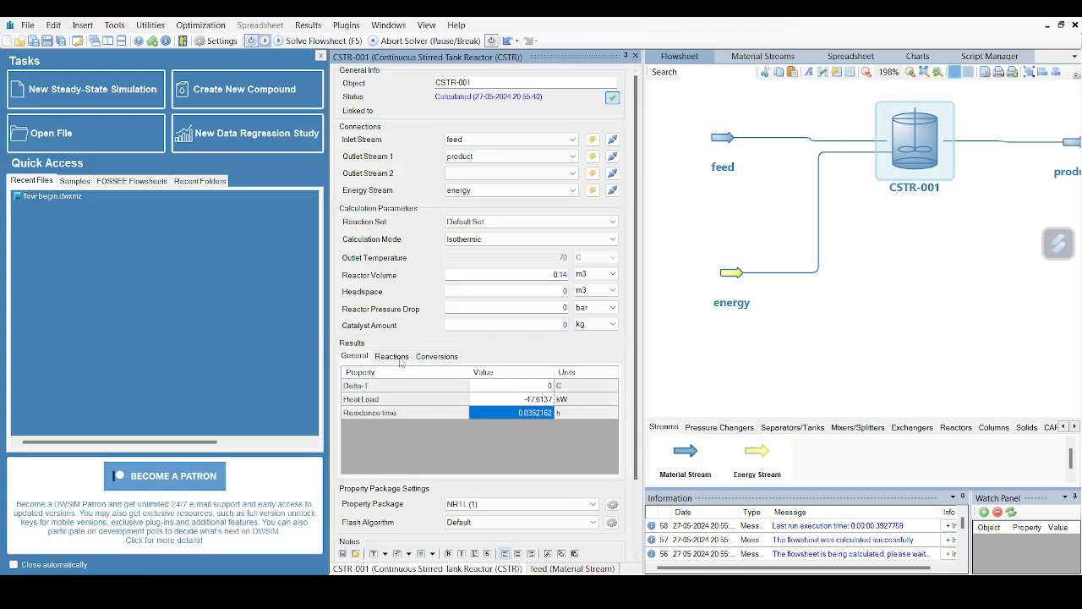
click(436, 355)
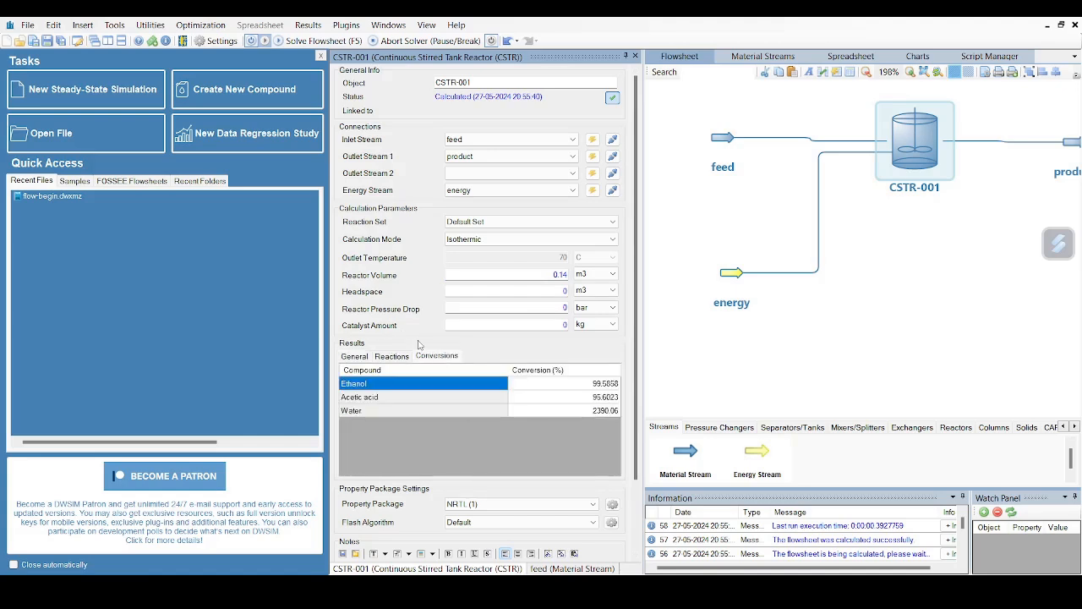
mouse_move(956, 252)
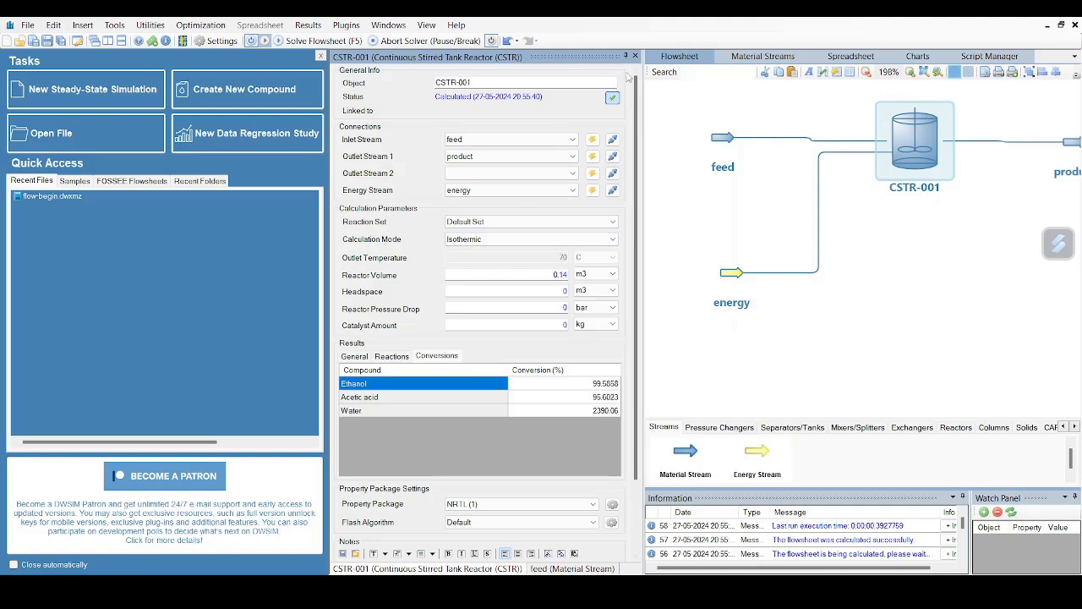
mouse_move(856, 339)
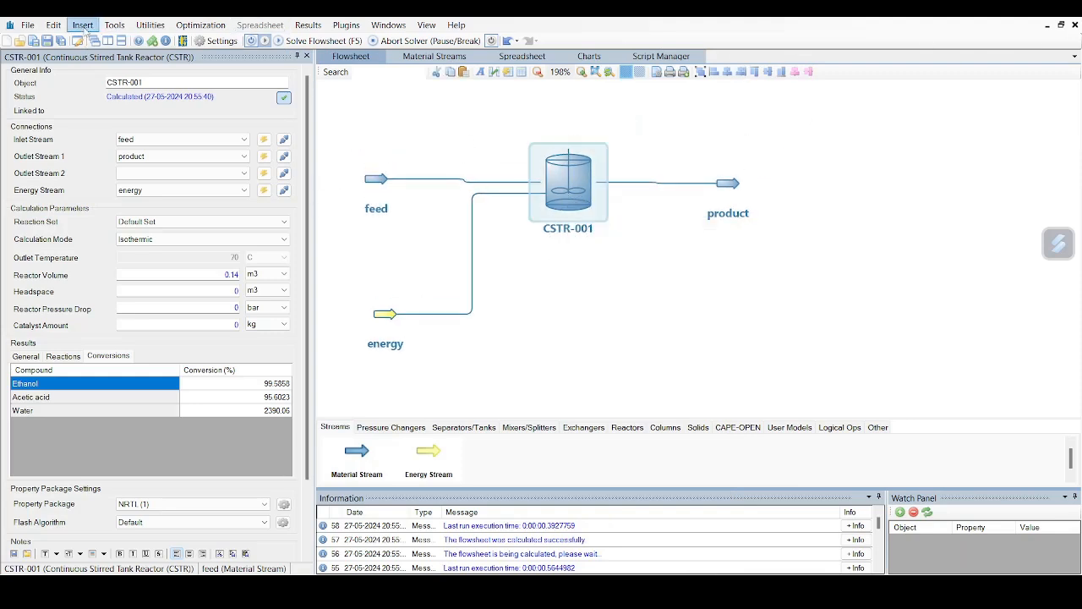
Insert a master property table of material streams feed and product with default properties
click(81, 26)
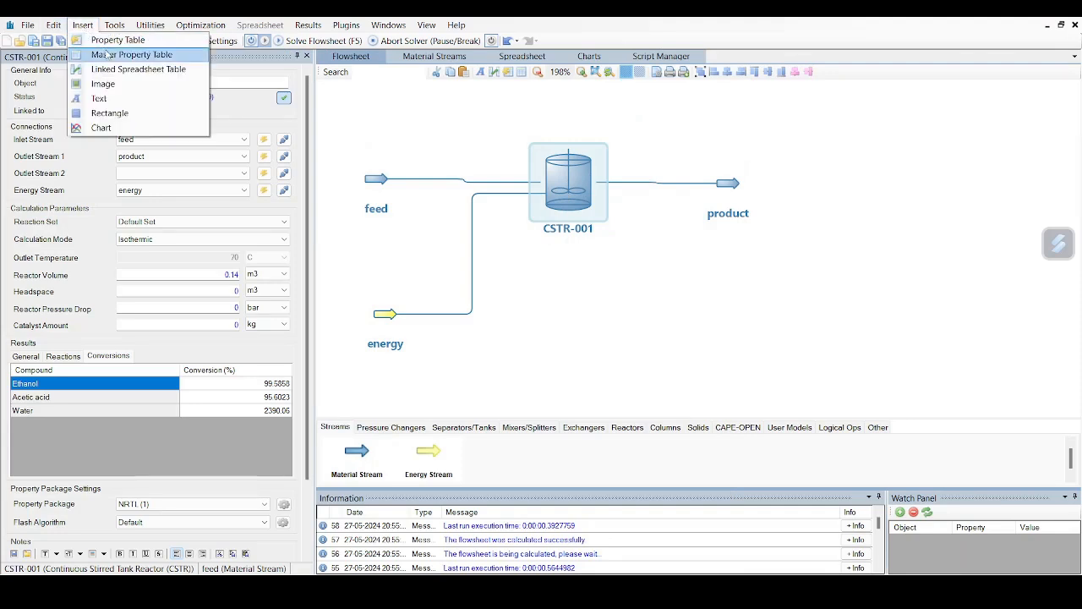
click(99, 98)
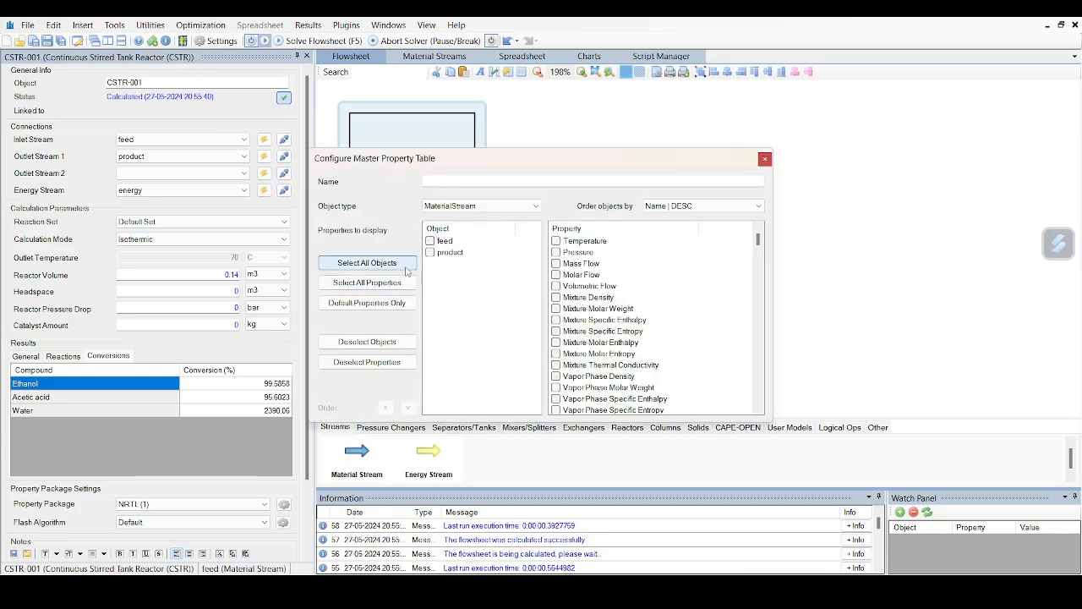
click(367, 303)
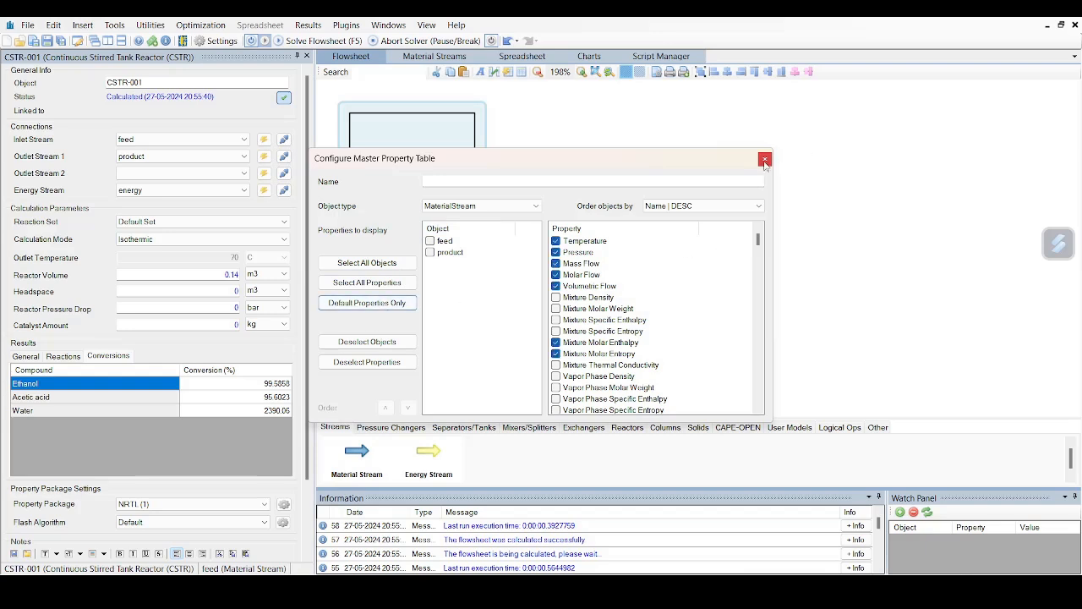
click(430, 240)
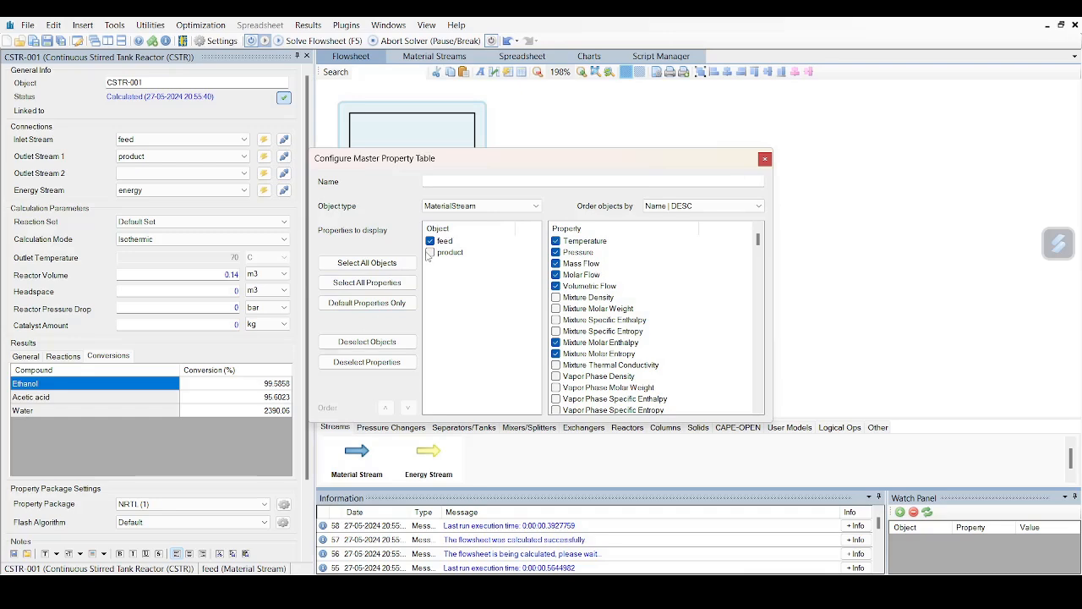
click(764, 159)
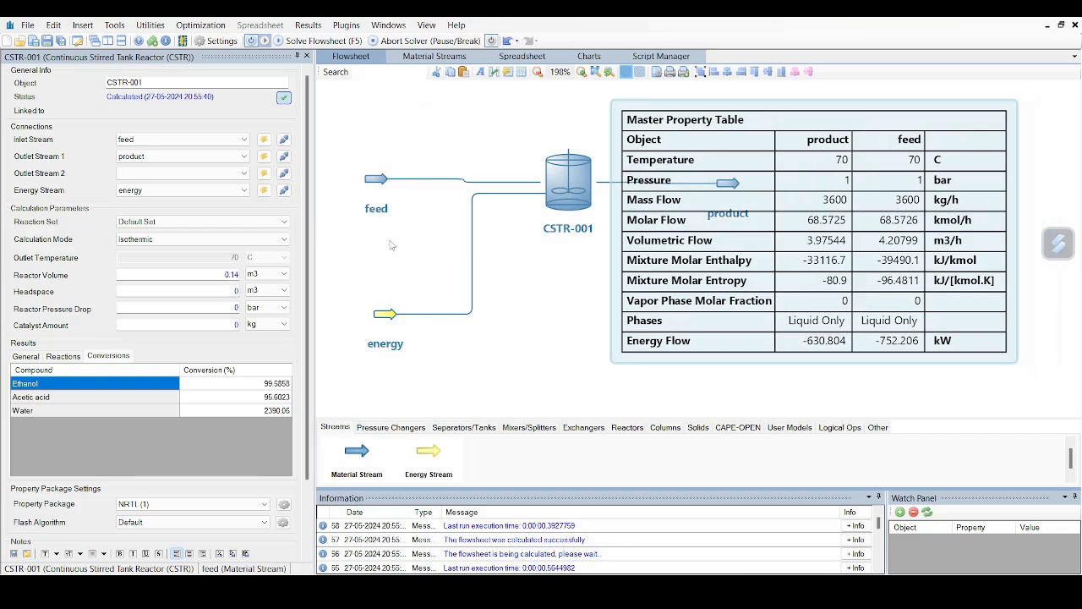
mouse_move(538, 195)
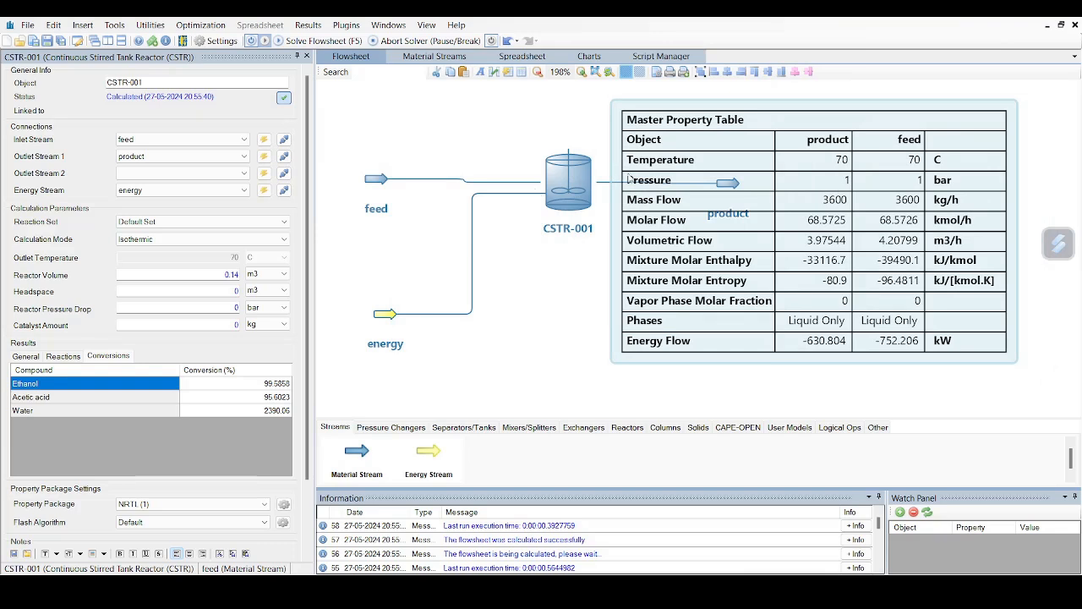
mouse_move(500, 267)
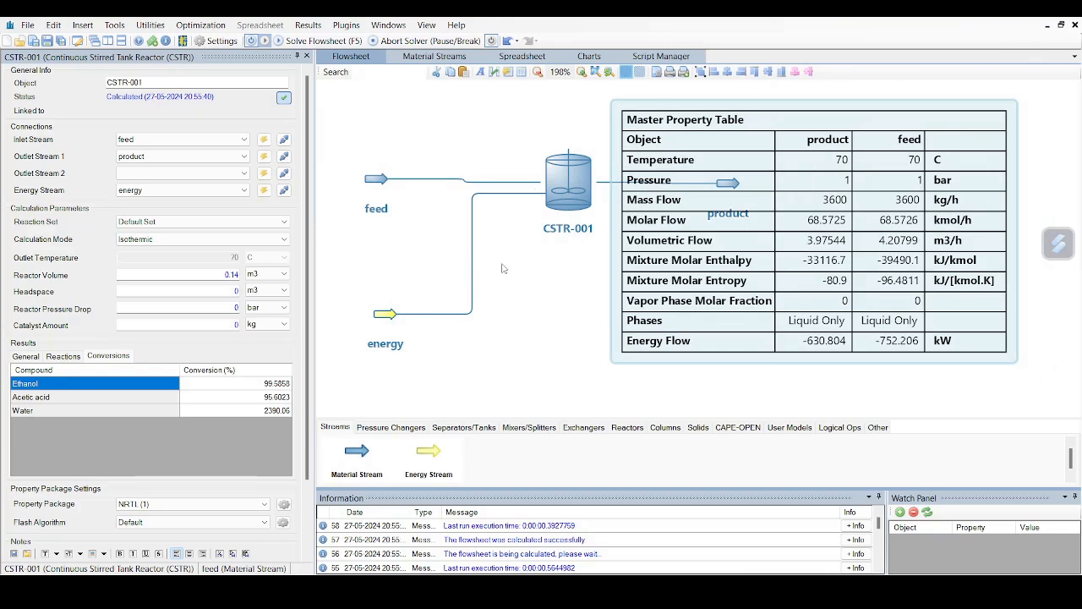
mouse_move(507, 252)
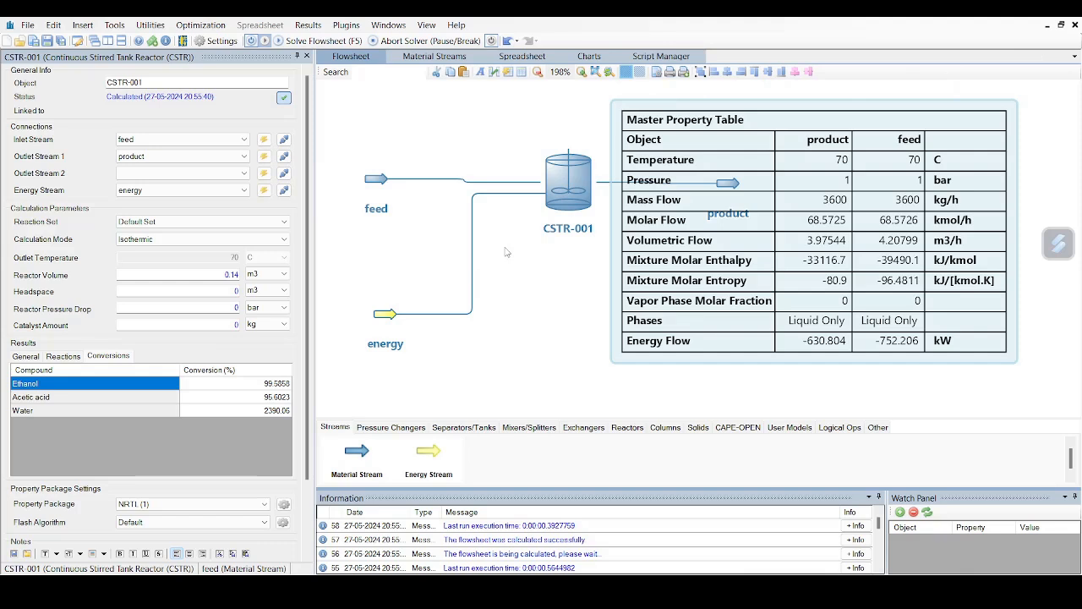